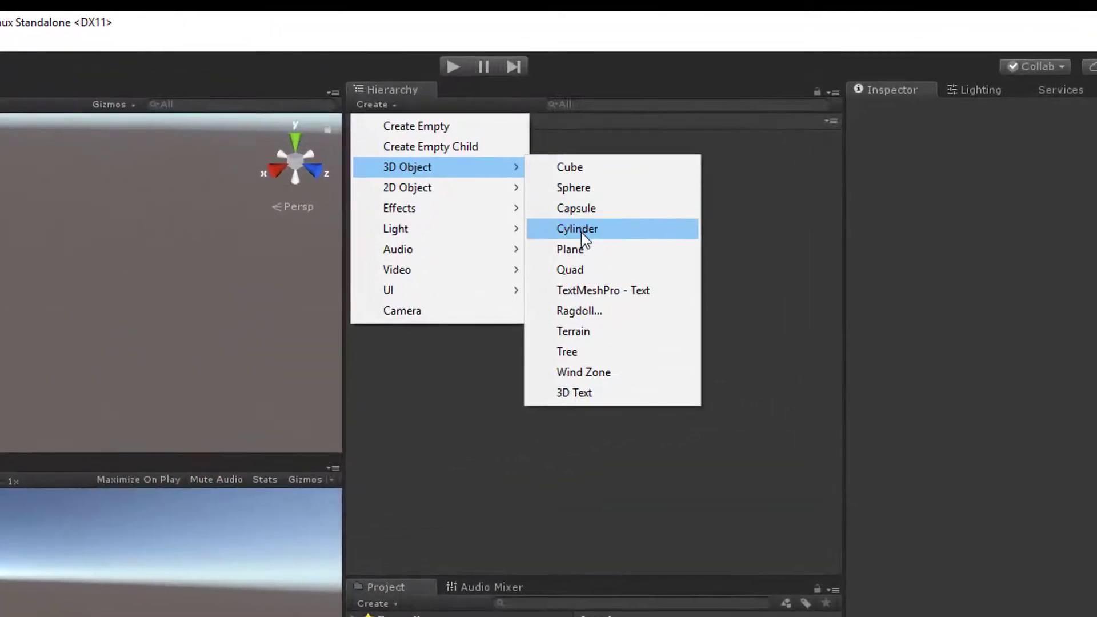
# - Add a plane and sphere to the scene and give the sphere the Red Material
pyautogui.click(571, 249)
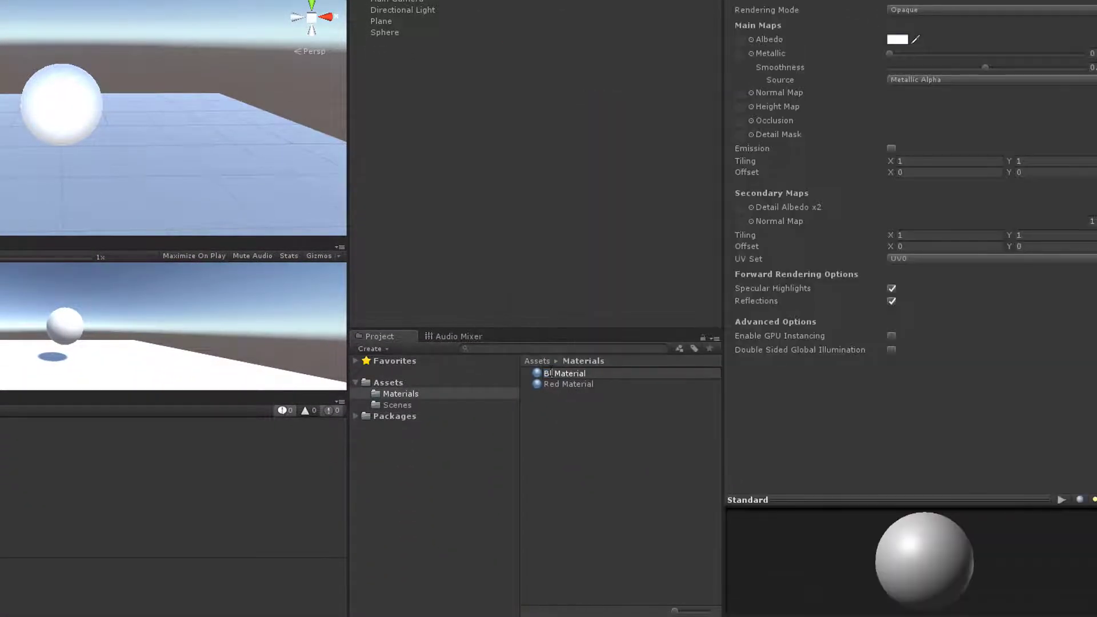
pyautogui.click(898, 38)
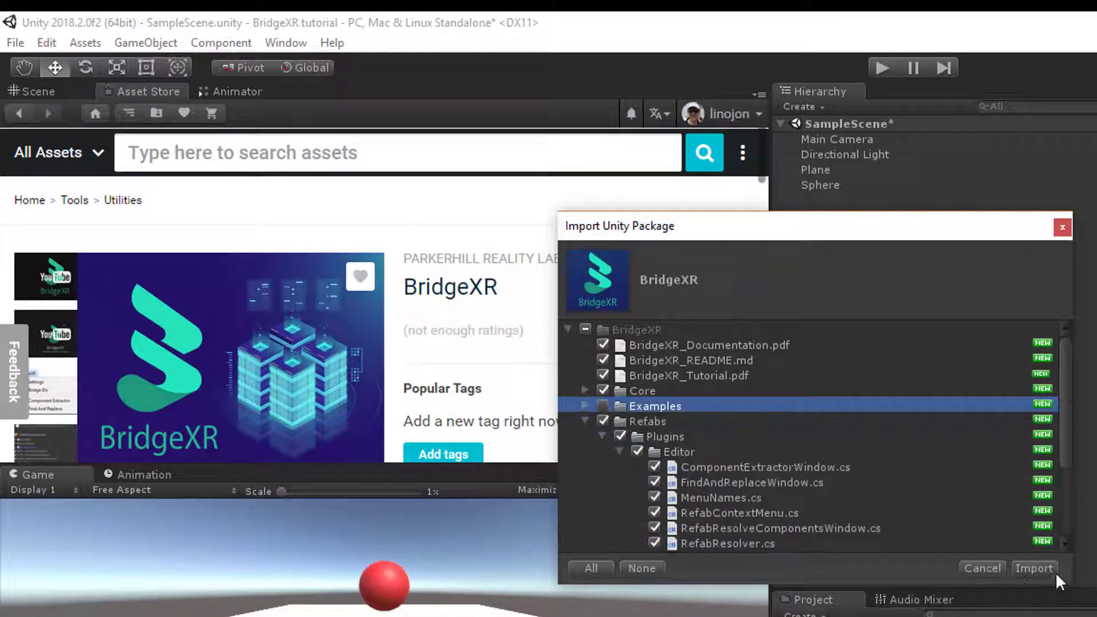
# - Import BridgeXR, inspect its BridgeXR and BridgeXRResources folders, and show the BridgeXR menu
pyautogui.click(1038, 569)
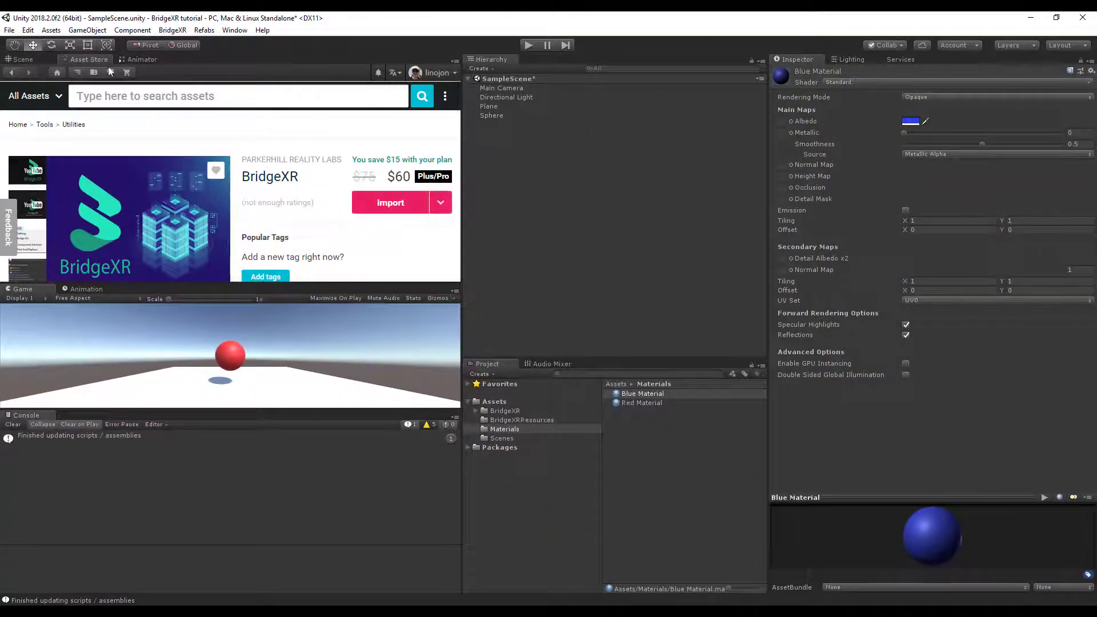
pyautogui.click(23, 59)
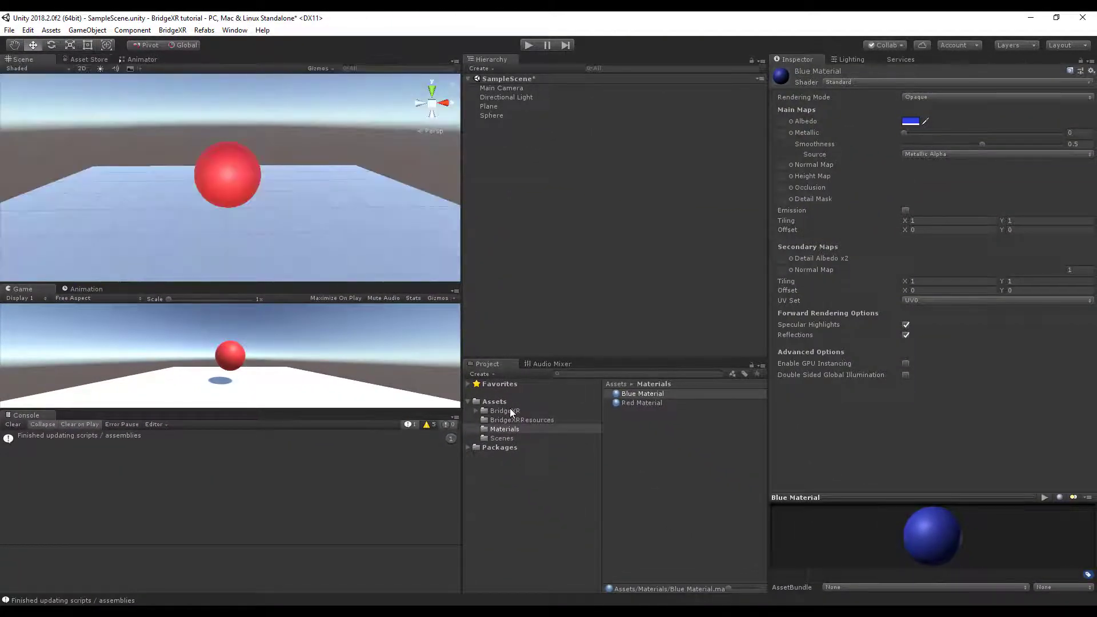
pyautogui.click(505, 410)
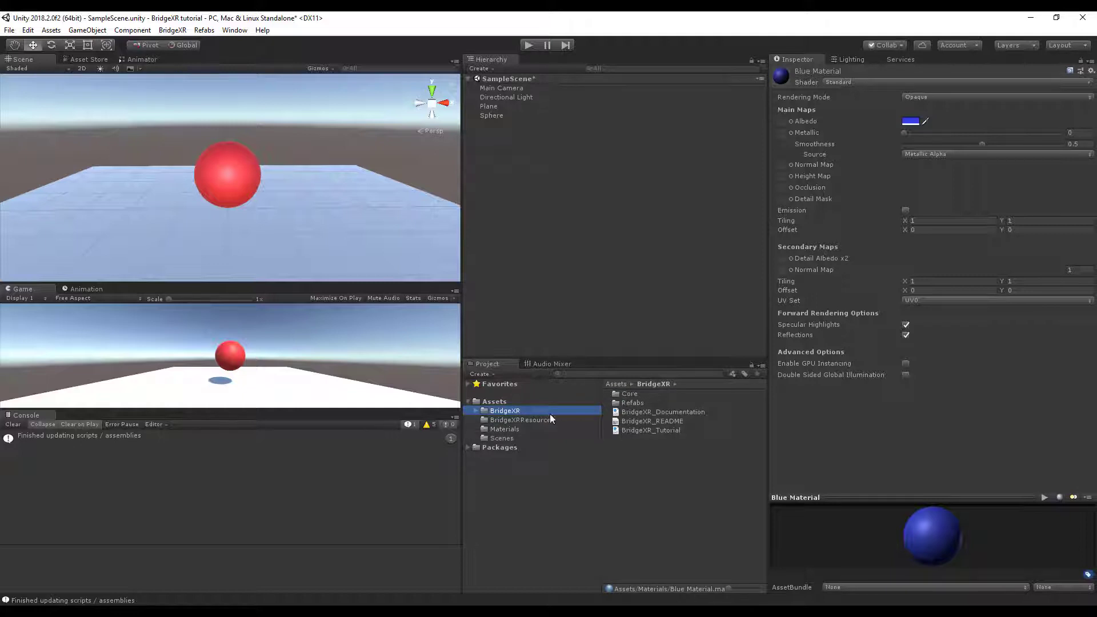
pyautogui.click(521, 420)
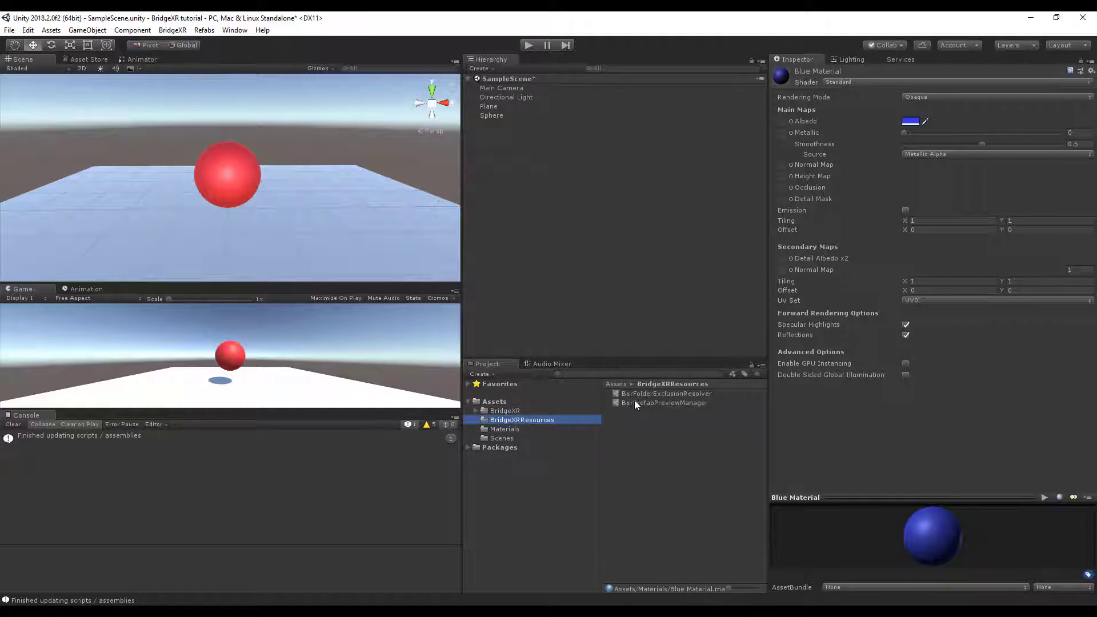
pyautogui.click(494, 401)
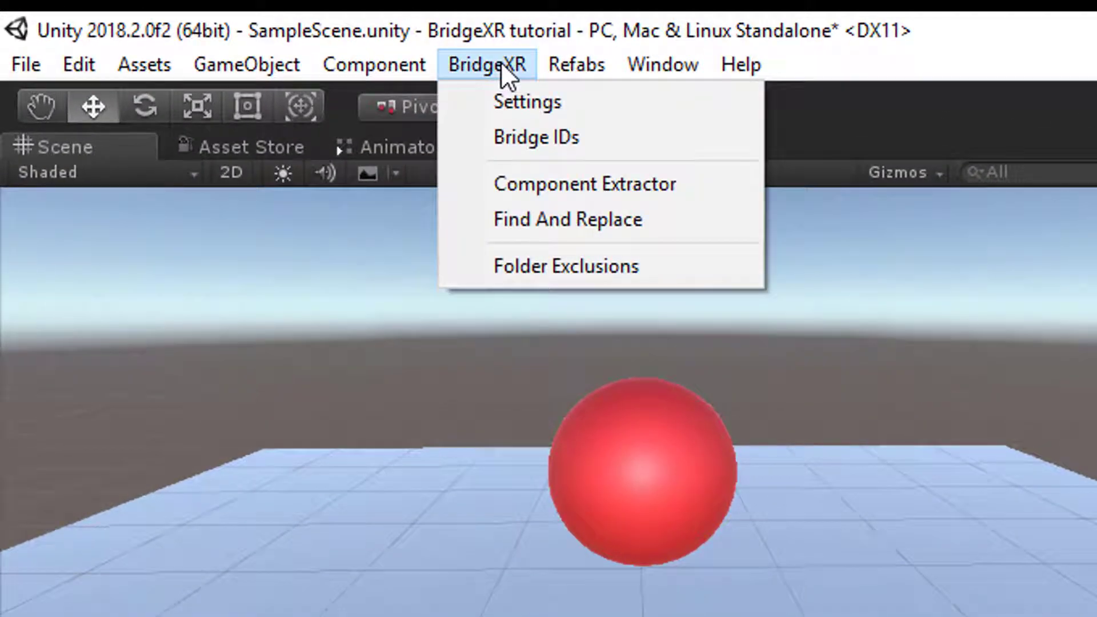
# - Create a new bridge ID saved as DeviceA.asset in Assets
pyautogui.click(535, 136)
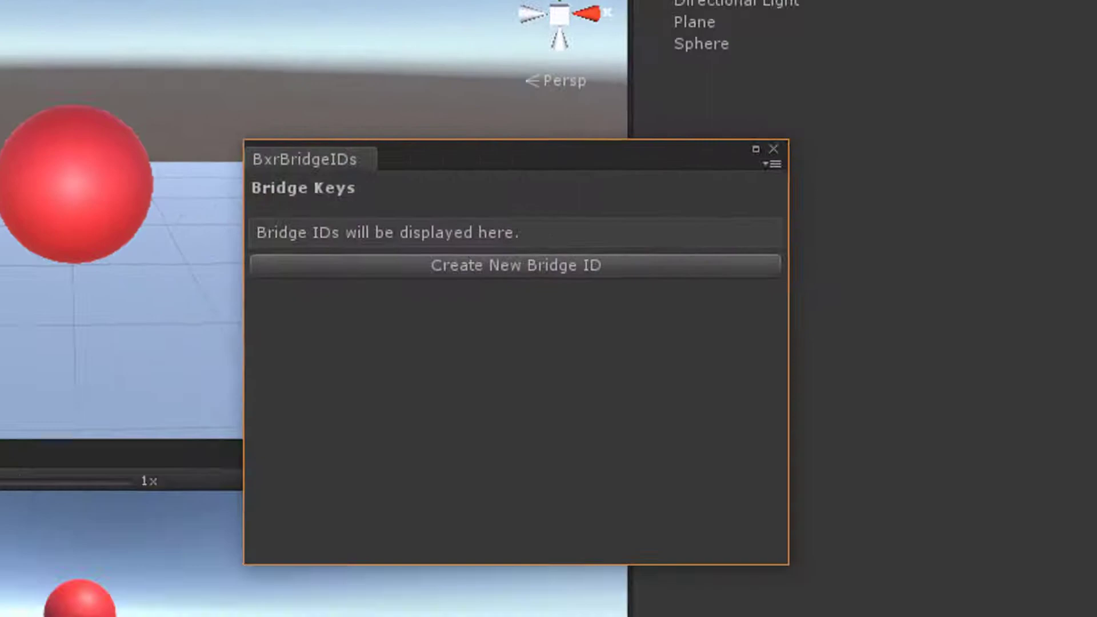
pyautogui.click(516, 265)
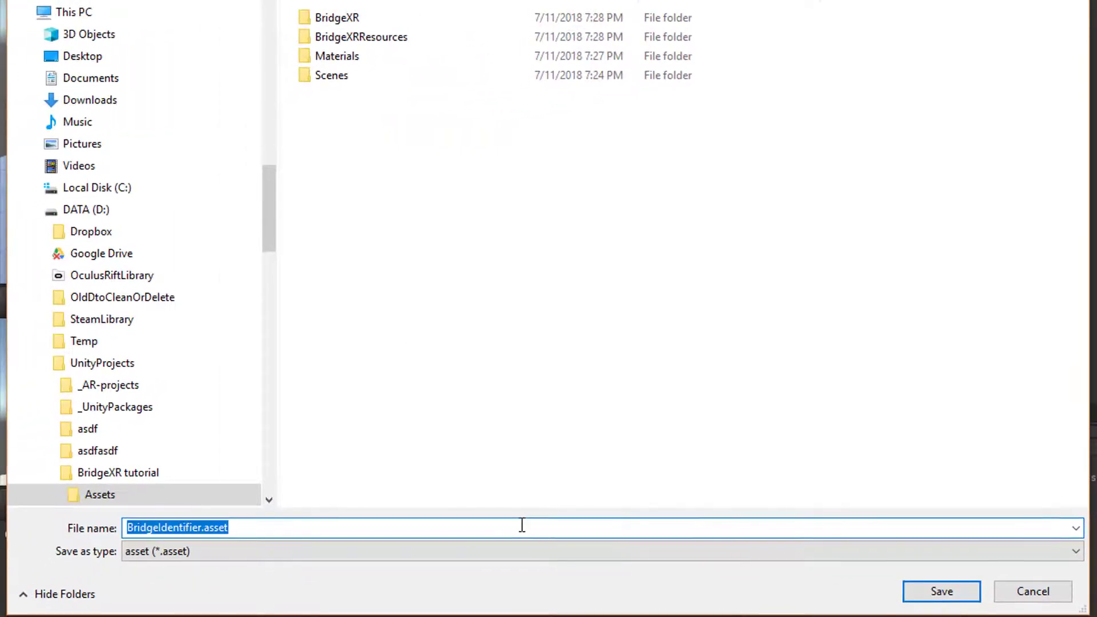
pyautogui.write('Dev')
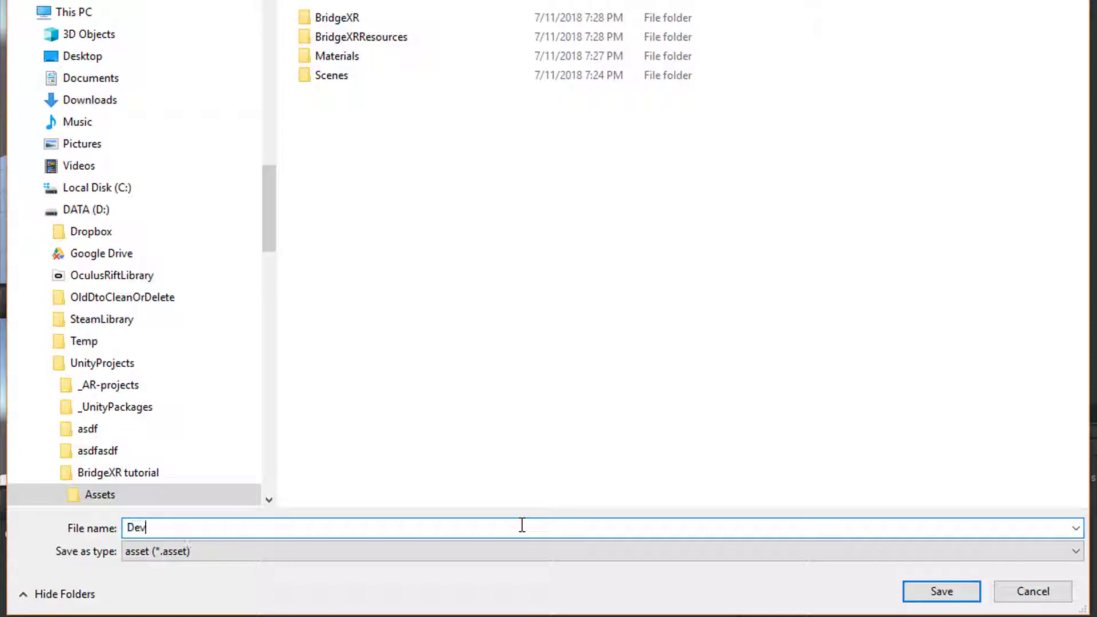
pyautogui.click(941, 591)
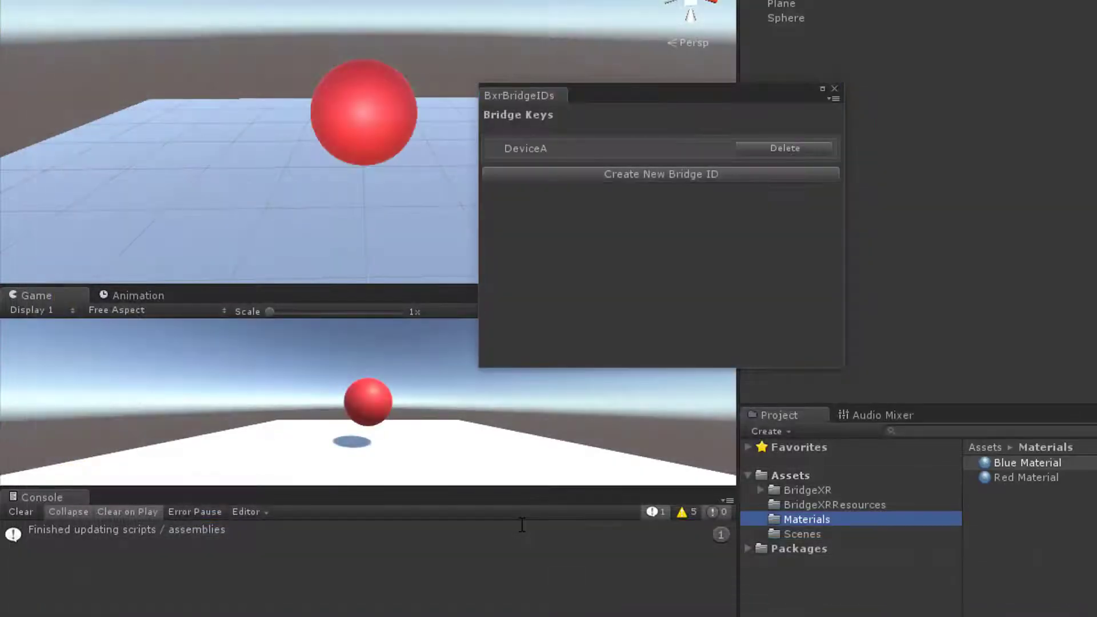
# - Create a second bridge ID saved as DeviceB.asset, then close the Bridge IDs window
pyautogui.click(661, 174)
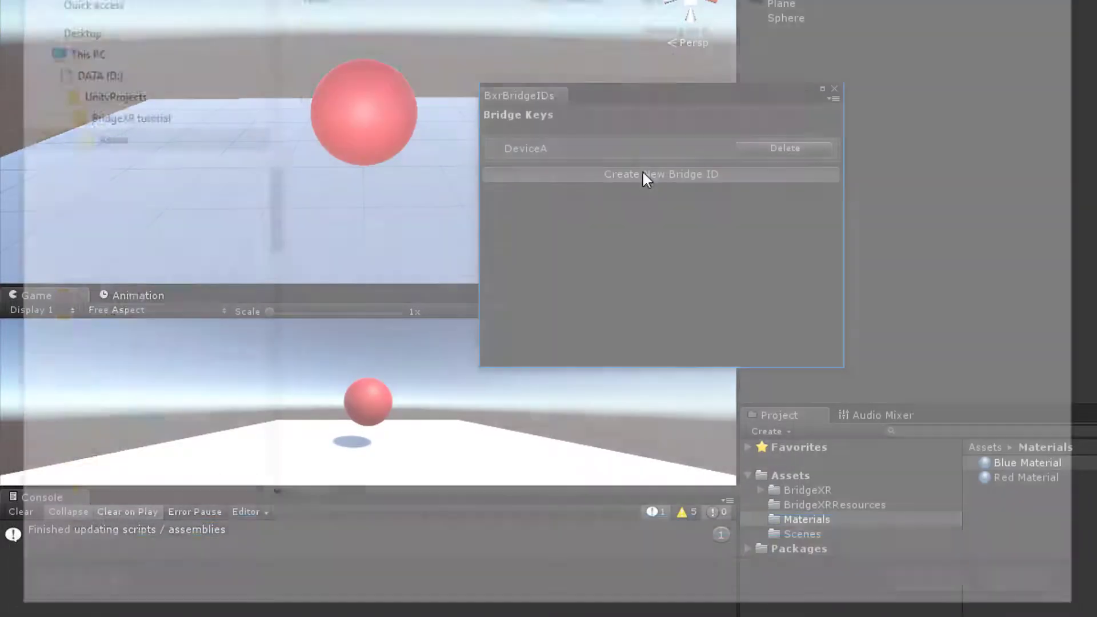
pyautogui.click(660, 174)
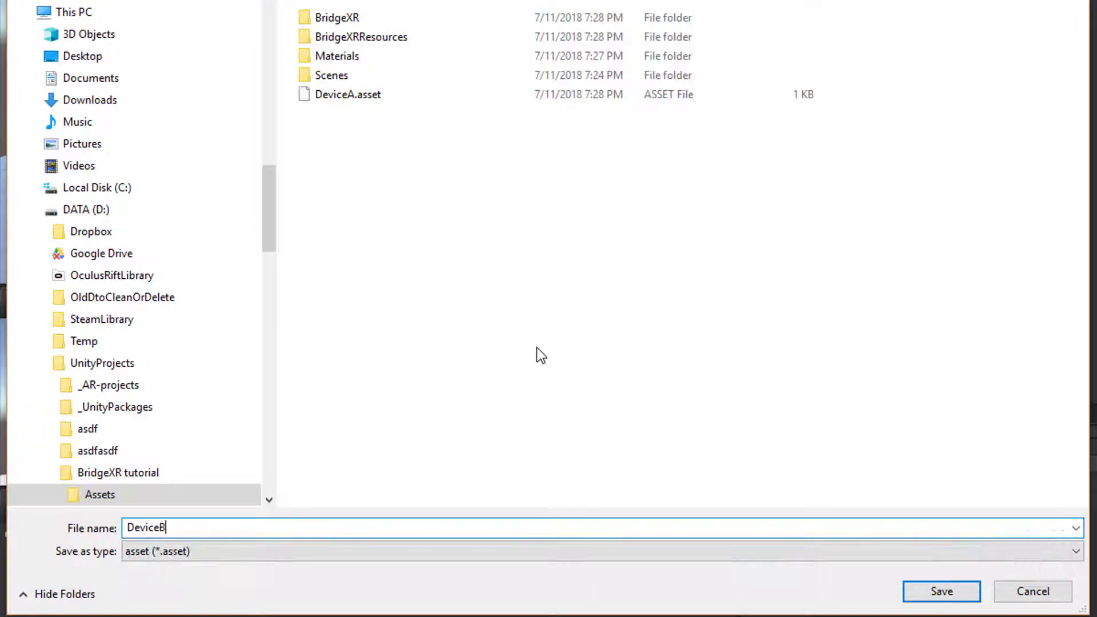
pyautogui.click(941, 592)
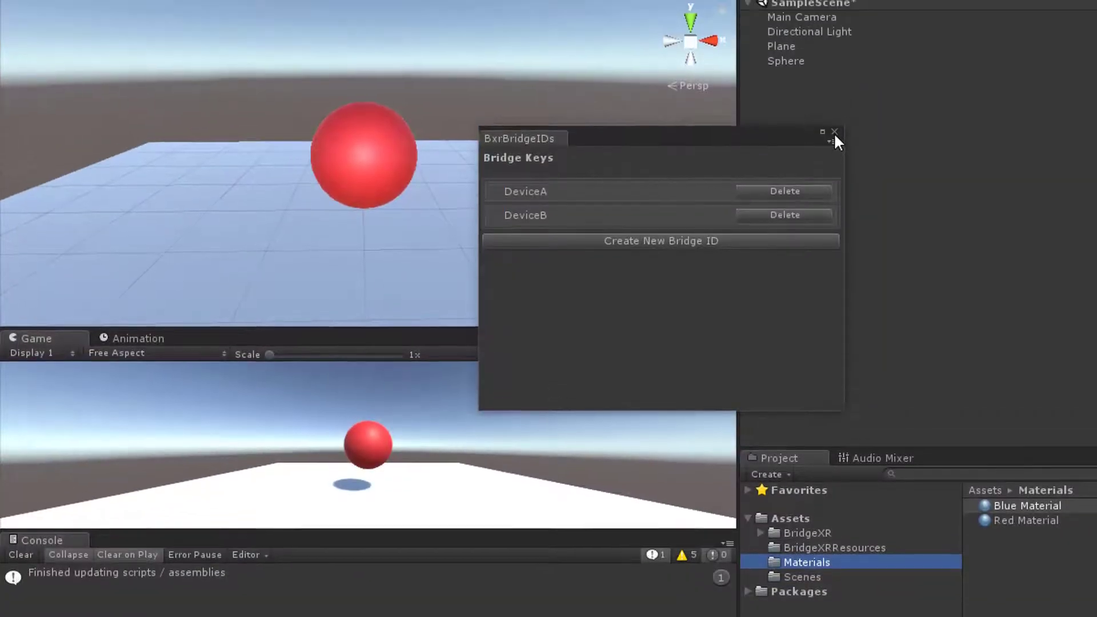
pyautogui.click(274, 41)
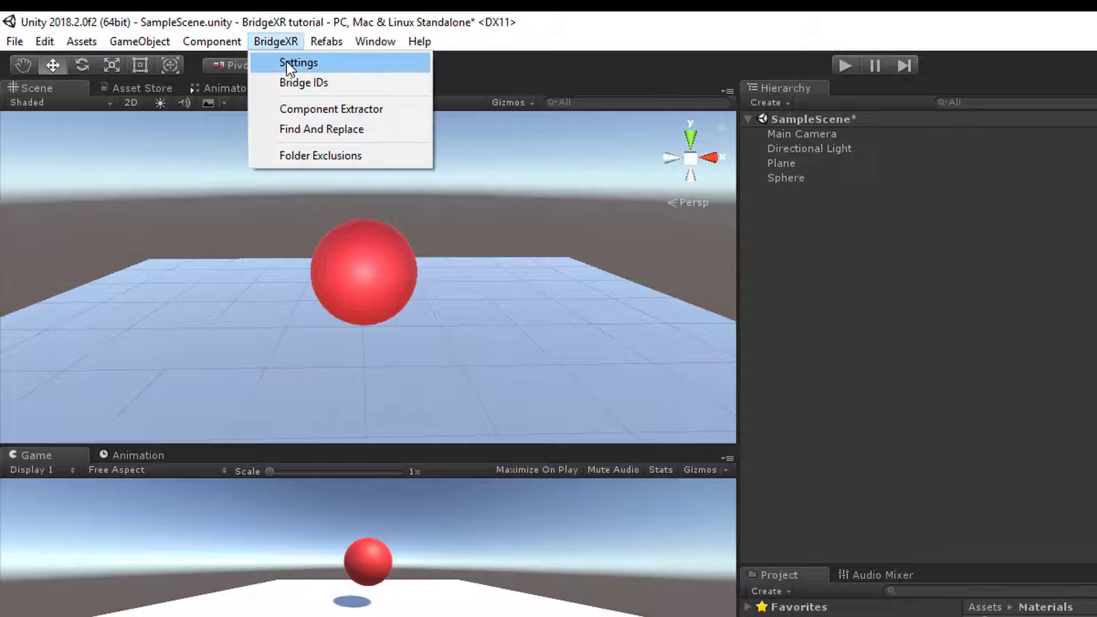
# - Set DeviceA as the Active Bridge Identifier in BridgeXR Settings
pyautogui.click(297, 62)
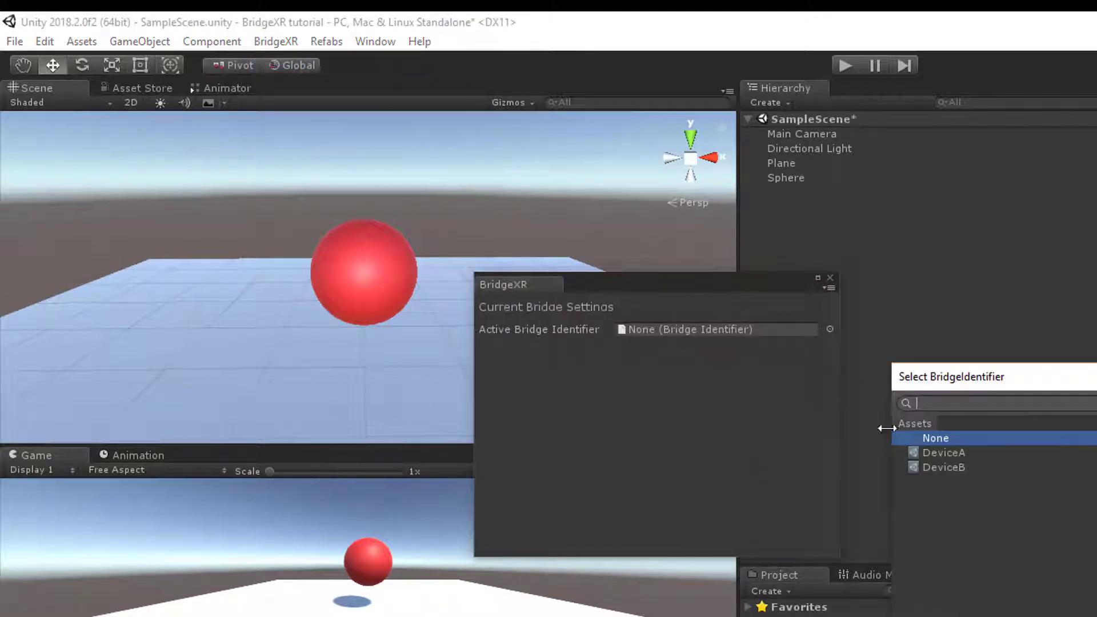
pyautogui.click(943, 452)
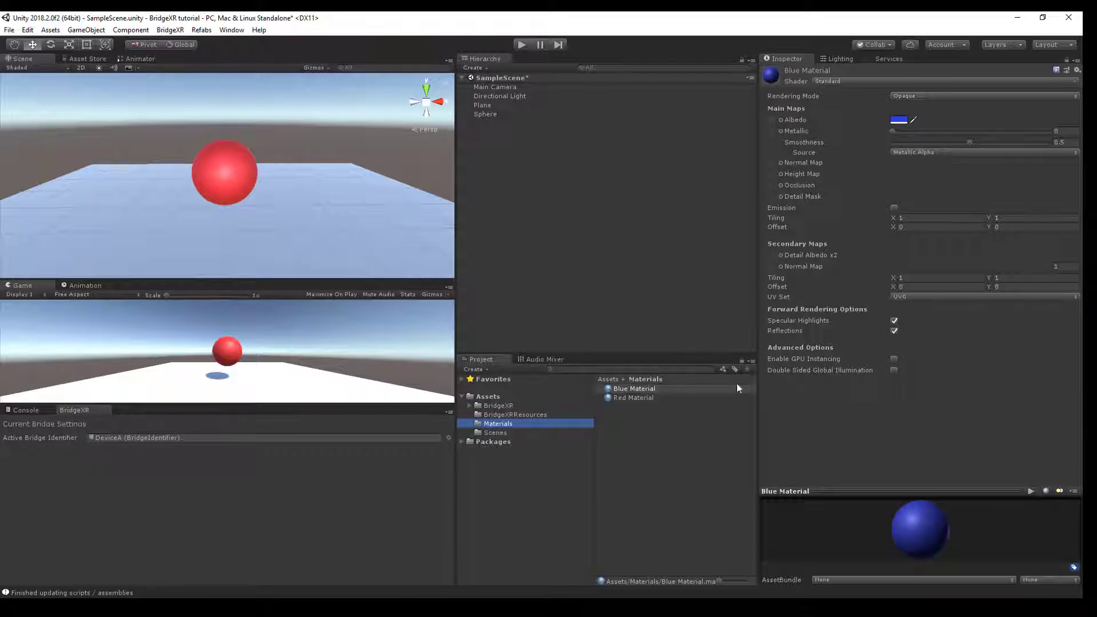
# - Create a Scripts folder in the top-level Assets
pyautogui.click(488, 396)
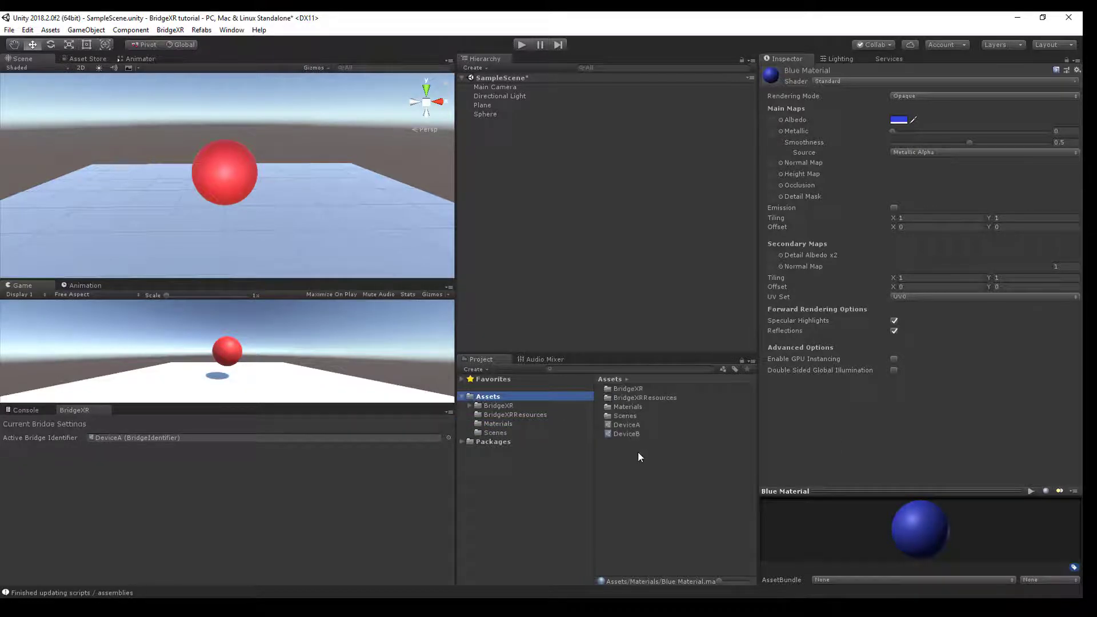
pyautogui.rightClick(640, 457)
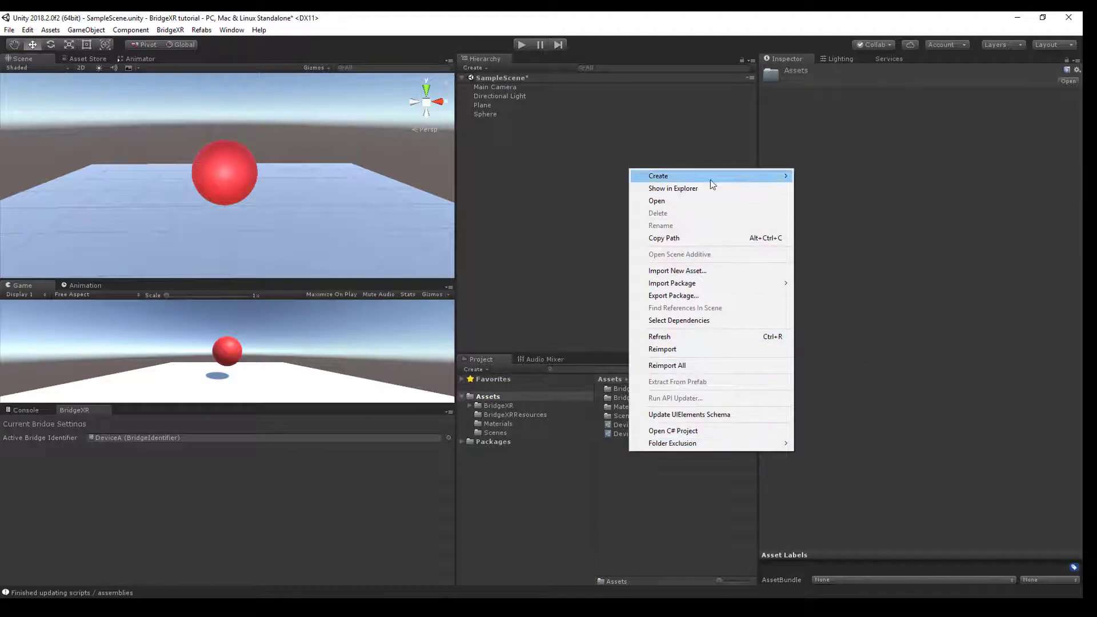
pyautogui.click(658, 176)
pyautogui.write('S')
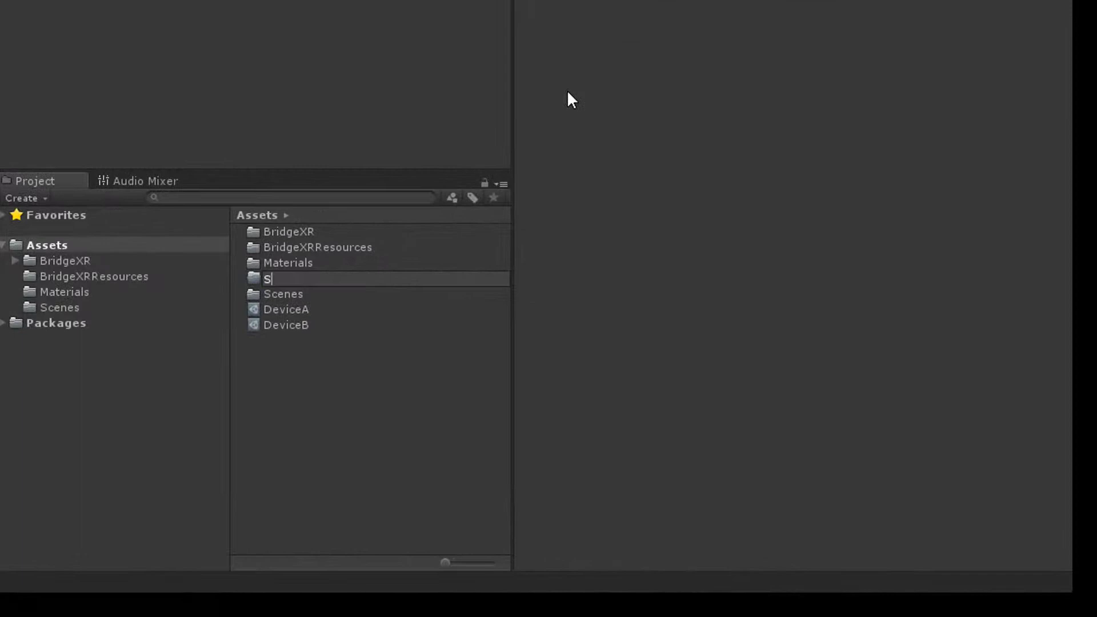
pyautogui.write('cripts')
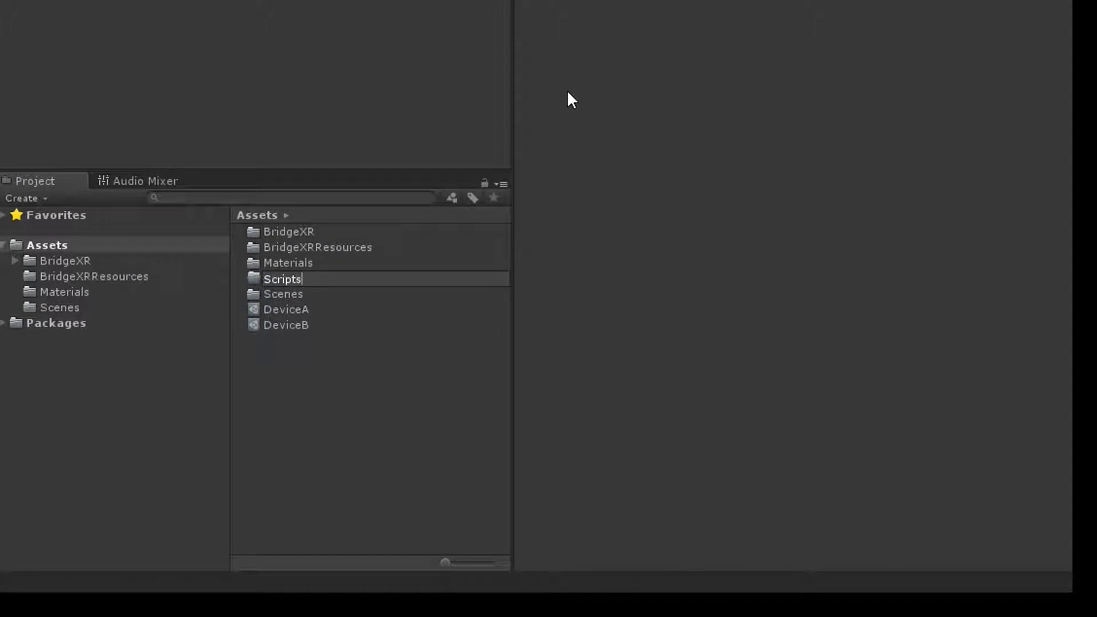
pyautogui.press('Return')
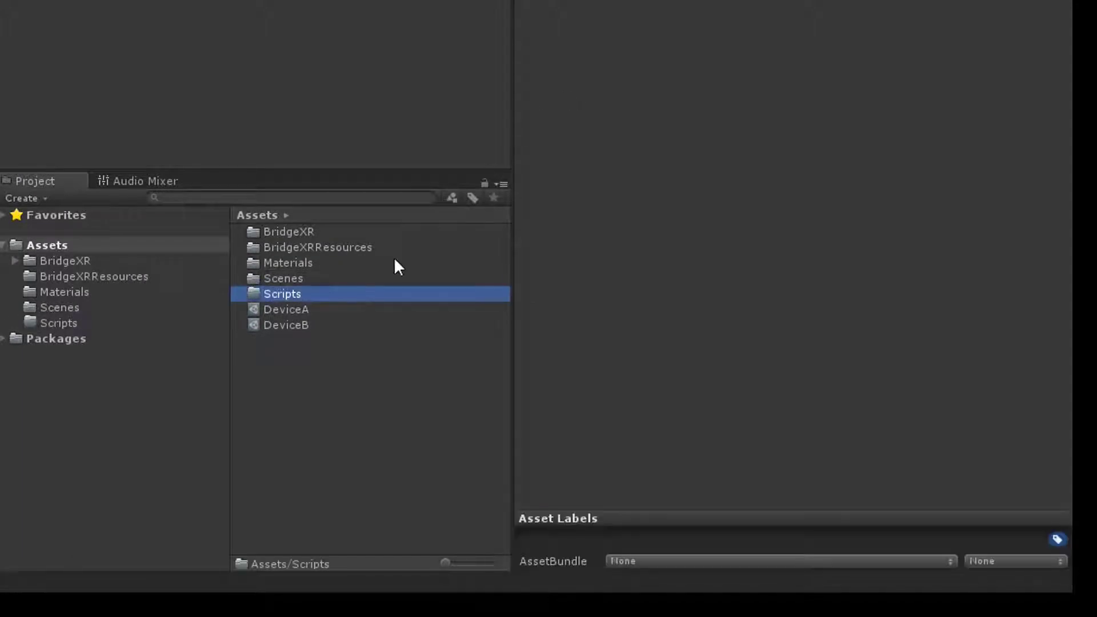
# - Create a C# script named Blink inside Scripts and open it for editing
pyautogui.rightClick(281, 293)
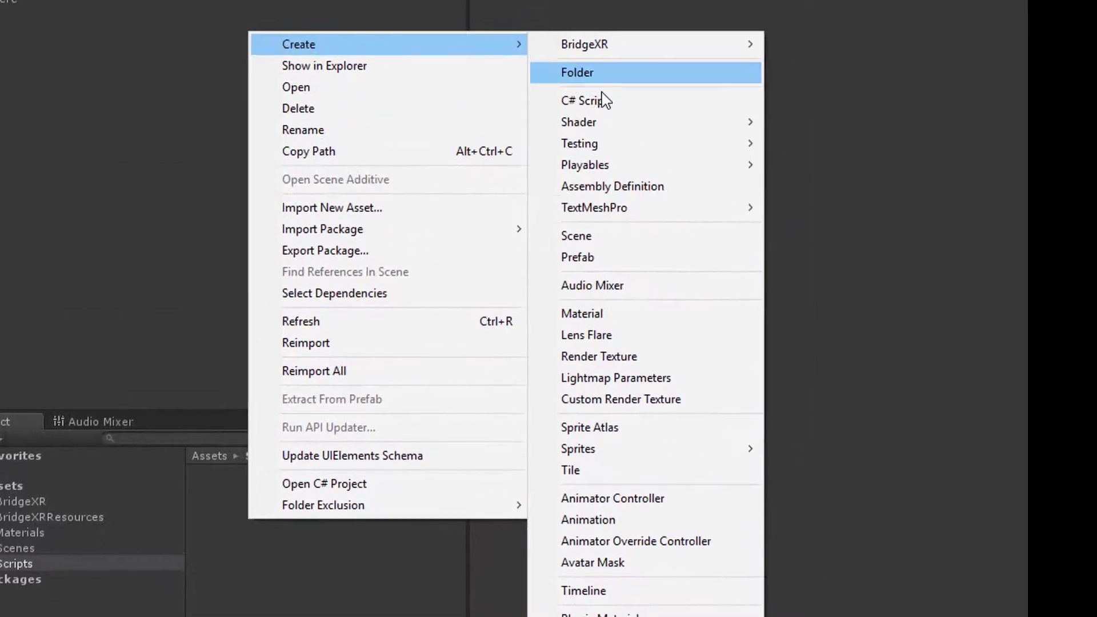
pyautogui.click(581, 101)
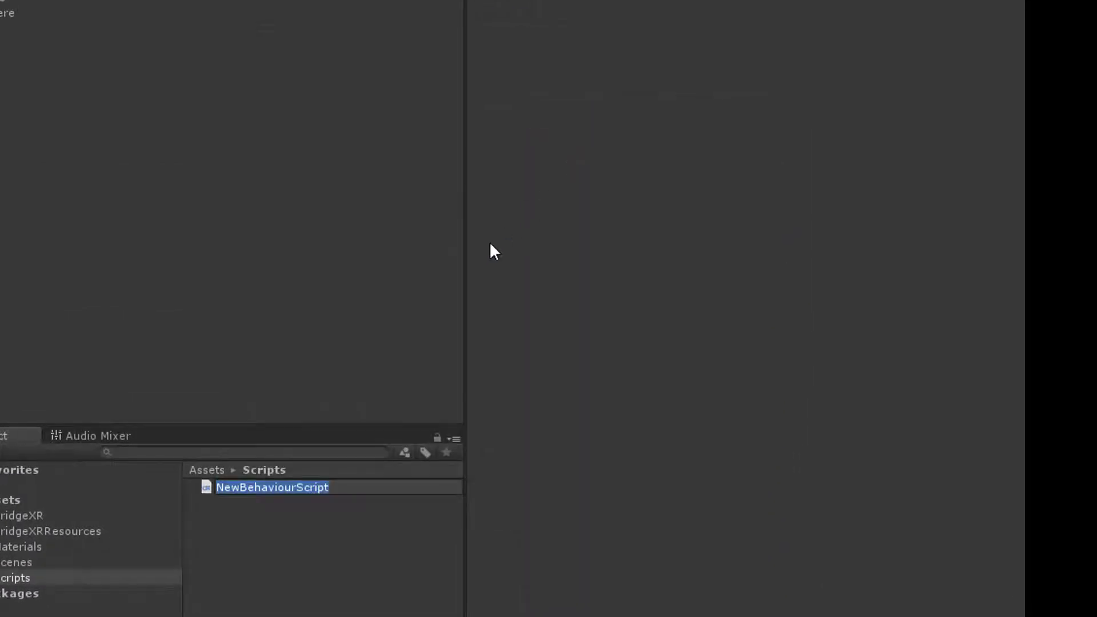
pyautogui.write('Blink')
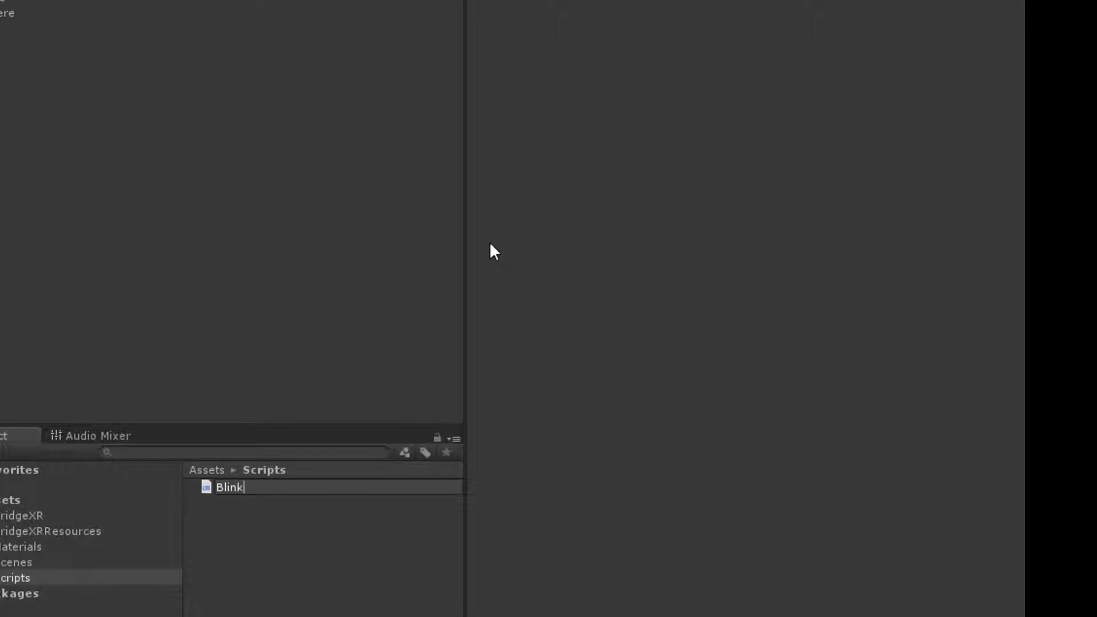
pyautogui.doubleClick(227, 487)
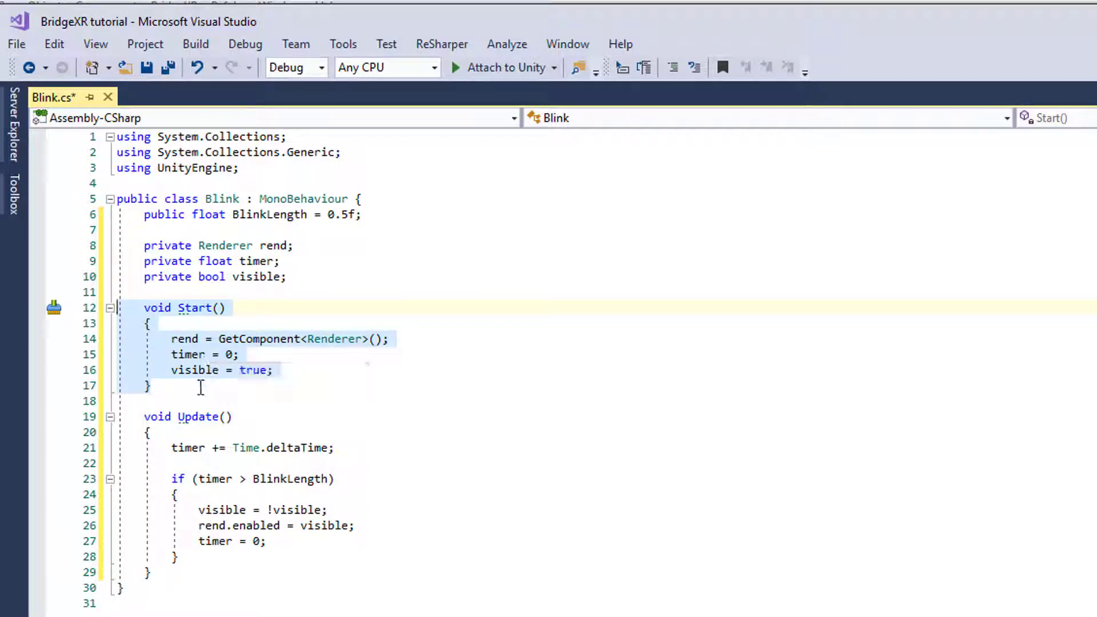
pyautogui.moveTo(146, 457)
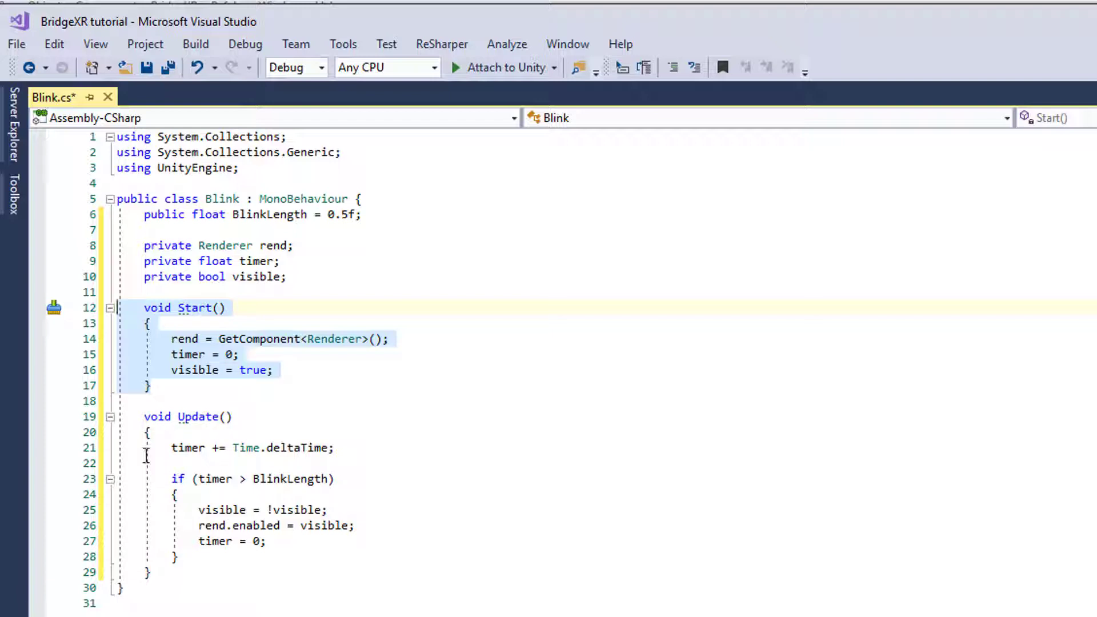
# - Attach the finished Blink script to the sphere with a 0.5 blink length
pyautogui.click(188, 416)
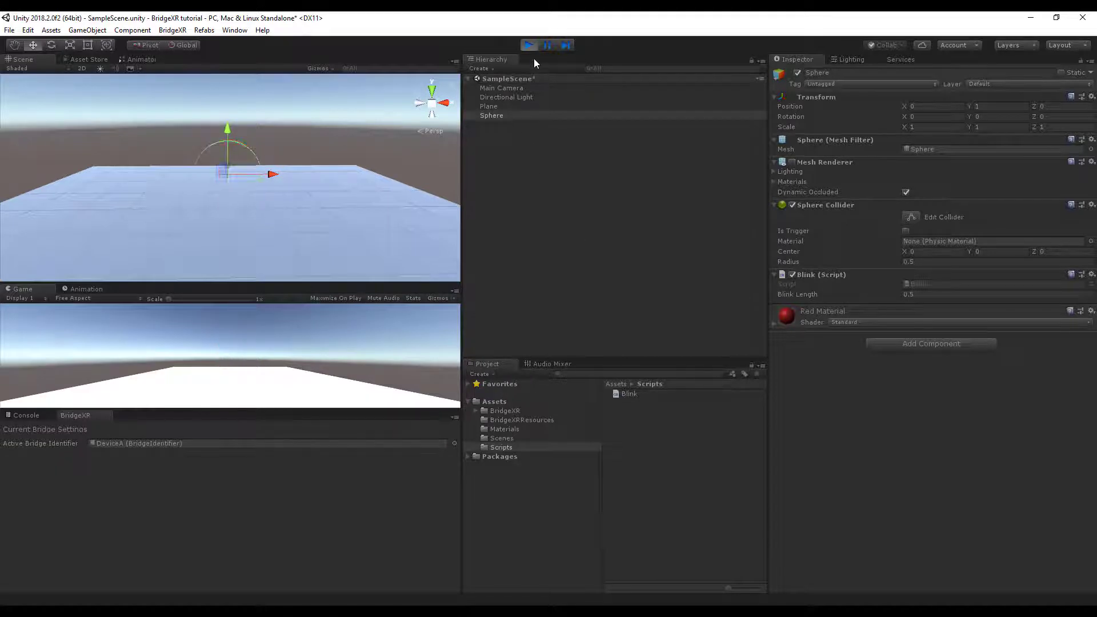
pyautogui.click(530, 45)
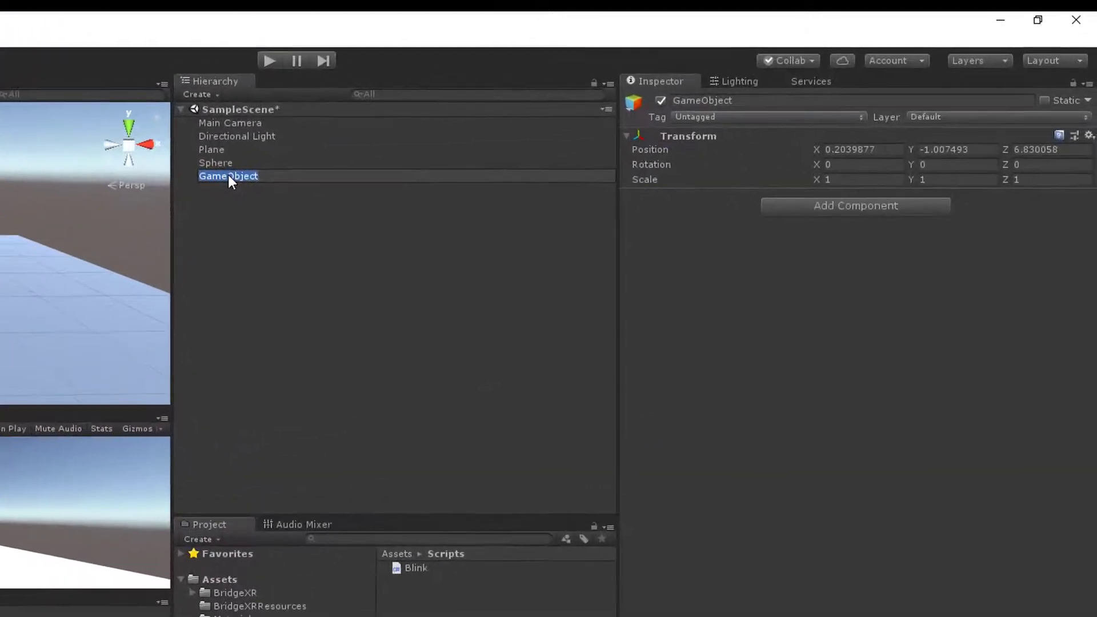
# - Create SlowBlink and FastBlink objects with the Blink script, FastBlink using a 0.1 blink length
pyautogui.write('SlowBlink')
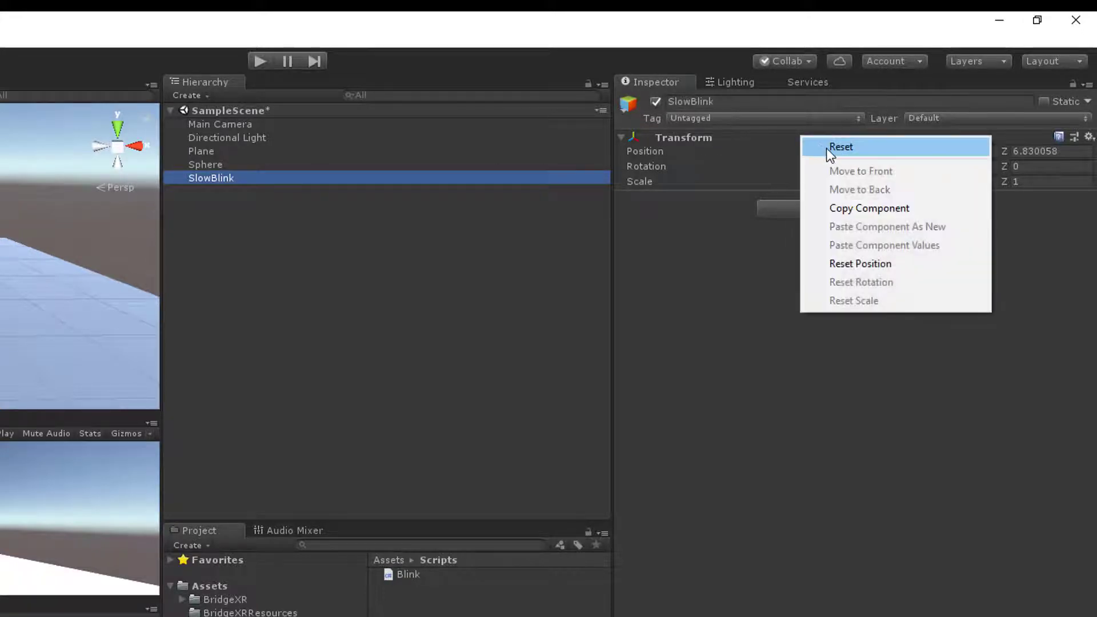
pyautogui.click(841, 146)
pyautogui.write('FastBl')
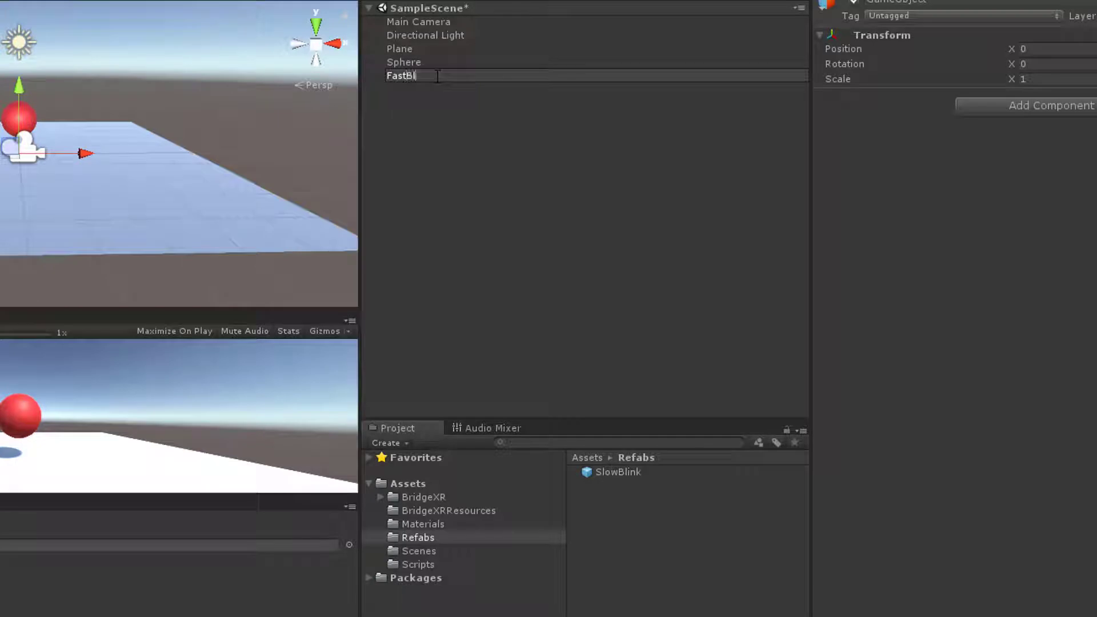
pyautogui.click(418, 564)
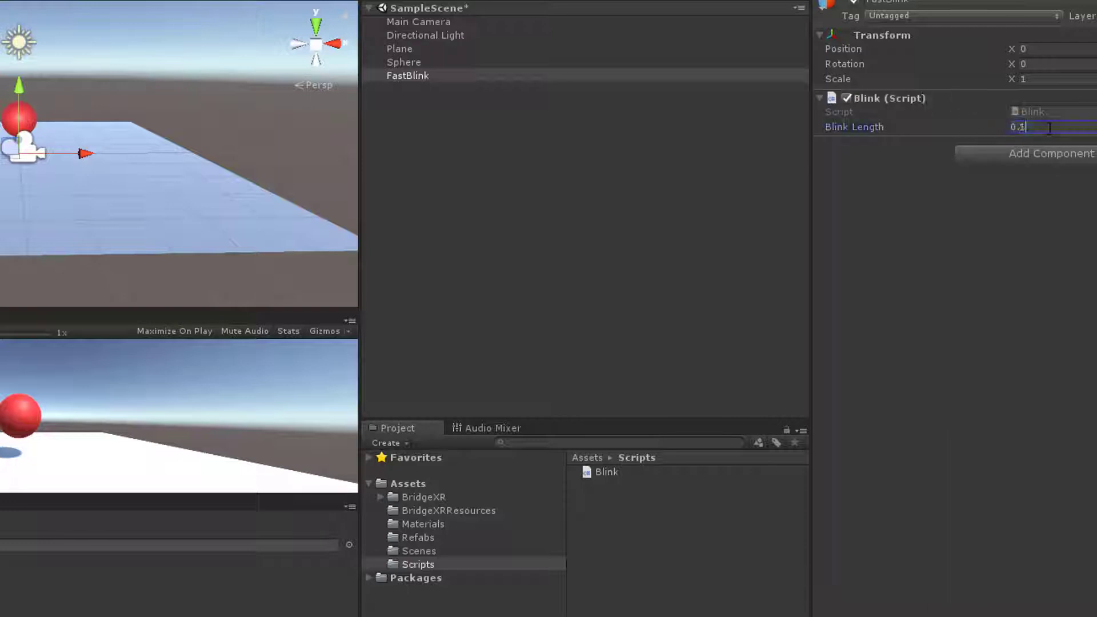
pyautogui.click(418, 537)
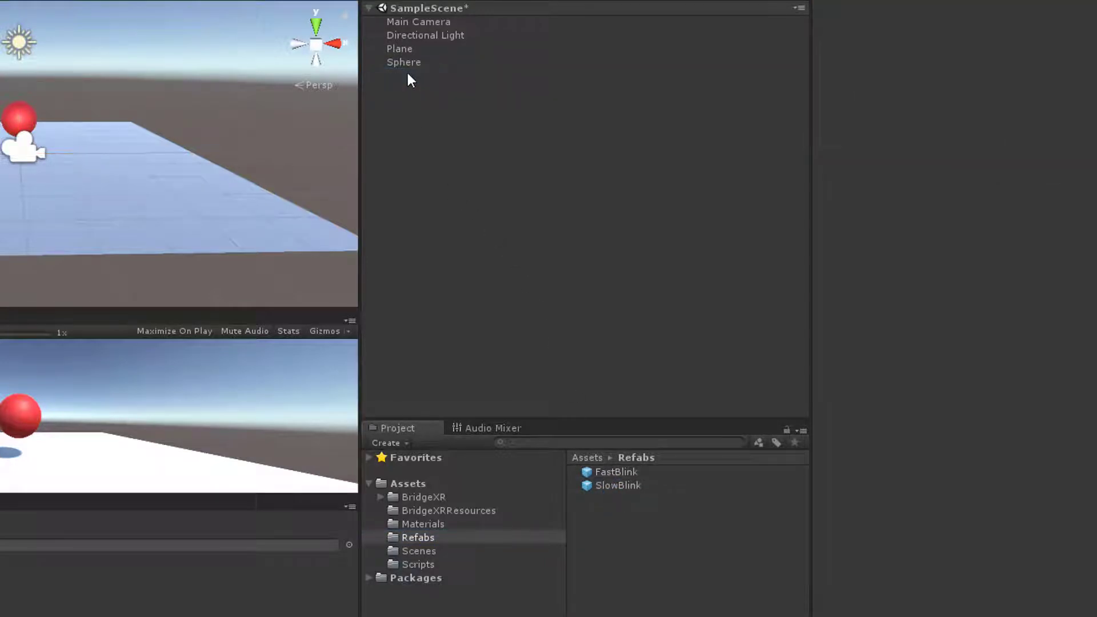
# - Give the Sphere a Bxr Component Bridge Loader with DeviceA→SlowBlink and DeviceB→FastBlink bridges
pyautogui.click(404, 62)
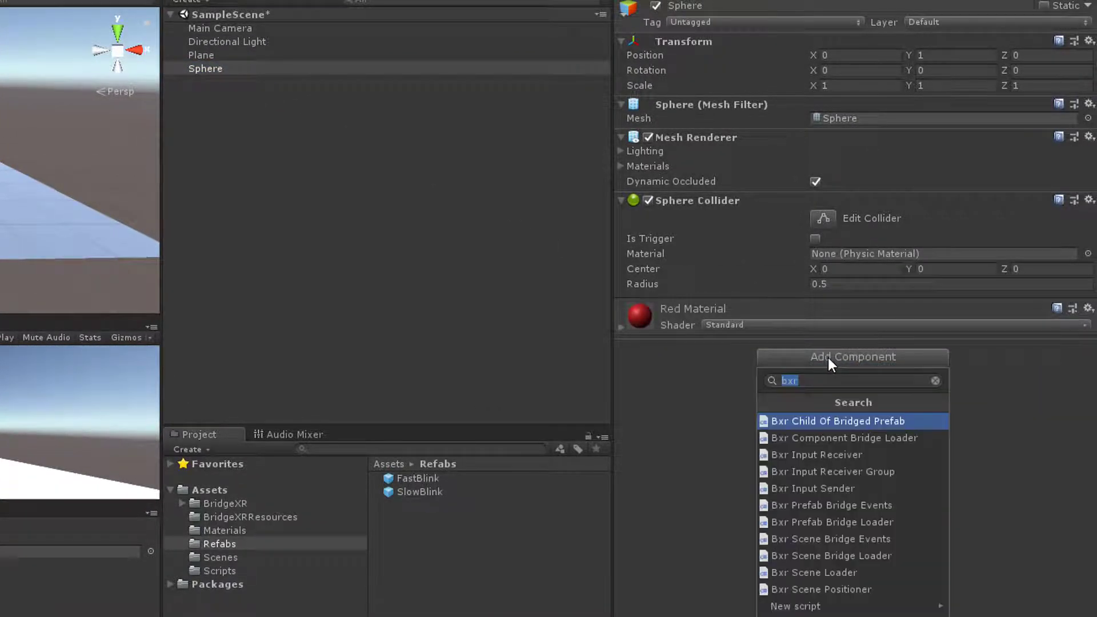
pyautogui.click(843, 438)
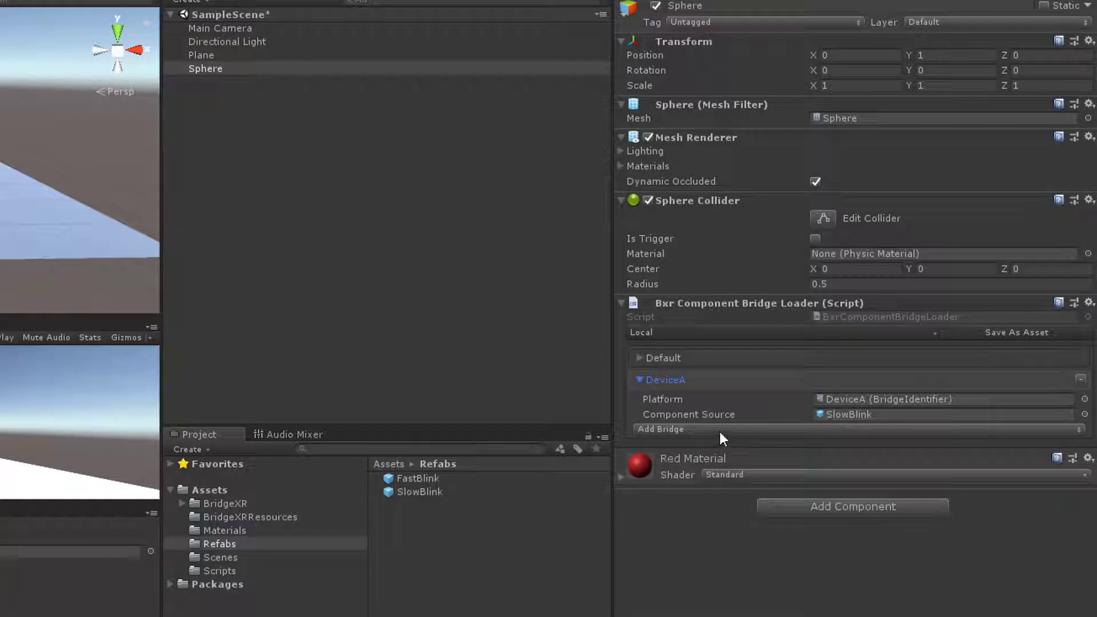
pyautogui.click(660, 428)
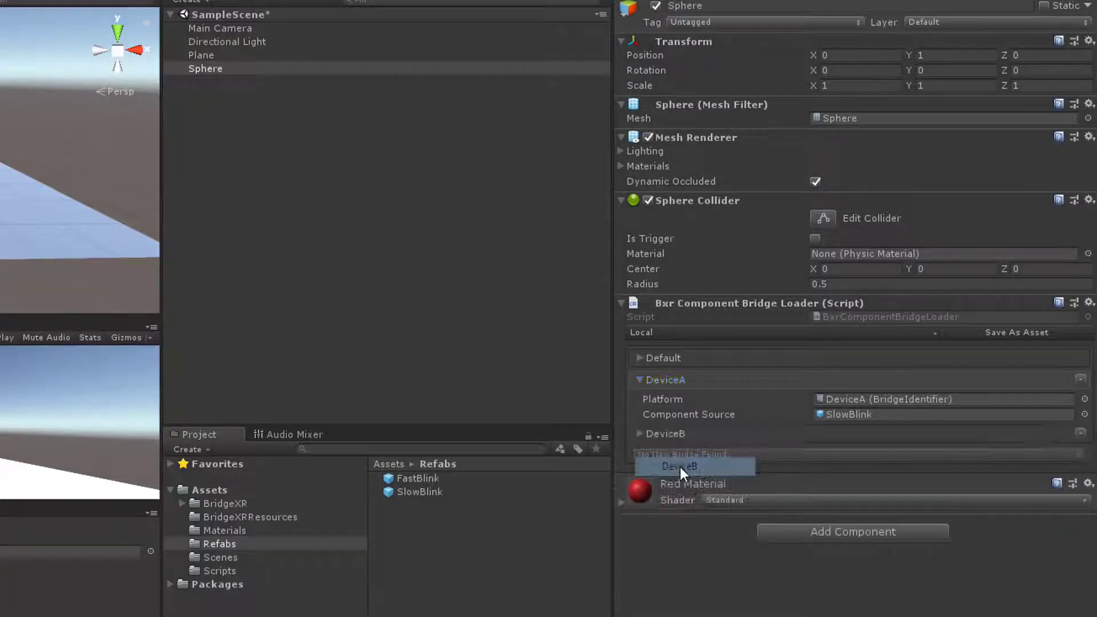
pyautogui.click(640, 434)
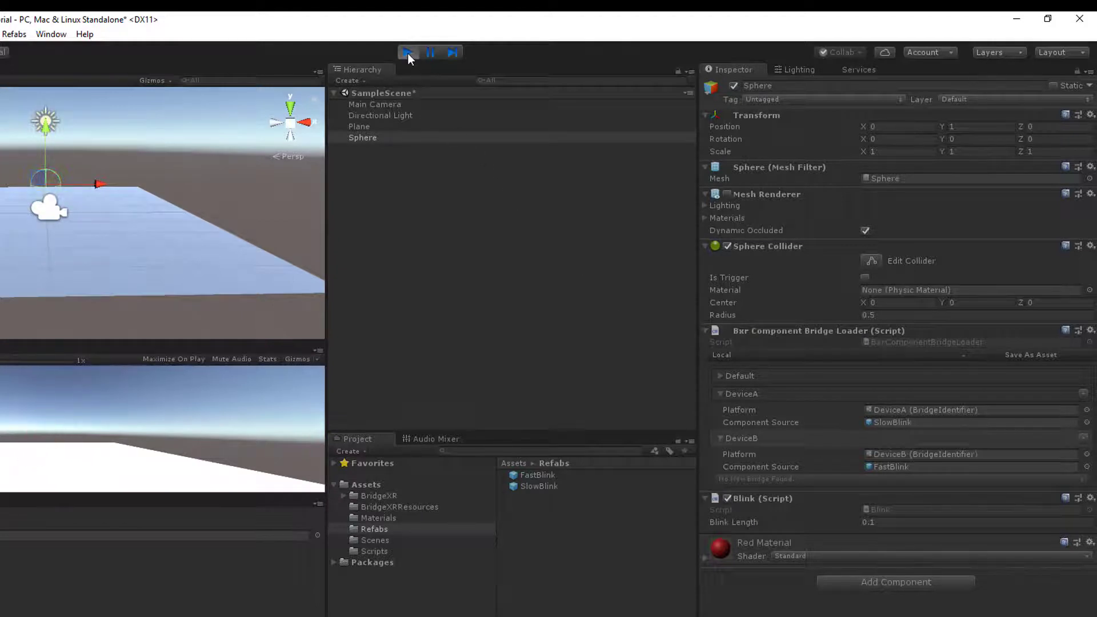
# - Exit Play mode so the sphere returns to its edited state
pyautogui.click(407, 52)
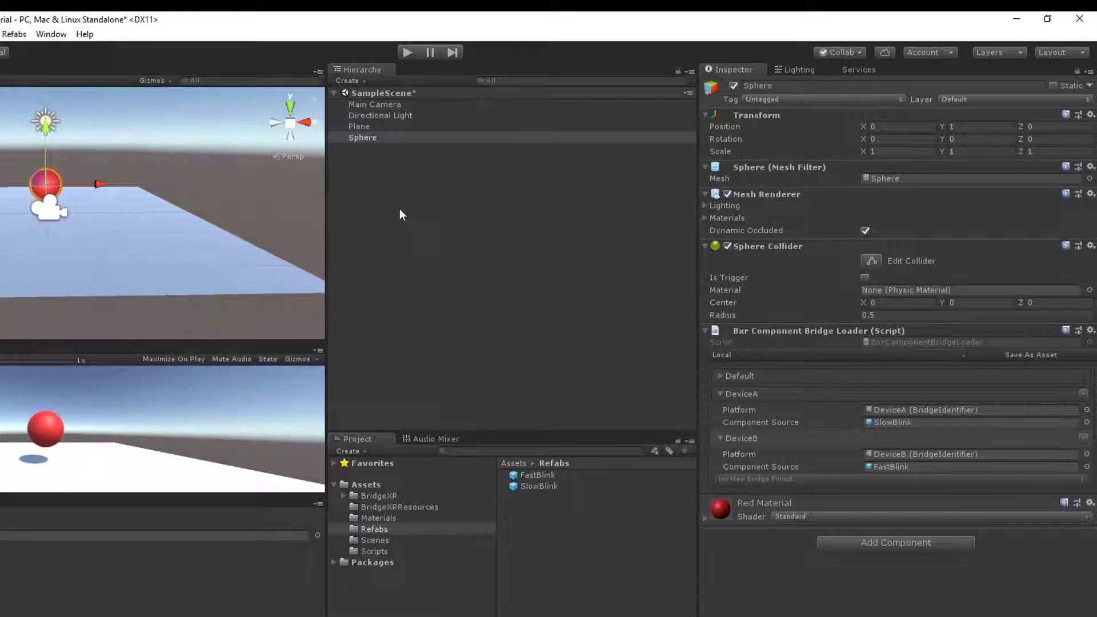
pyautogui.moveTo(382, 225)
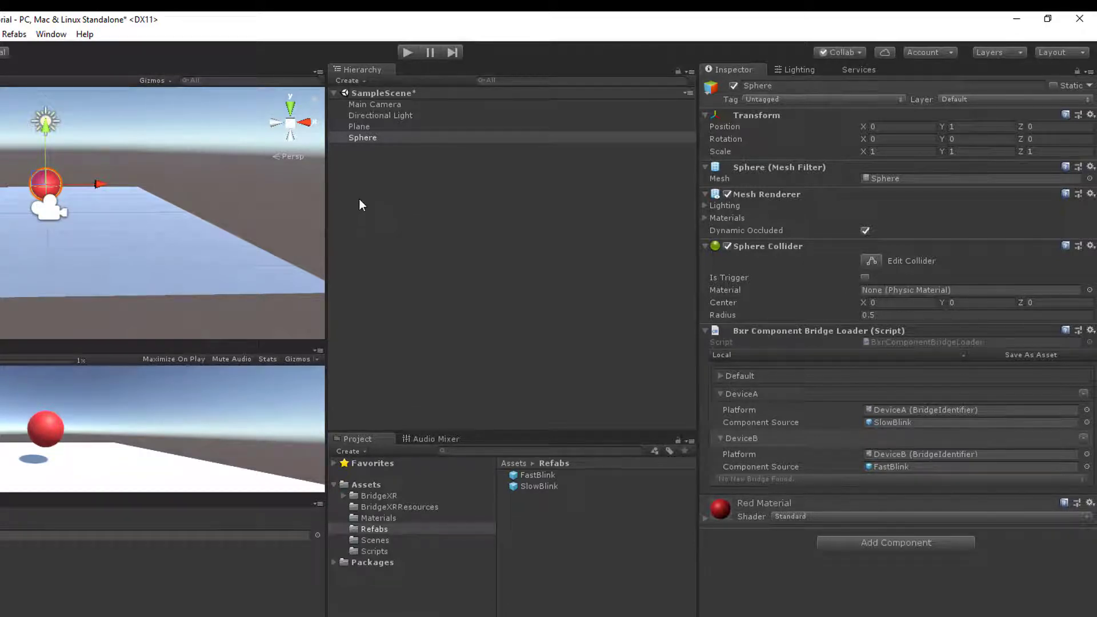
pyautogui.moveTo(358, 95)
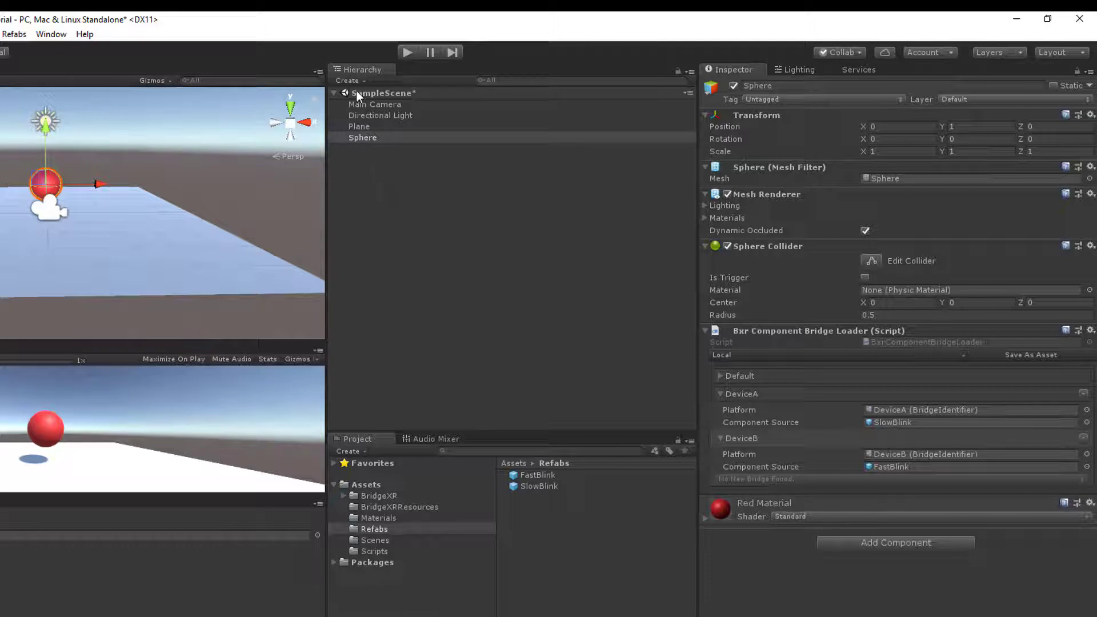
# - Create a cube named RedCube and save it as a prefab in Assets/Prefabs
pyautogui.click(349, 81)
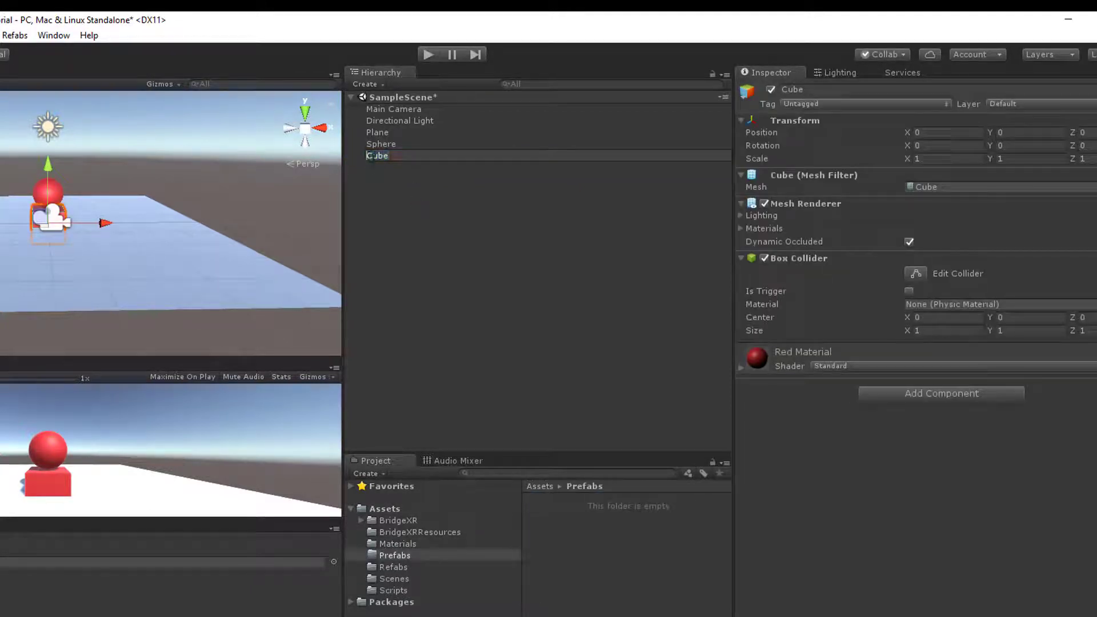
pyautogui.write('RedCube')
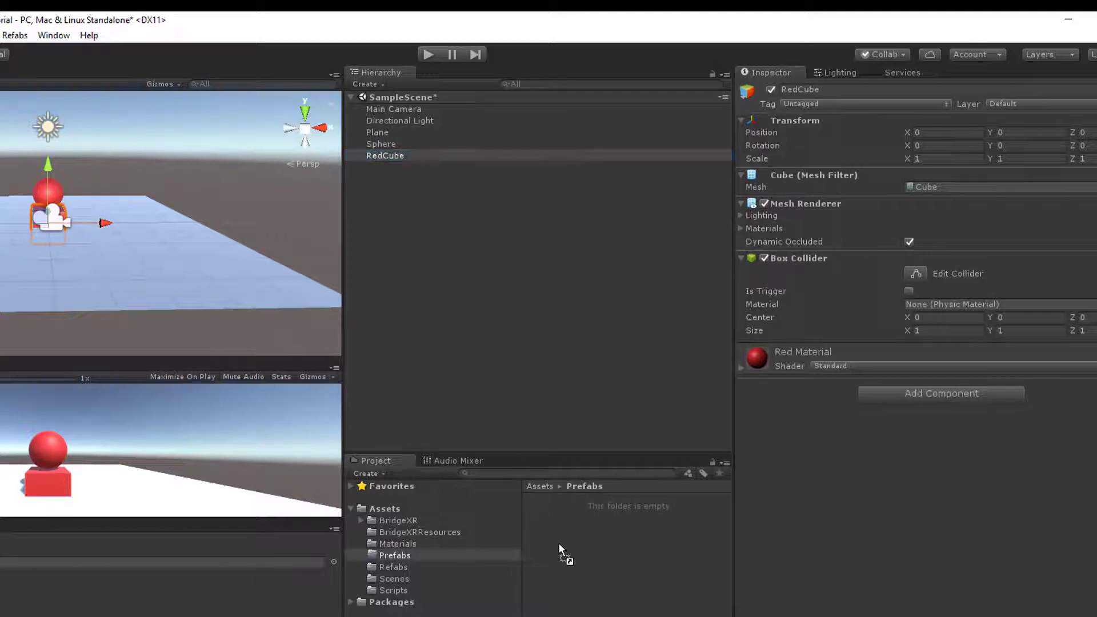
pyautogui.click(366, 85)
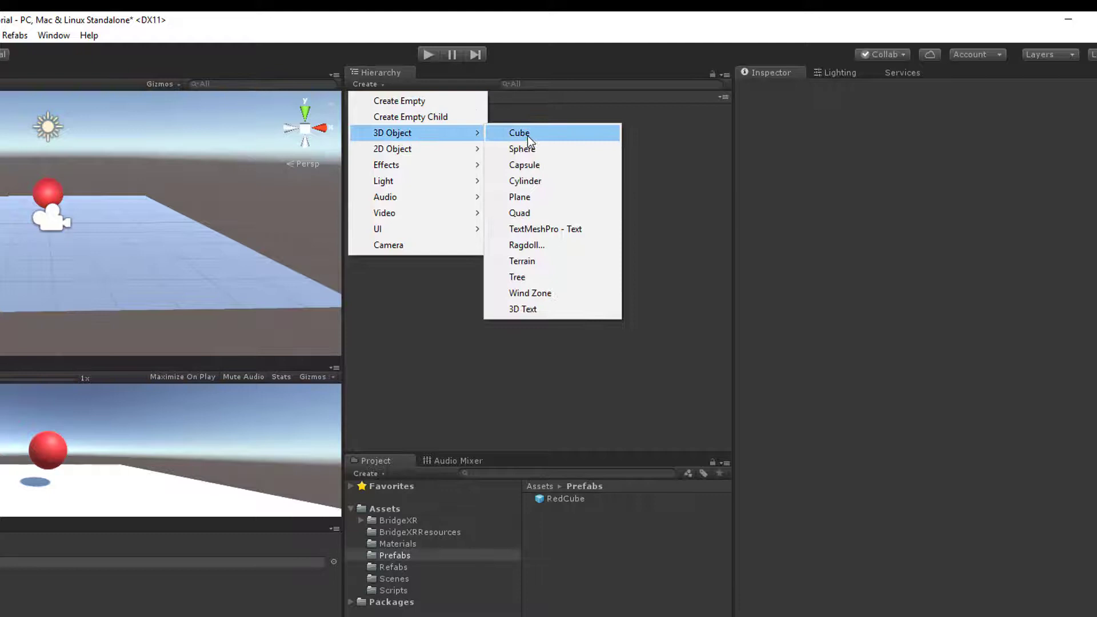
# - Add a new plain cube to the scene and start renaming it
pyautogui.click(519, 133)
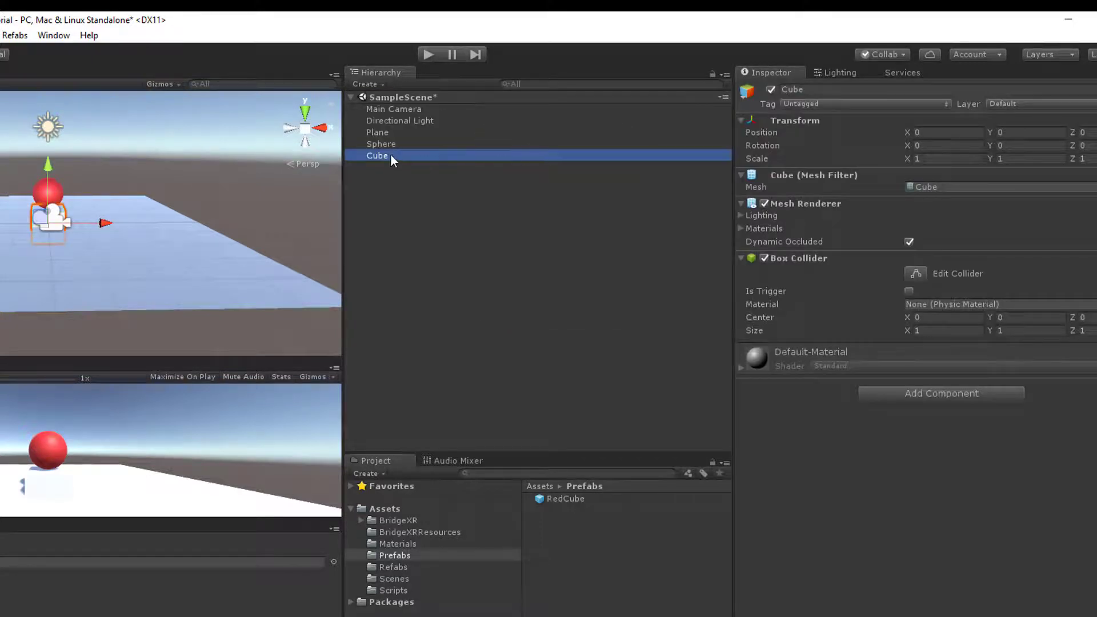
pyautogui.doubleClick(377, 155)
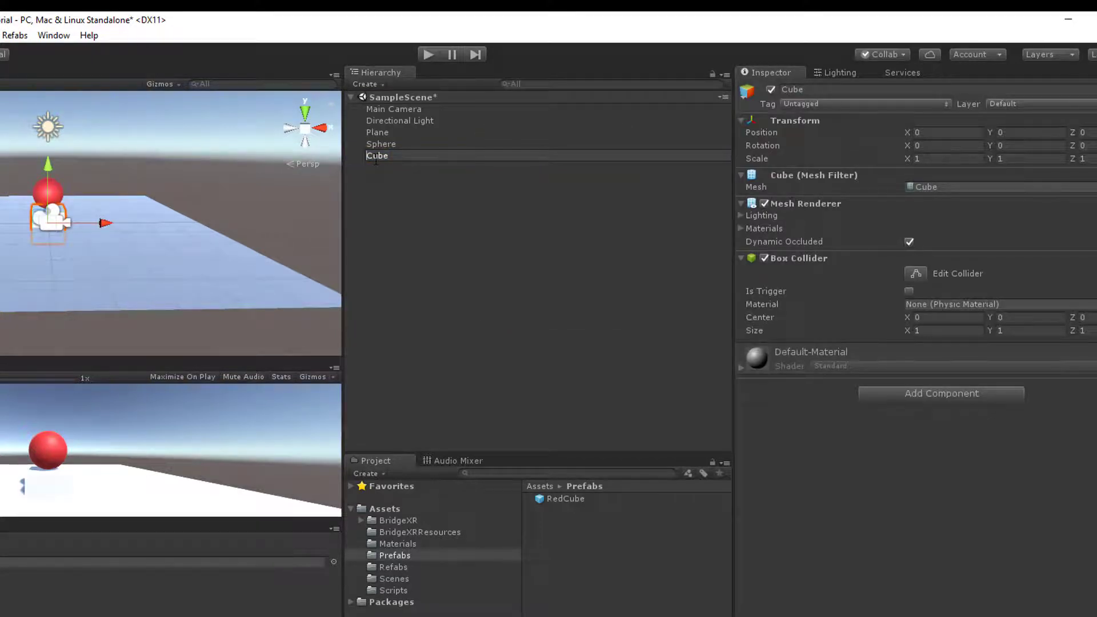
pyautogui.click(398, 544)
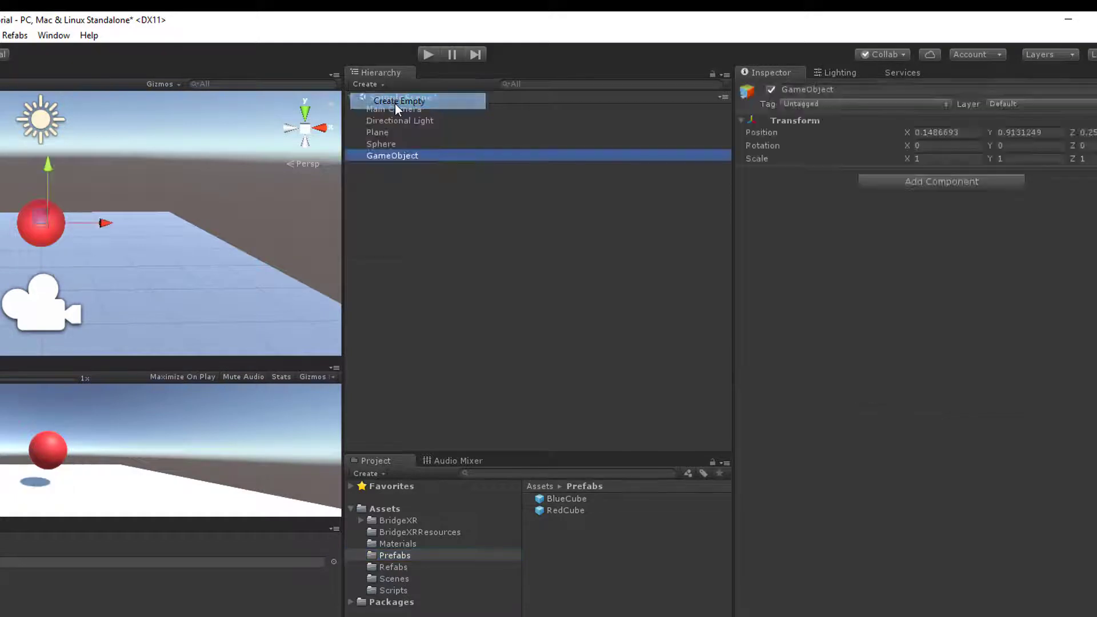
# - Rename the new empty object CubeSpawn and move it along X to about 2.21
pyautogui.write('CubeSpawn')
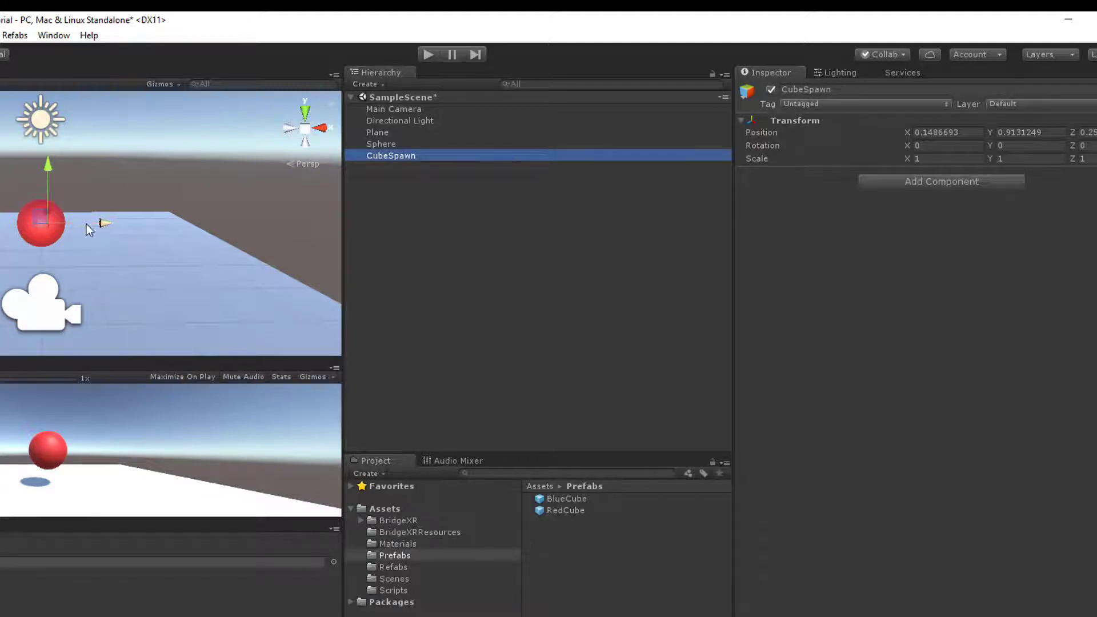
pyautogui.moveTo(49, 223); pyautogui.dragTo(199, 222)
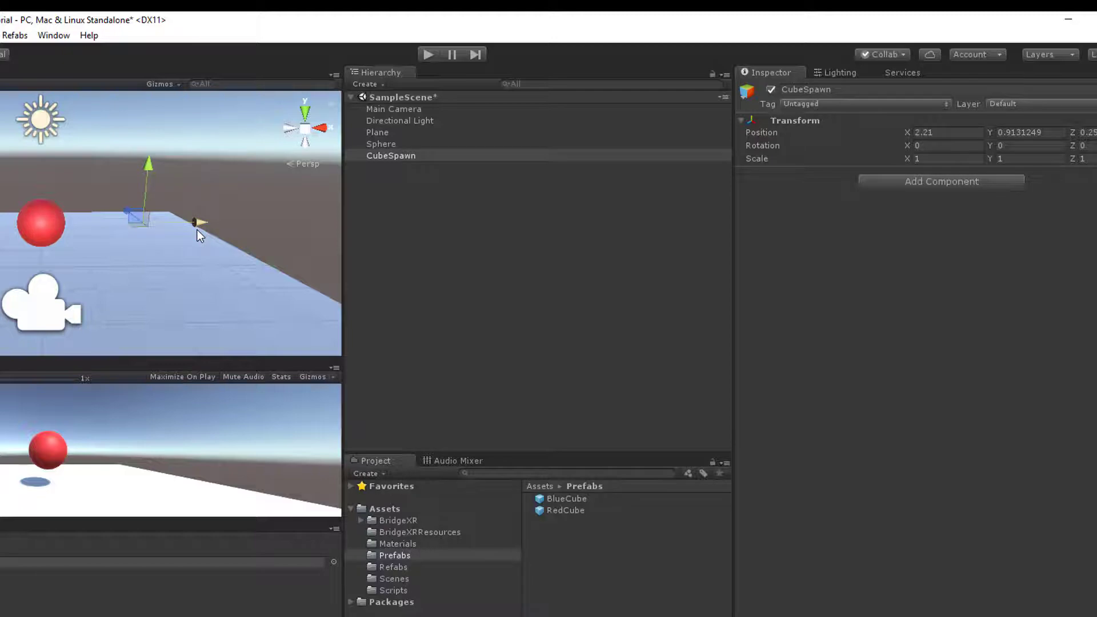
pyautogui.click(941, 180)
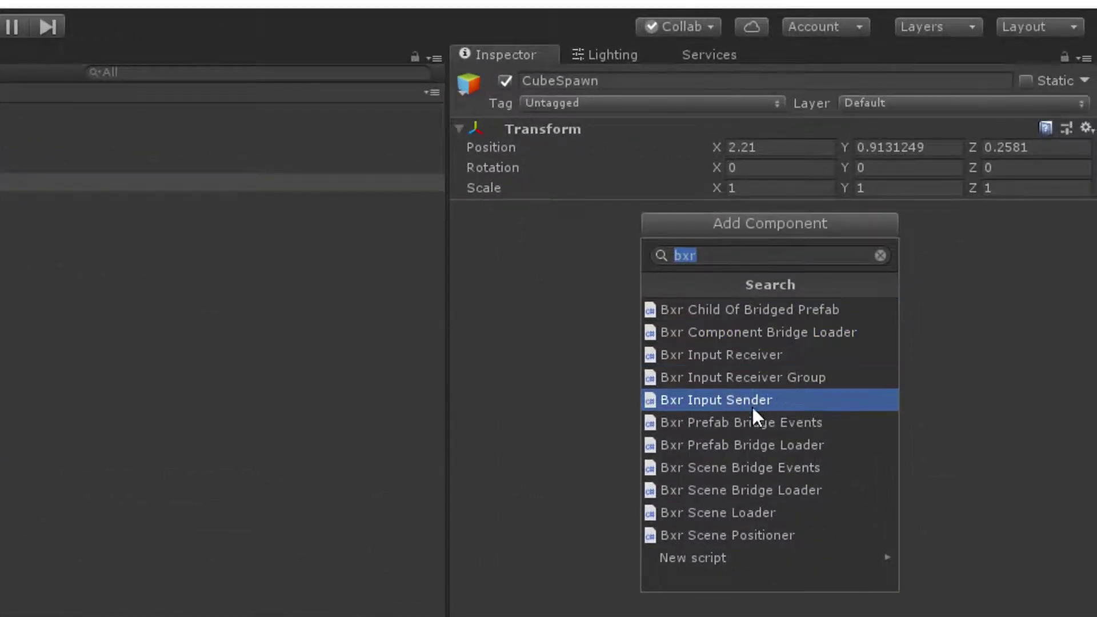
# - Attach a Bxr Prefab Bridge Loader mapping DeviceA to BlueCube and DeviceB to RedCube
pyautogui.click(743, 445)
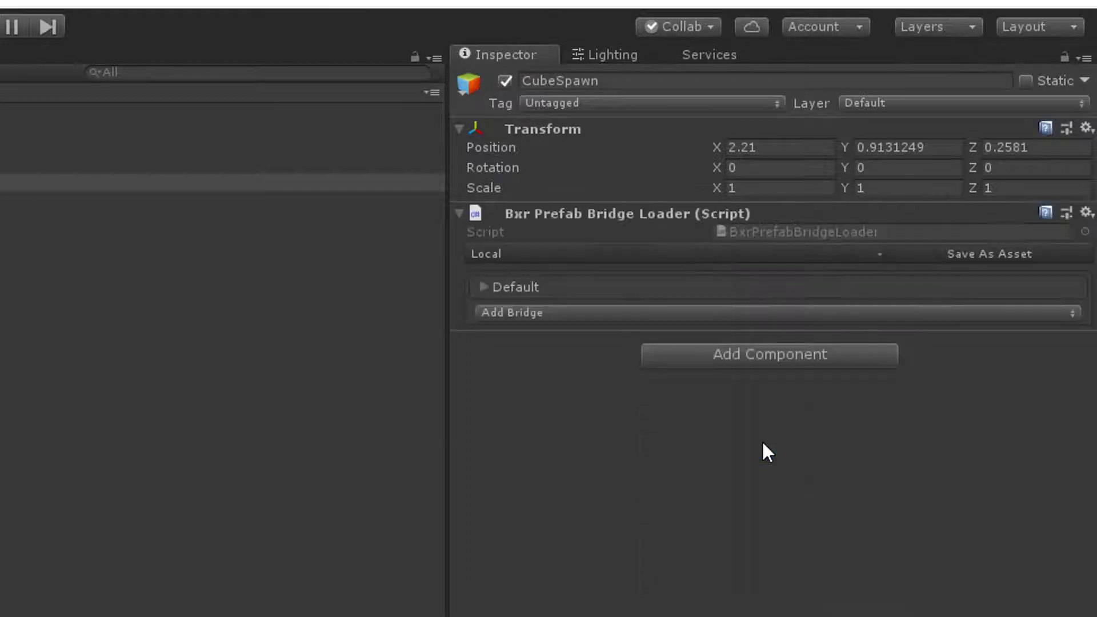
pyautogui.moveTo(521, 316)
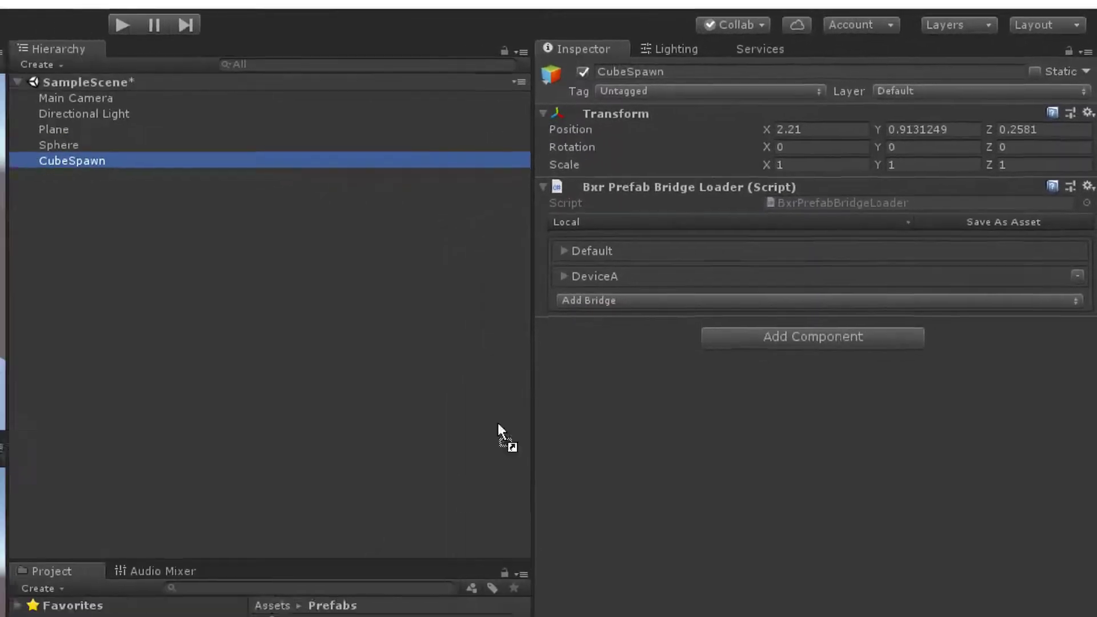
pyautogui.click(563, 275)
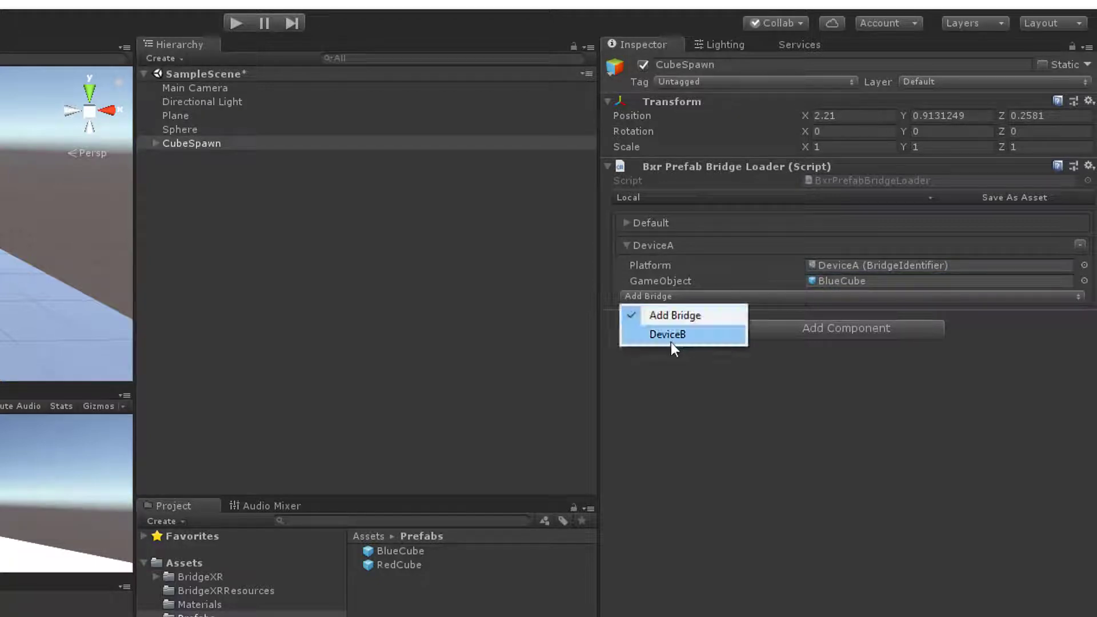
pyautogui.click(667, 334)
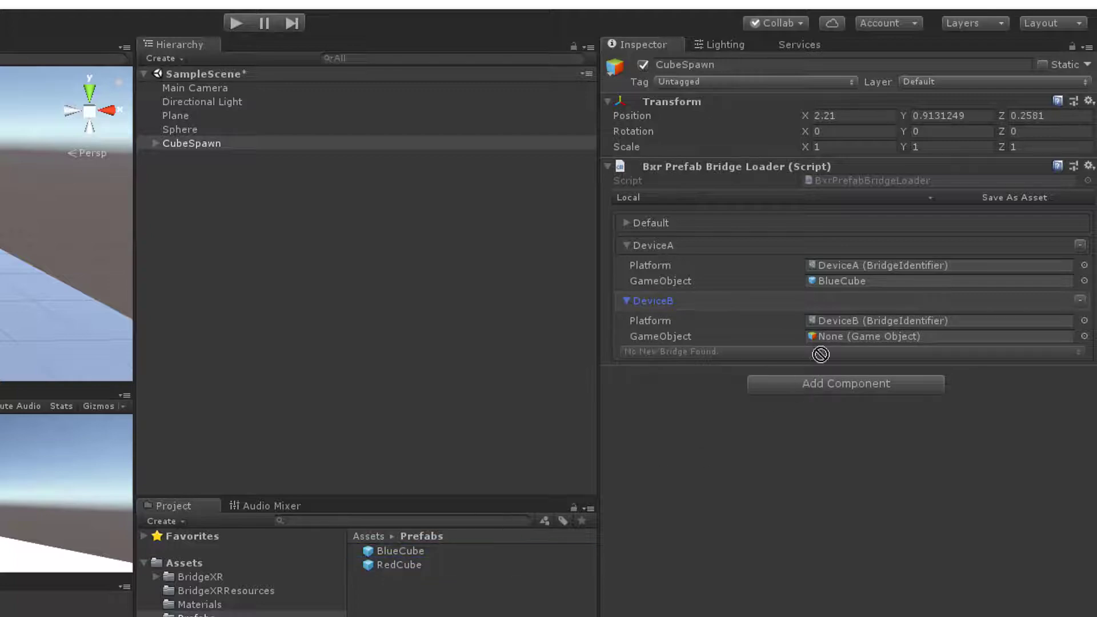
pyautogui.moveTo(398, 564); pyautogui.dragTo(874, 336)
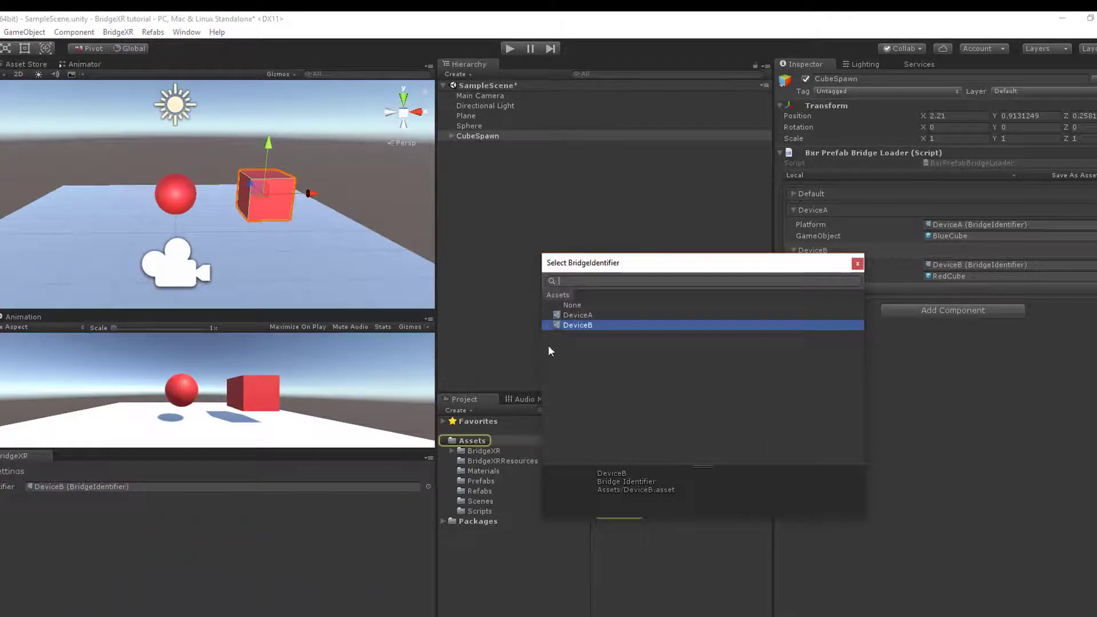
# - Make DeviceA the active bridge identifier and run the scene to spawn the blue cube
pyautogui.click(577, 325)
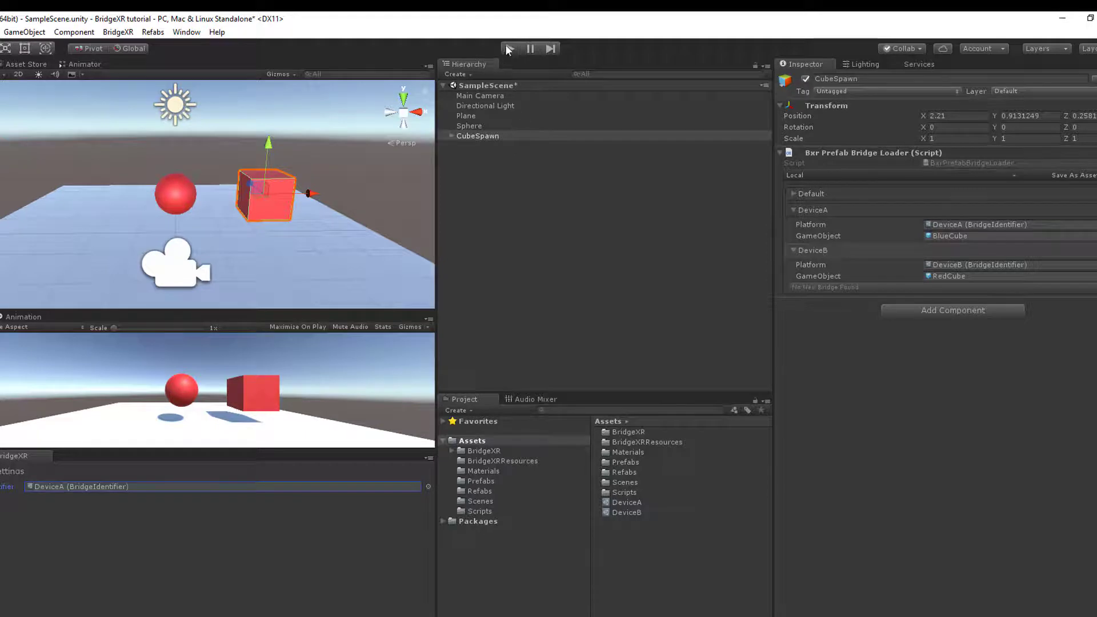
pyautogui.click(512, 48)
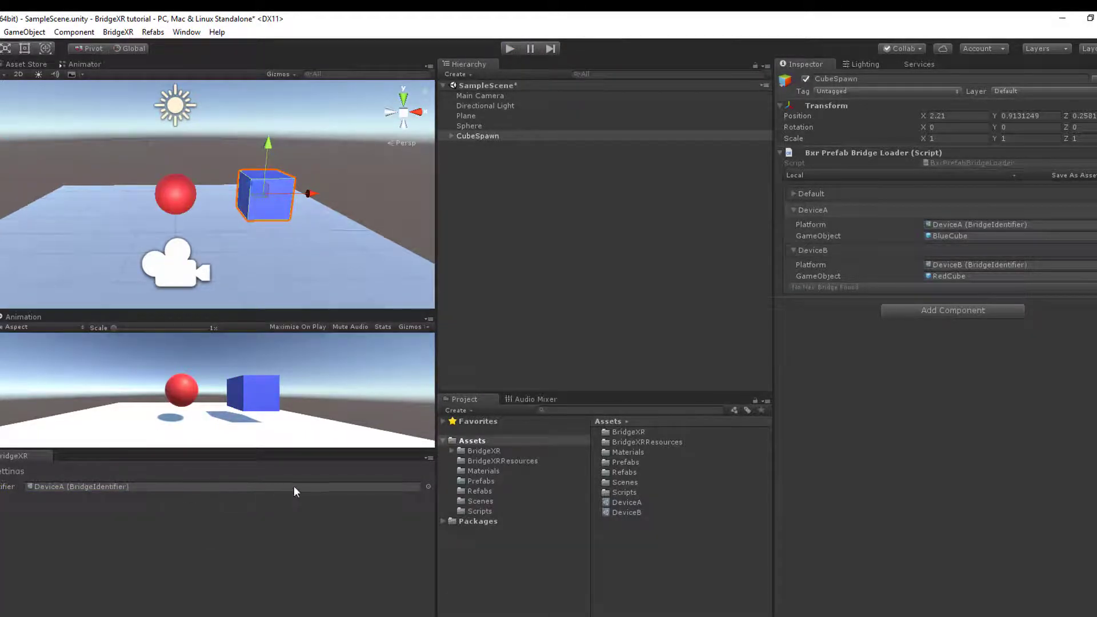
# - Switch the active identifier to DeviceB, run to spawn the RedCube clone, then stop
pyautogui.click(979, 224)
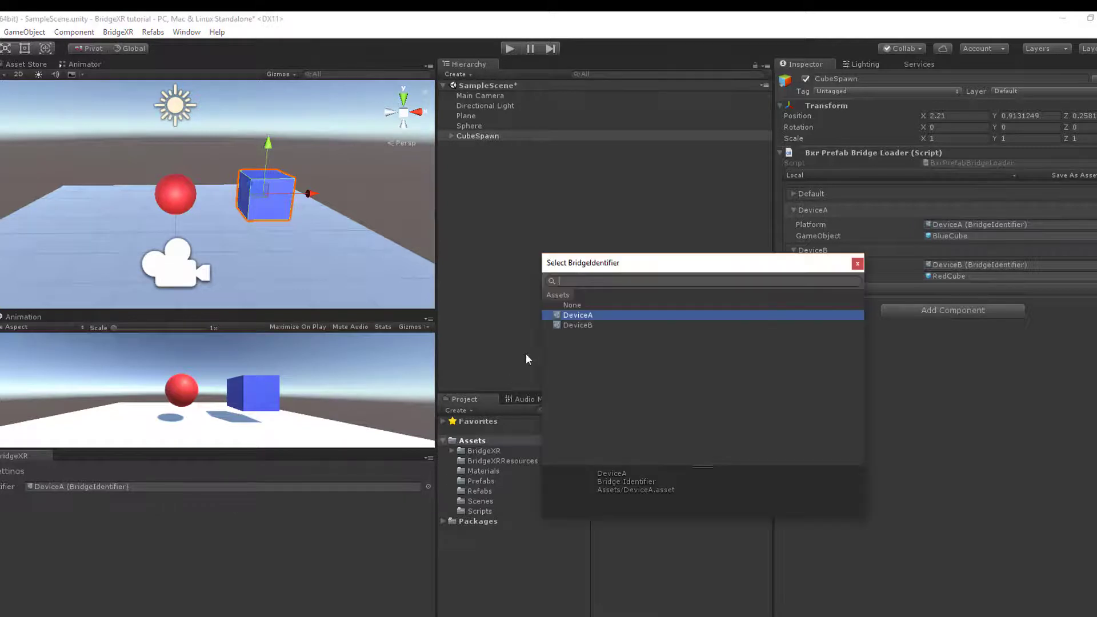
pyautogui.click(577, 324)
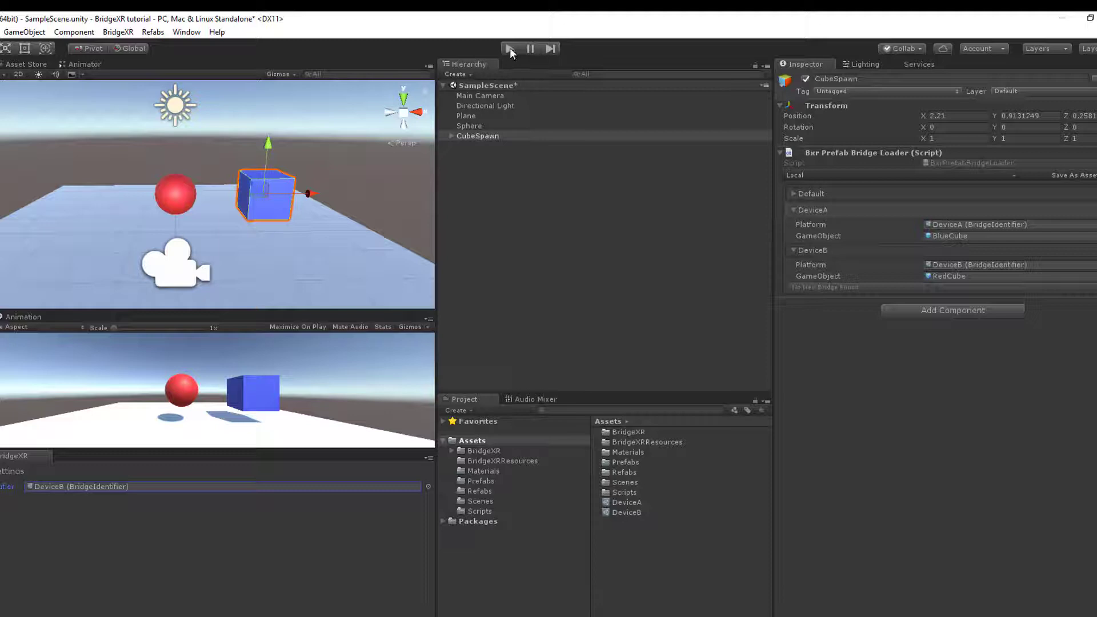
pyautogui.click(509, 48)
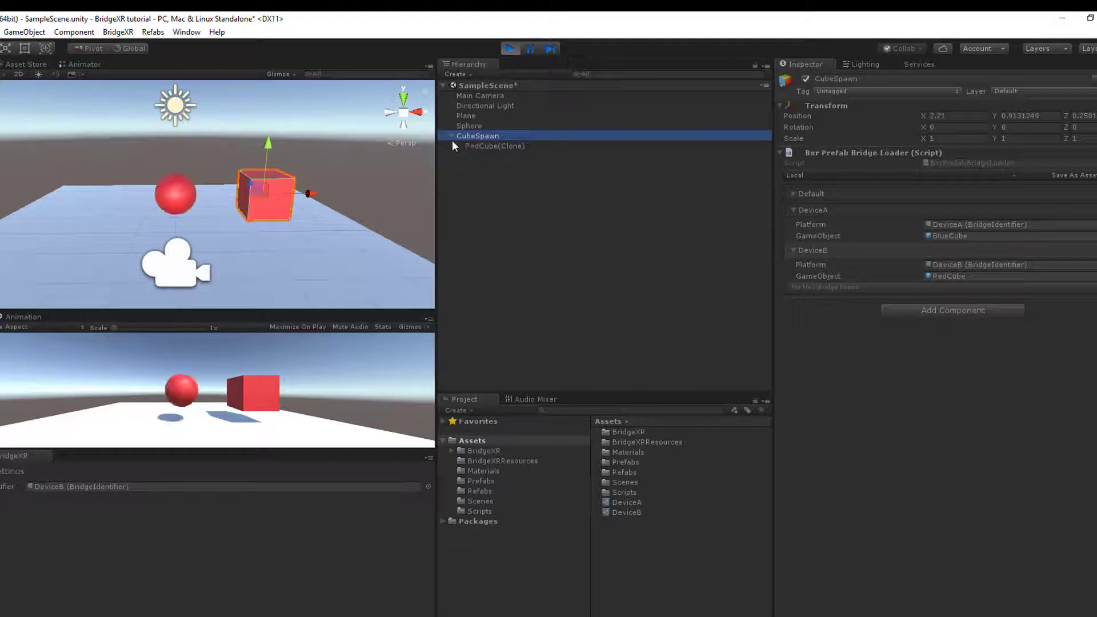
pyautogui.click(510, 48)
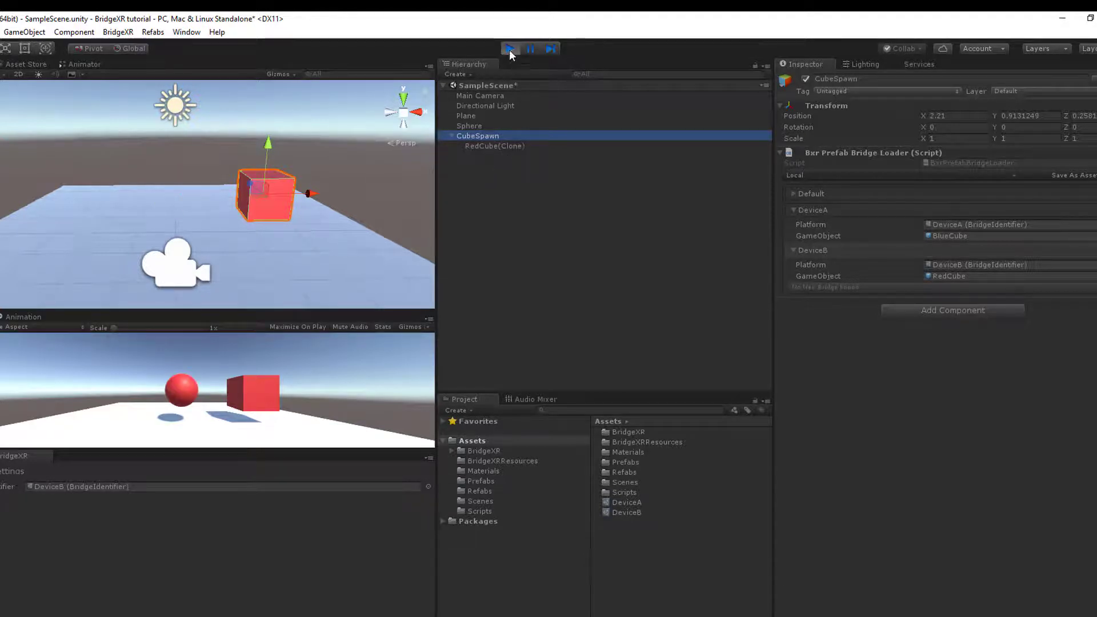
pyautogui.click(510, 48)
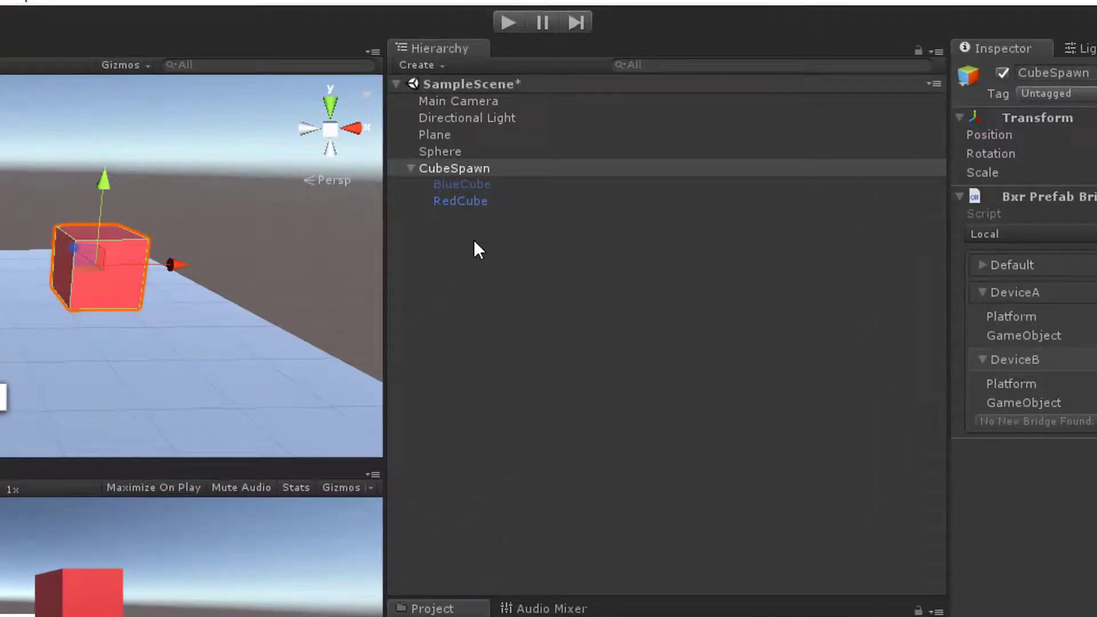
# - Add a Cylinder child under CubeSpawn scaled 0.2, 1, 0.2 with Z rotation 90
pyautogui.rightClick(437, 168)
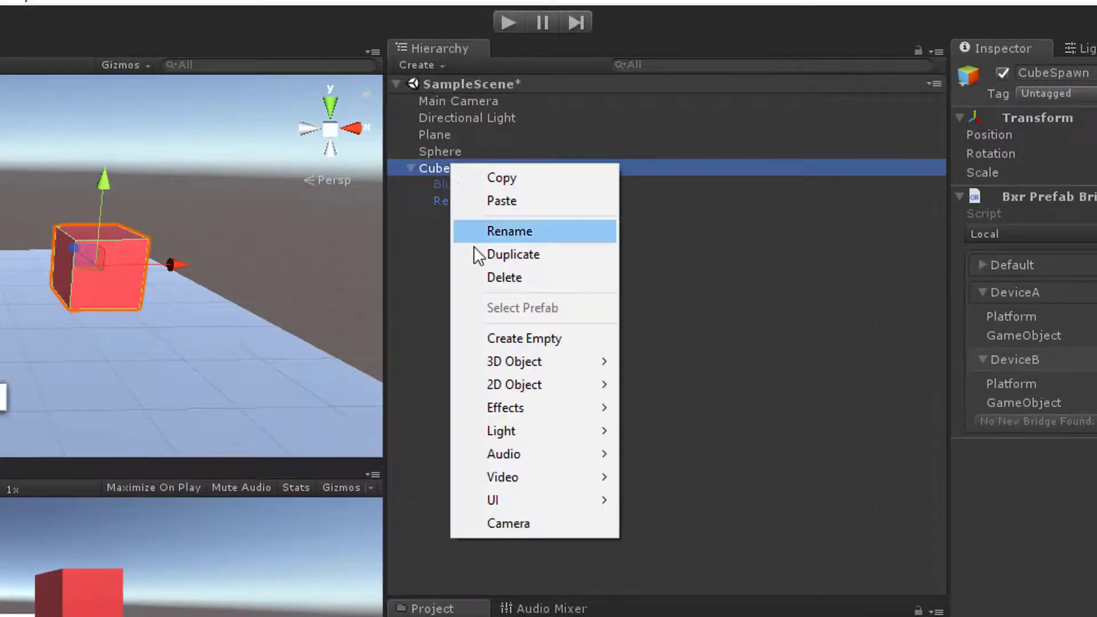
pyautogui.moveTo(514, 361)
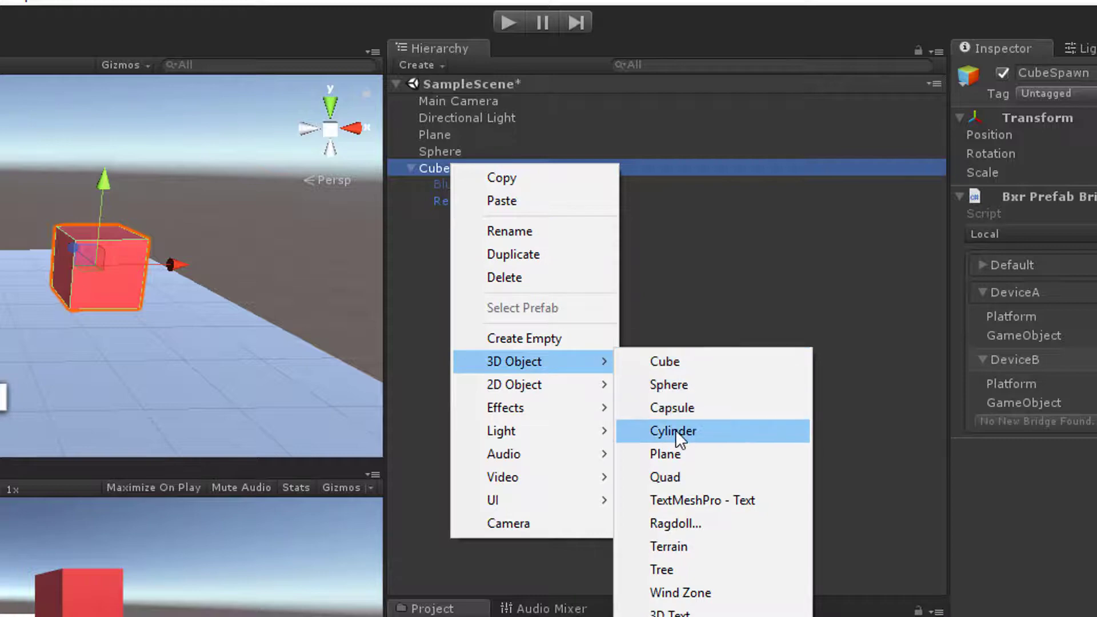
pyautogui.click(673, 431)
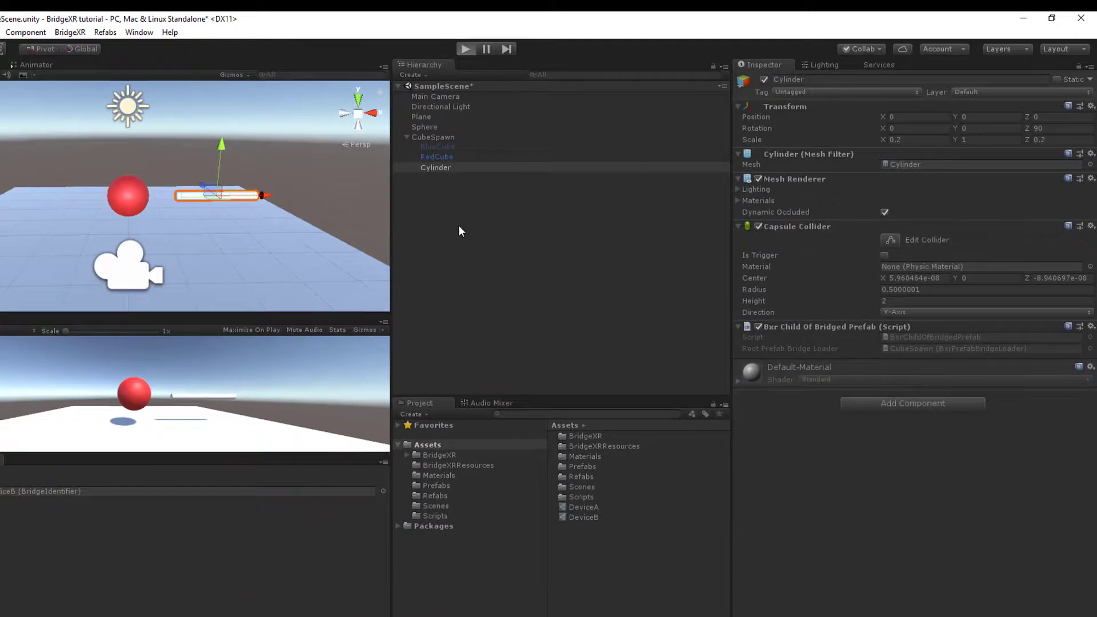
pyautogui.click(468, 48)
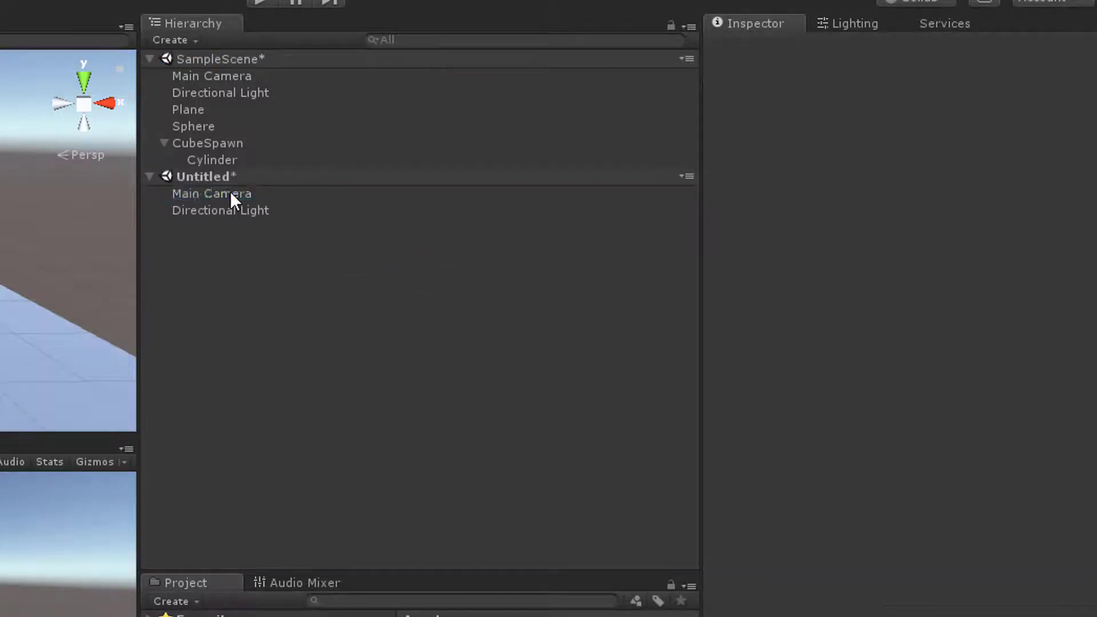
# - Clear the new scene's camera and light, add a UI canvas named ScreenCanvas with a Text child
pyautogui.click(151, 176)
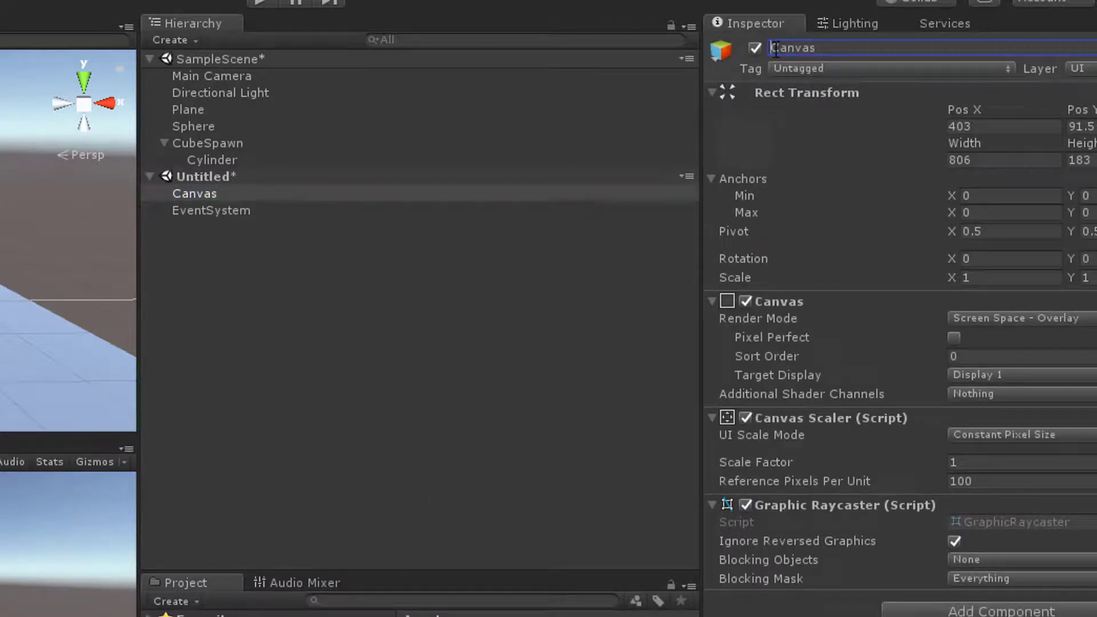
pyautogui.write('Screen')
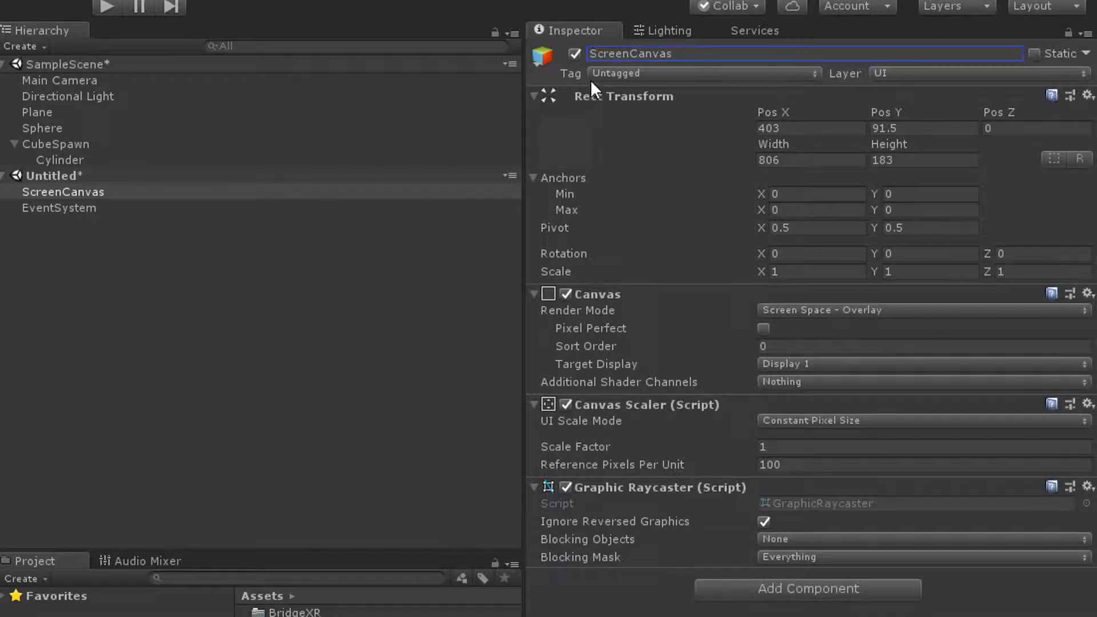
pyautogui.moveTo(215, 132)
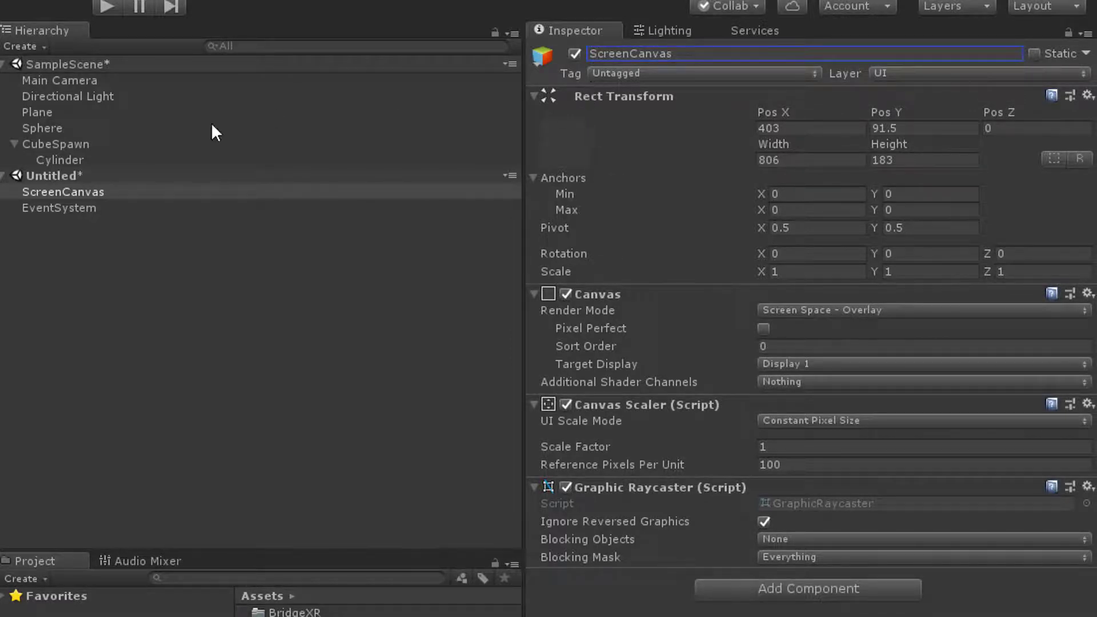
pyautogui.rightClick(63, 192)
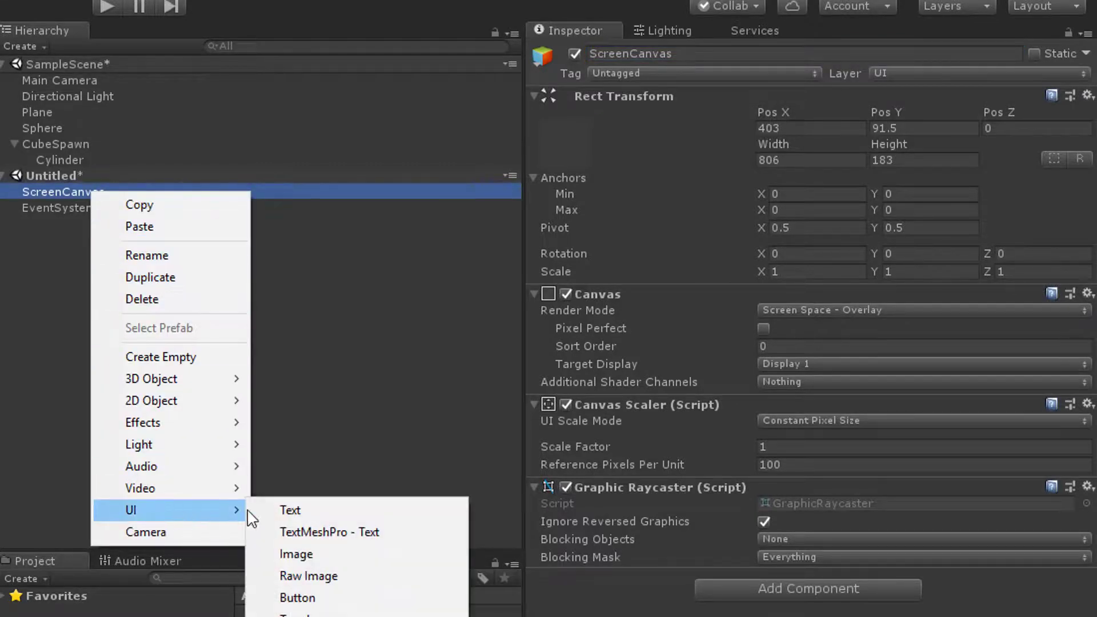
pyautogui.click(290, 509)
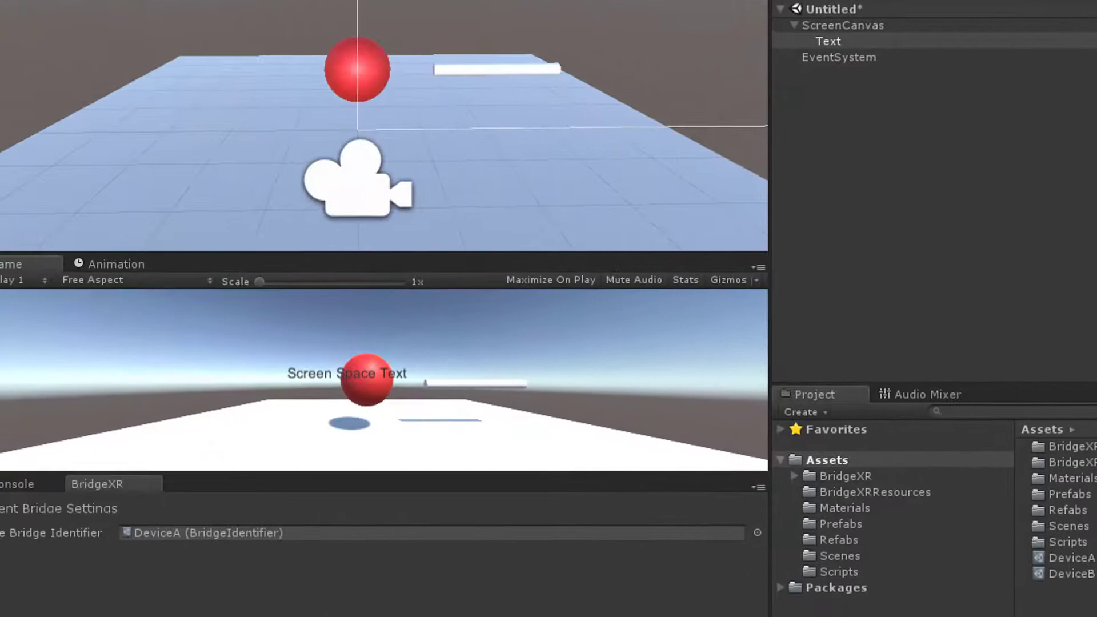
pyautogui.moveTo(324, 432)
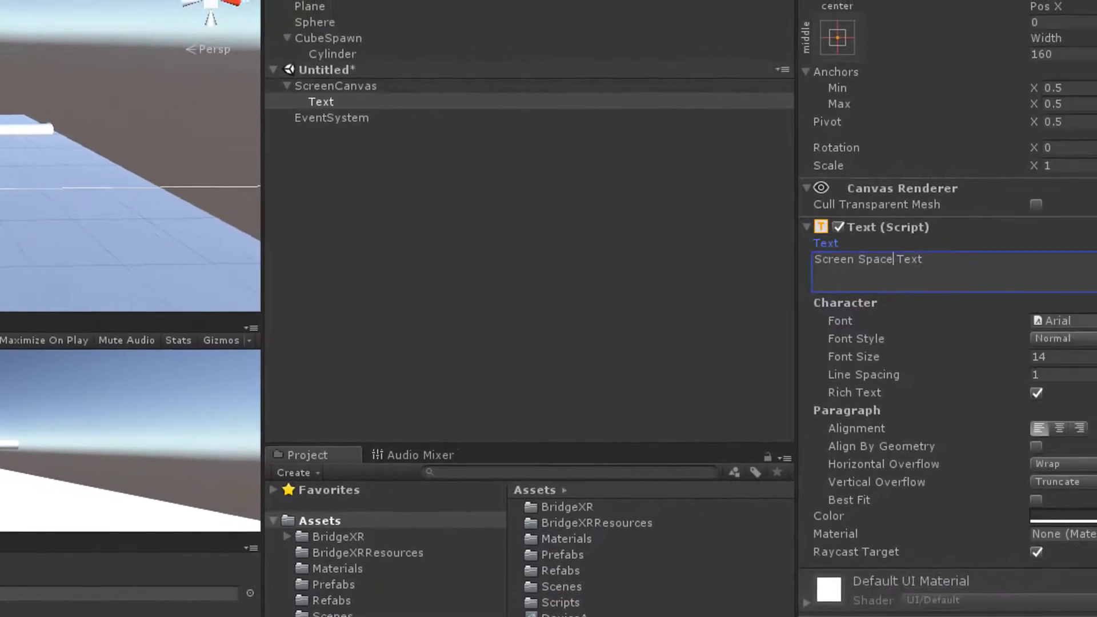
# - Save the Untitled scene as ScreenCanvas in Assets/Scenes
pyautogui.rightClick(325, 69)
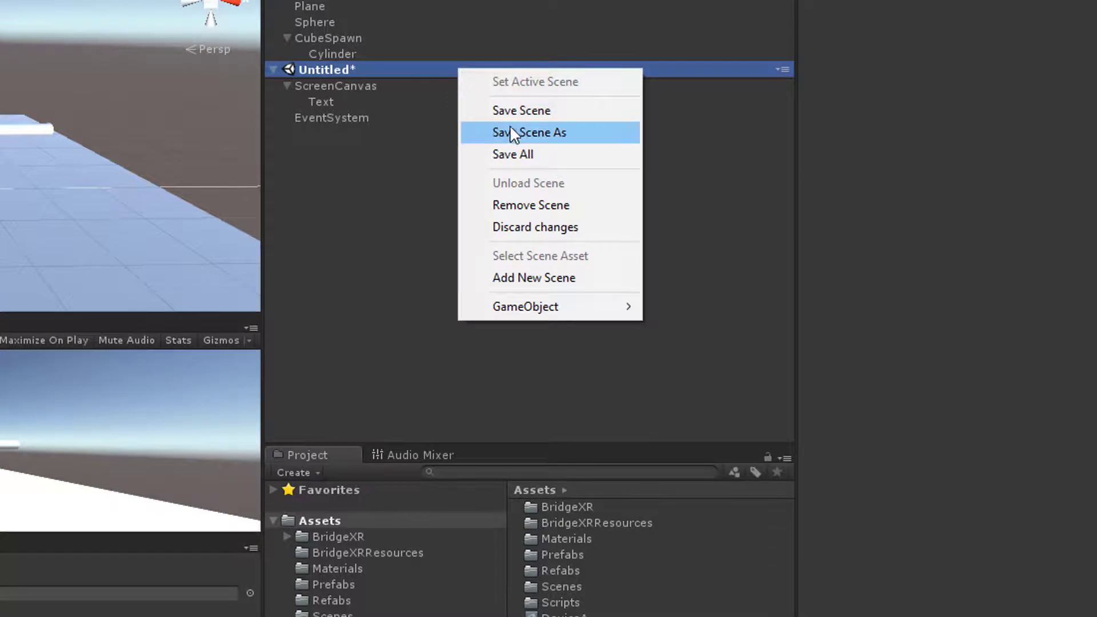
pyautogui.click(529, 132)
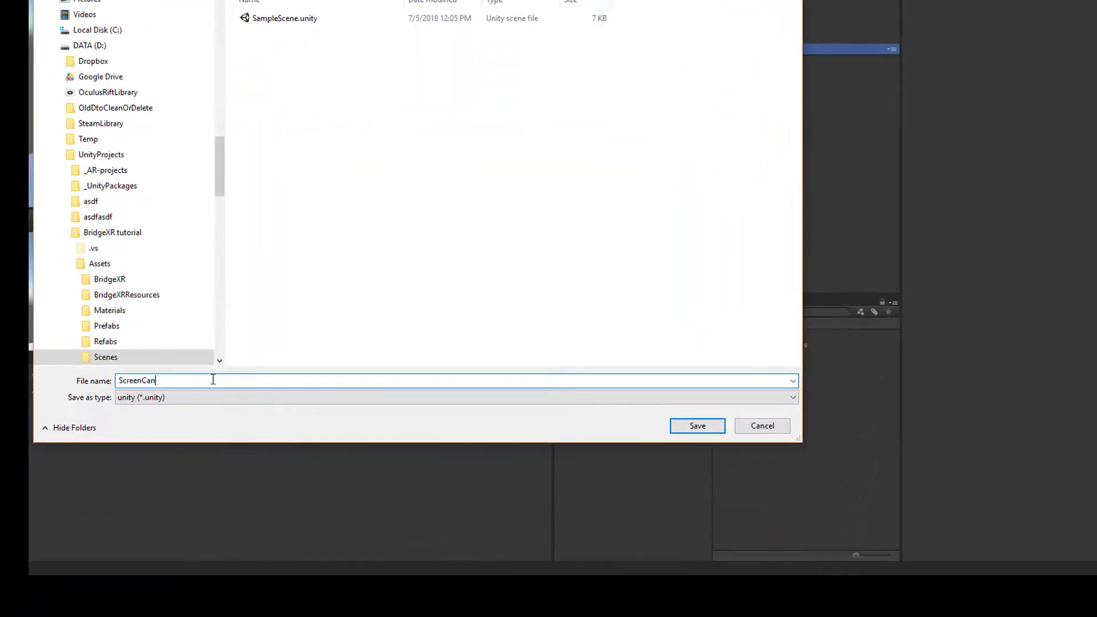
pyautogui.write('vas')
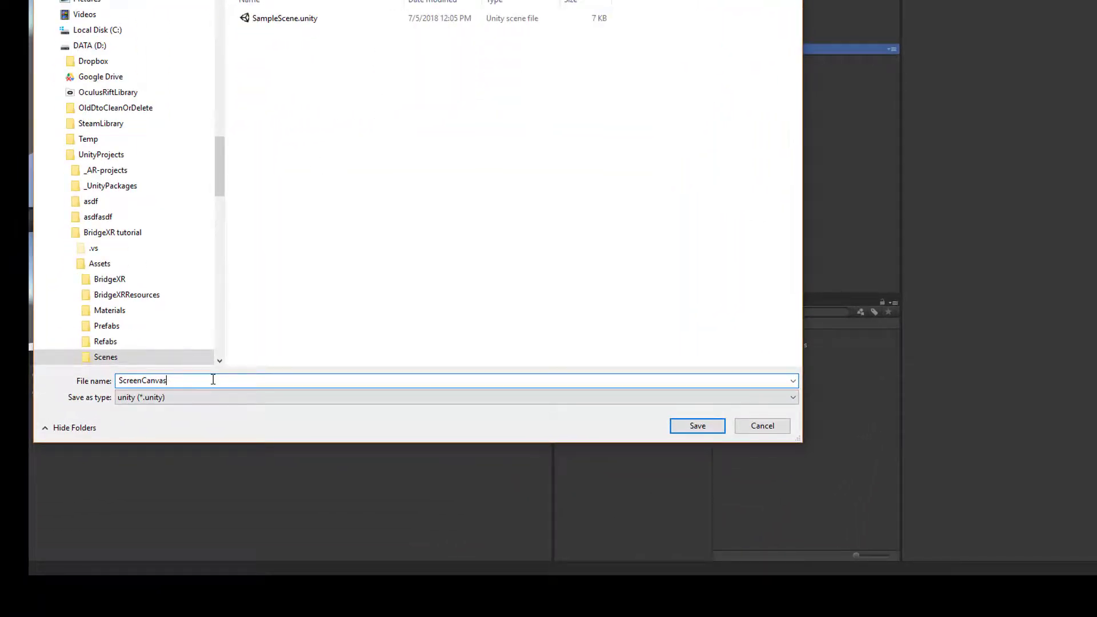
pyautogui.click(697, 425)
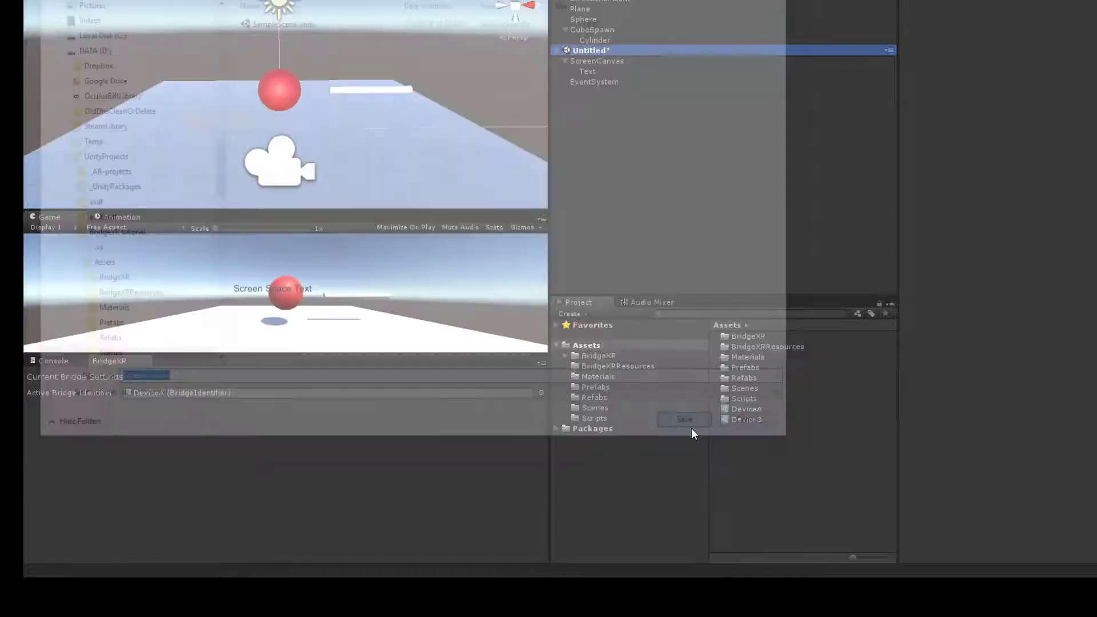
# - Remove the ScreenCanvas scene from the hierarchy, leaving only SampleScene
pyautogui.rightClick(199, 190)
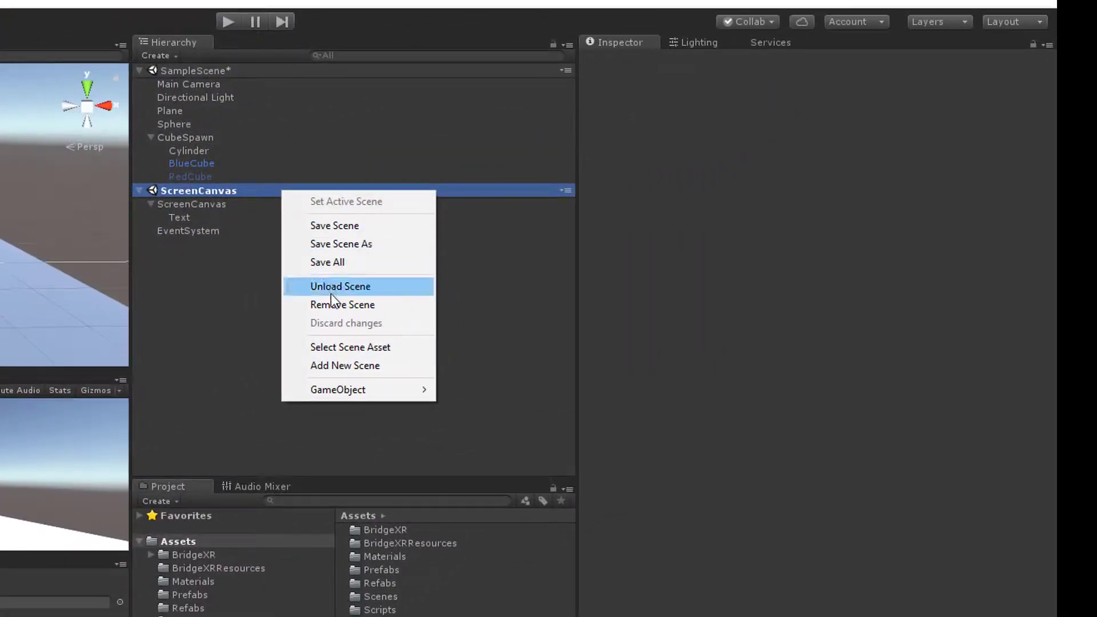
pyautogui.click(341, 285)
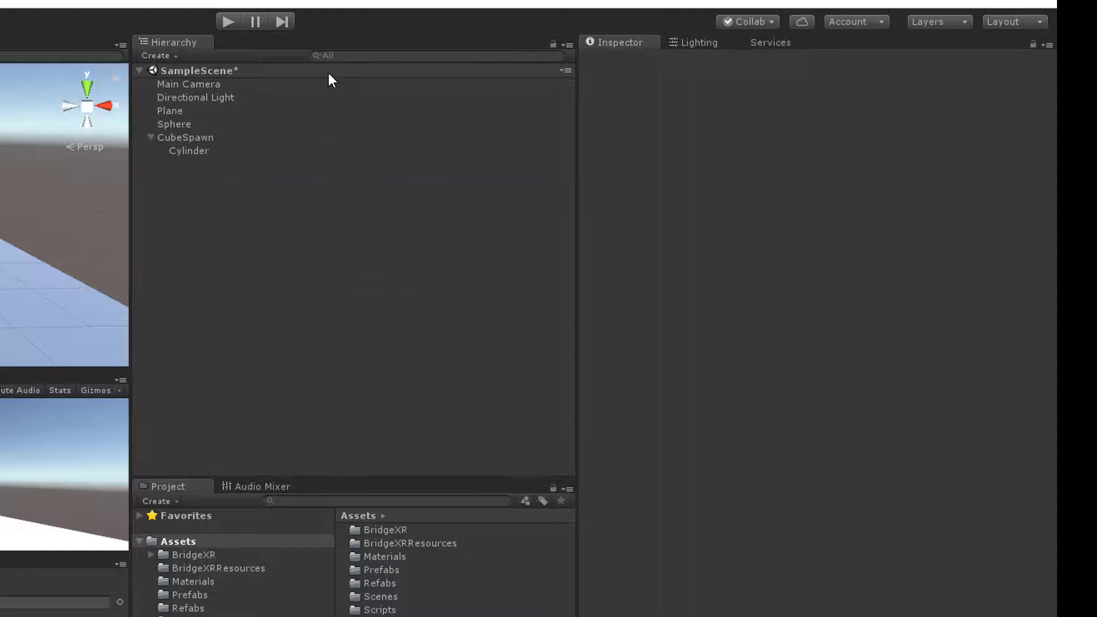
# - Add a new scene with a World Space canvas at position 0,2,0 and scale 0.01 on all axes
pyautogui.rightClick(197, 71)
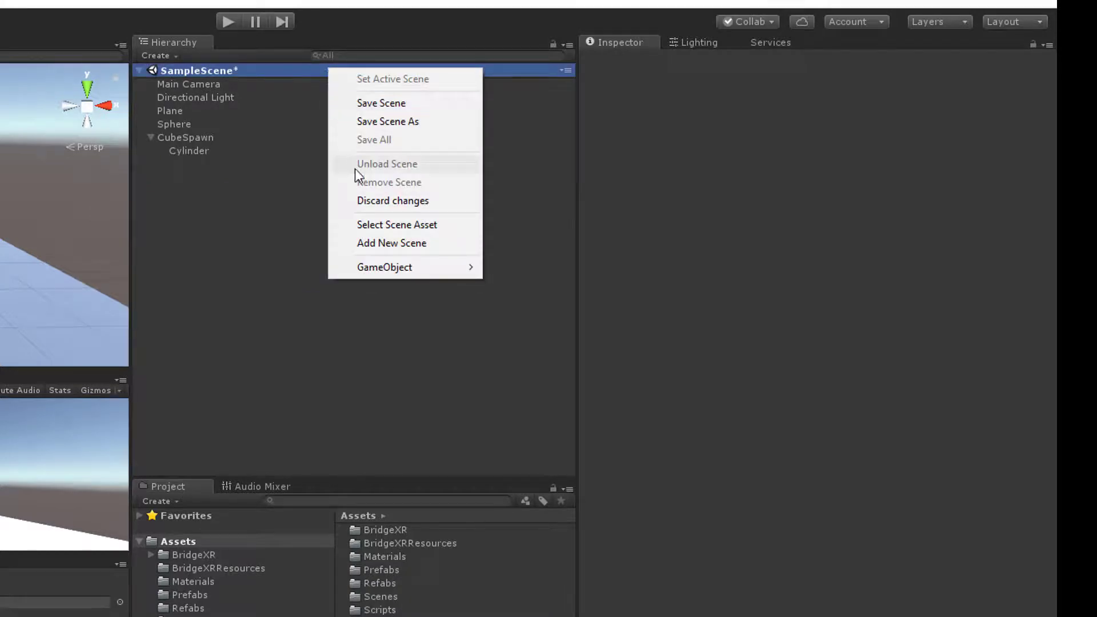
pyautogui.click(391, 242)
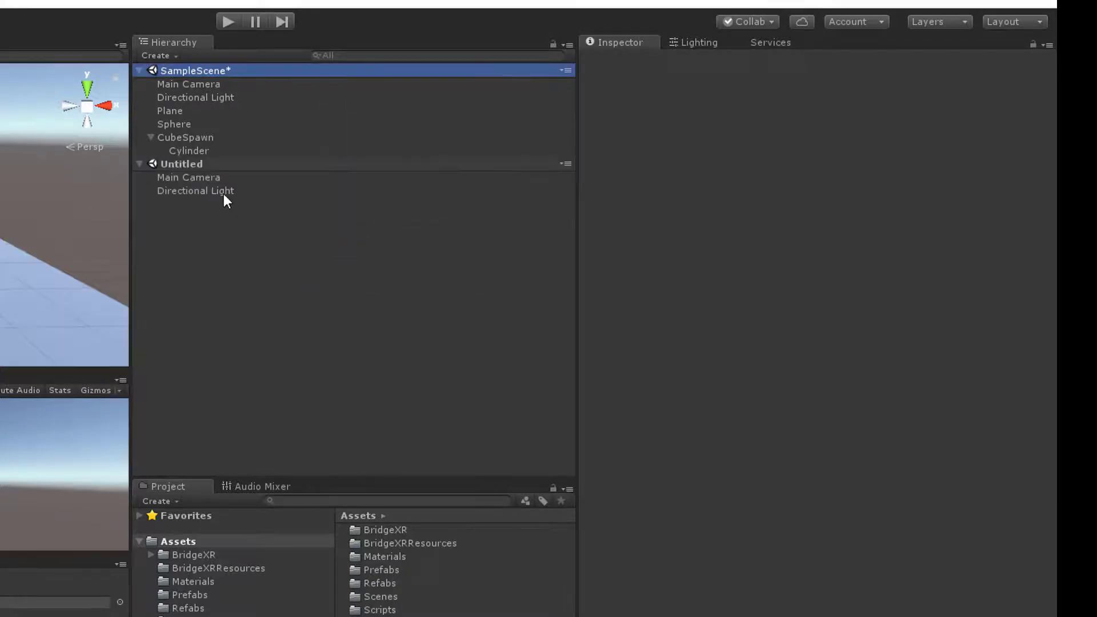
pyautogui.rightClick(224, 199)
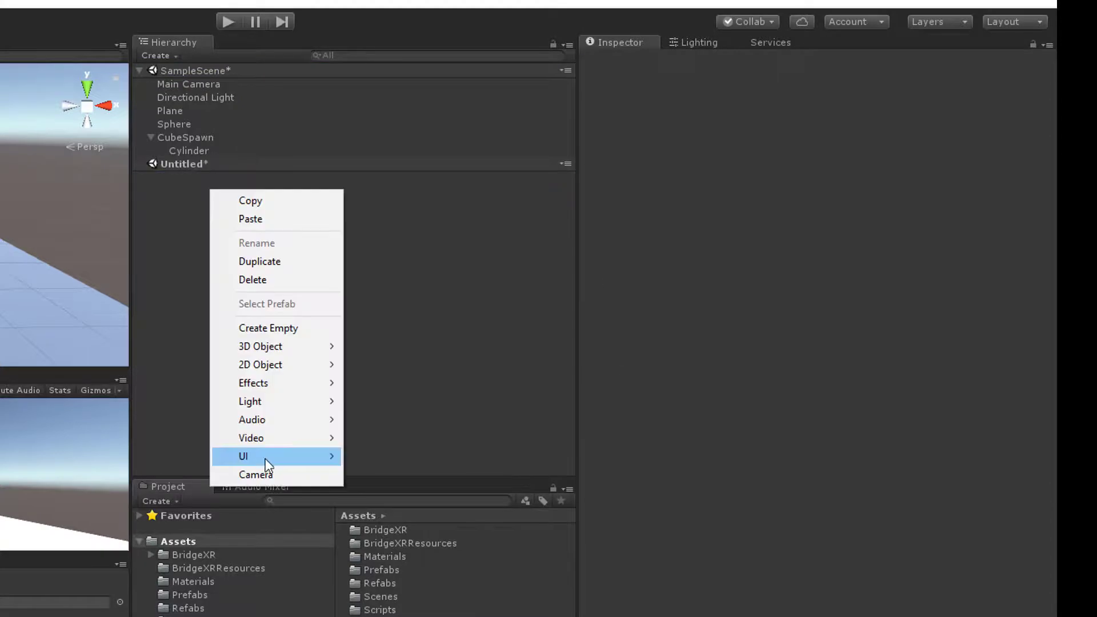
pyautogui.click(258, 457)
pyautogui.write('WorldCanvas')
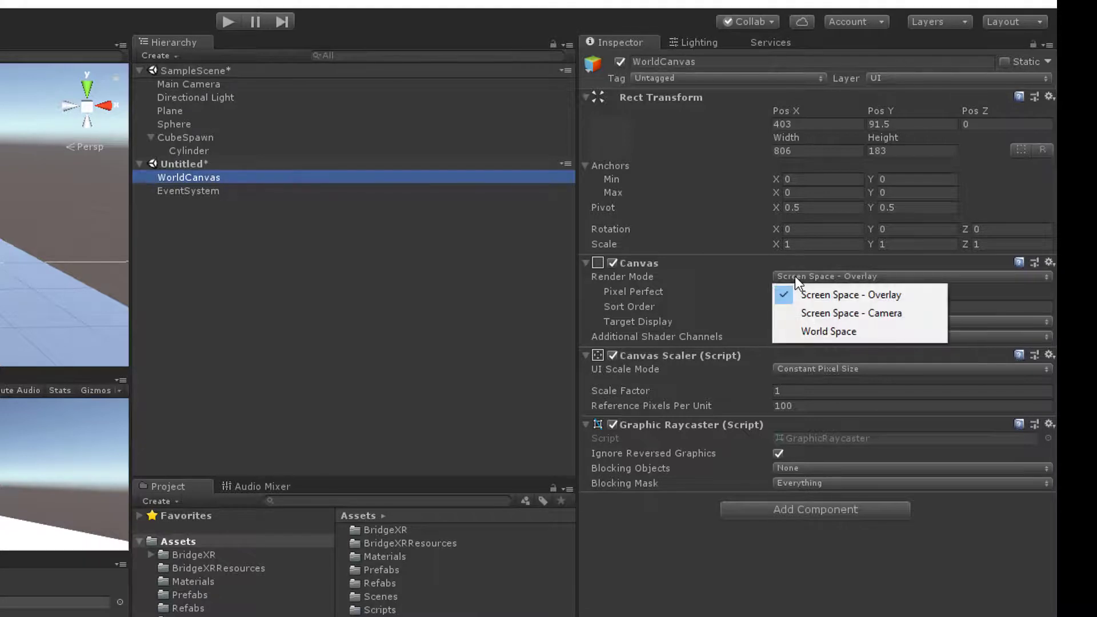
pyautogui.click(829, 332)
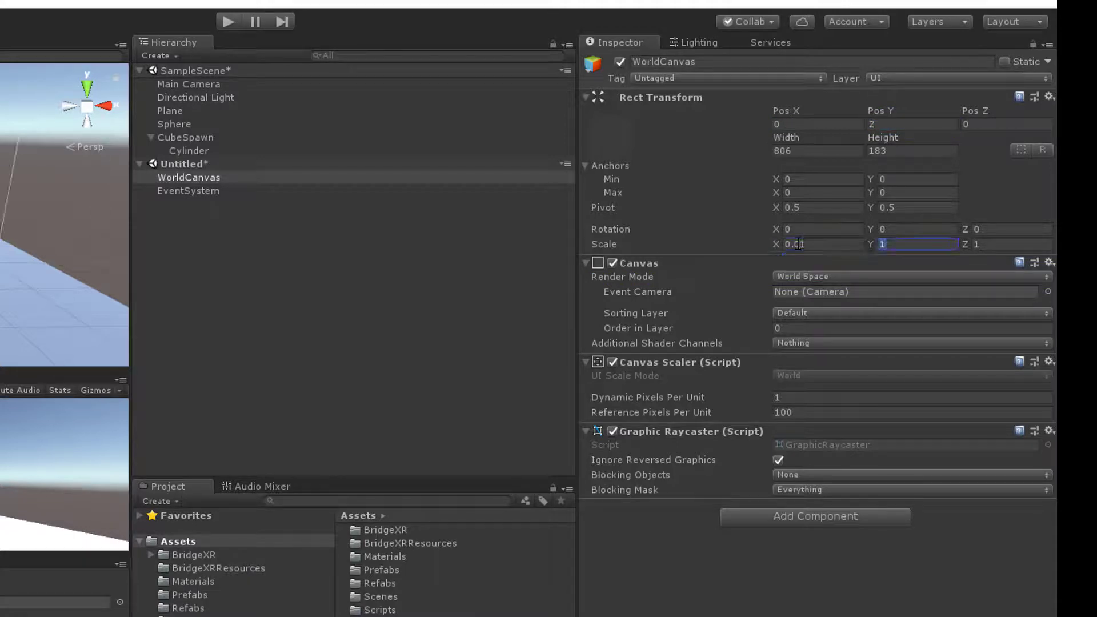
pyautogui.write('0.01')
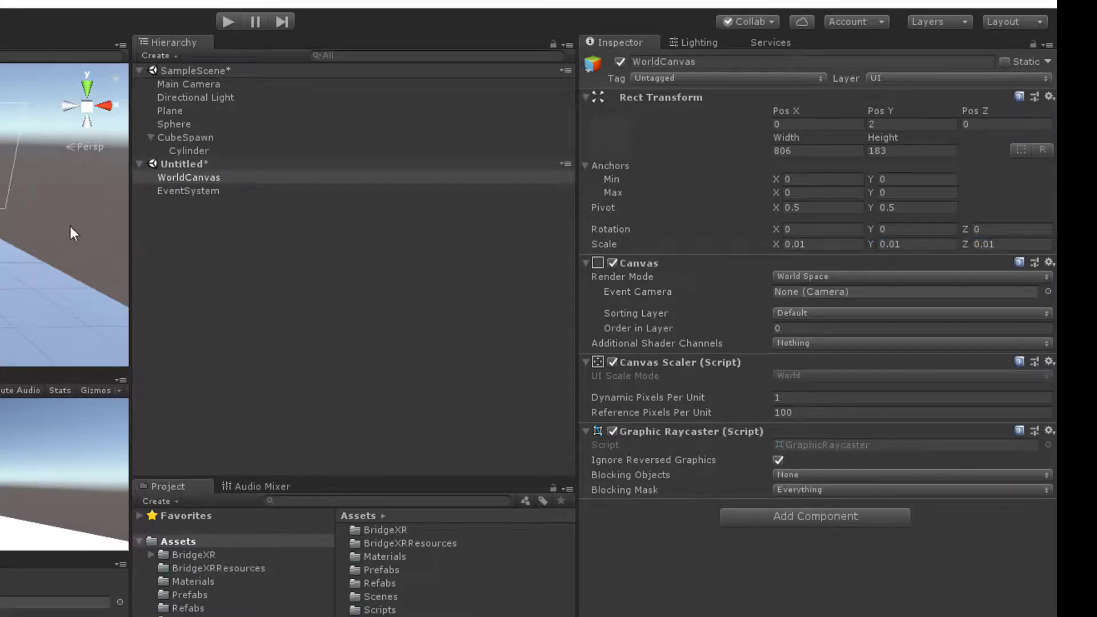
# - Add a Text element reading 'World Space Text' under WorldCanvas
pyautogui.rightClick(189, 177)
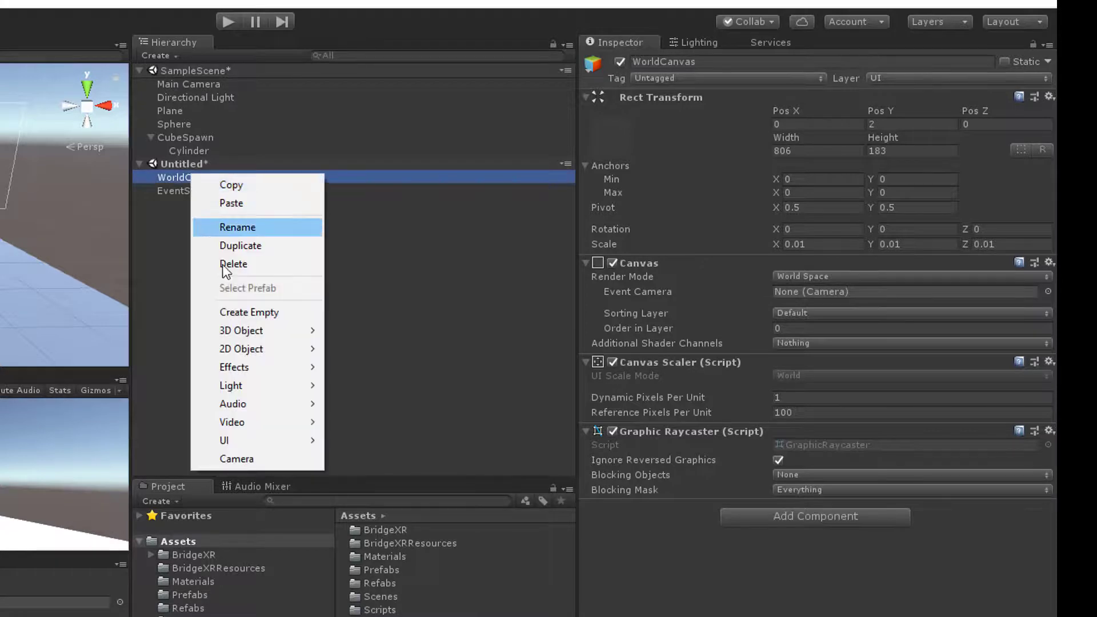
pyautogui.moveTo(224, 441)
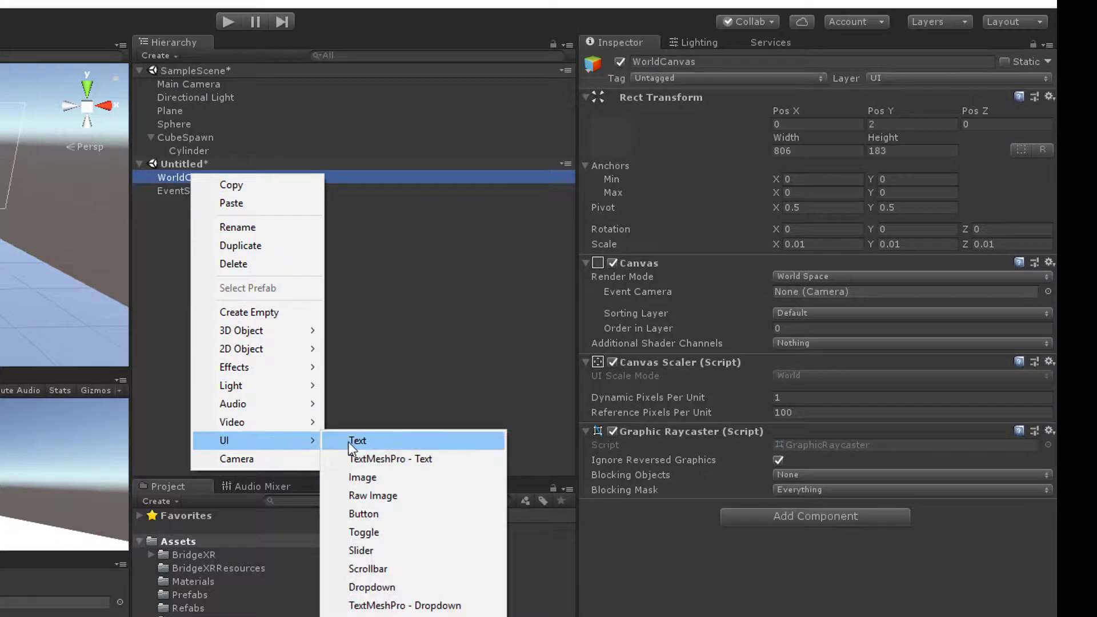
pyautogui.click(357, 441)
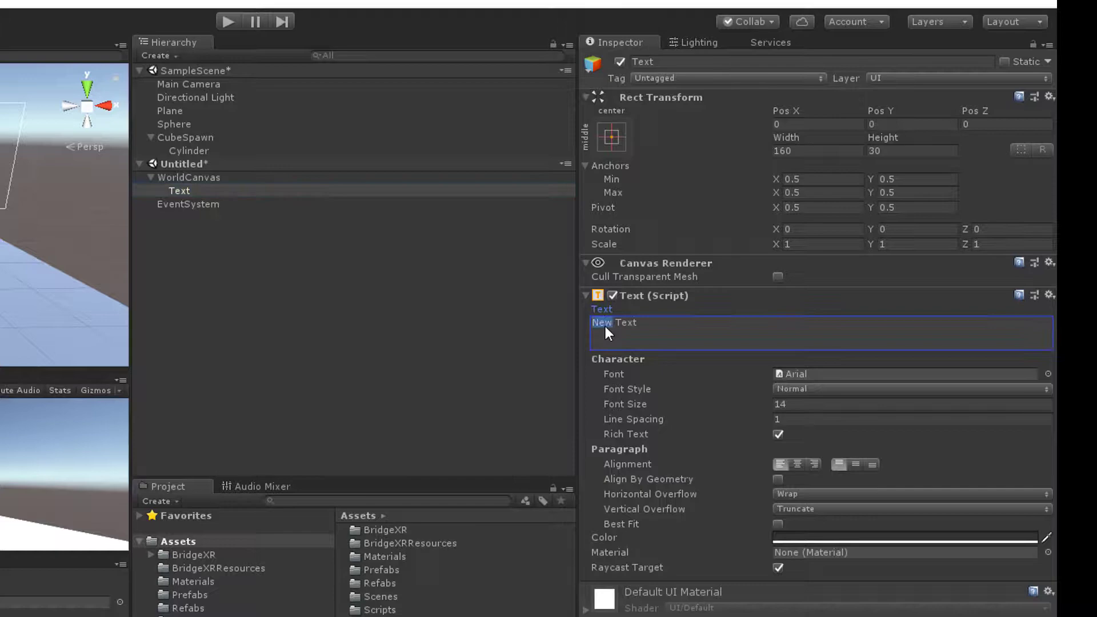
pyautogui.write('Wor')
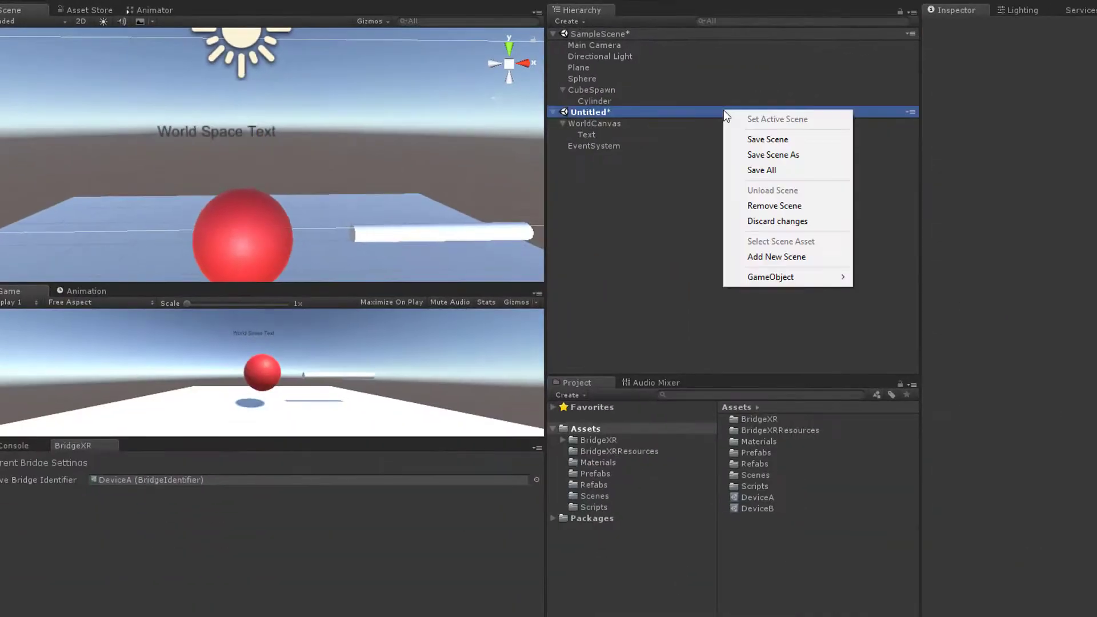
# - Save the untitled scene as WorldCanvas in the Scenes folder
pyautogui.click(772, 156)
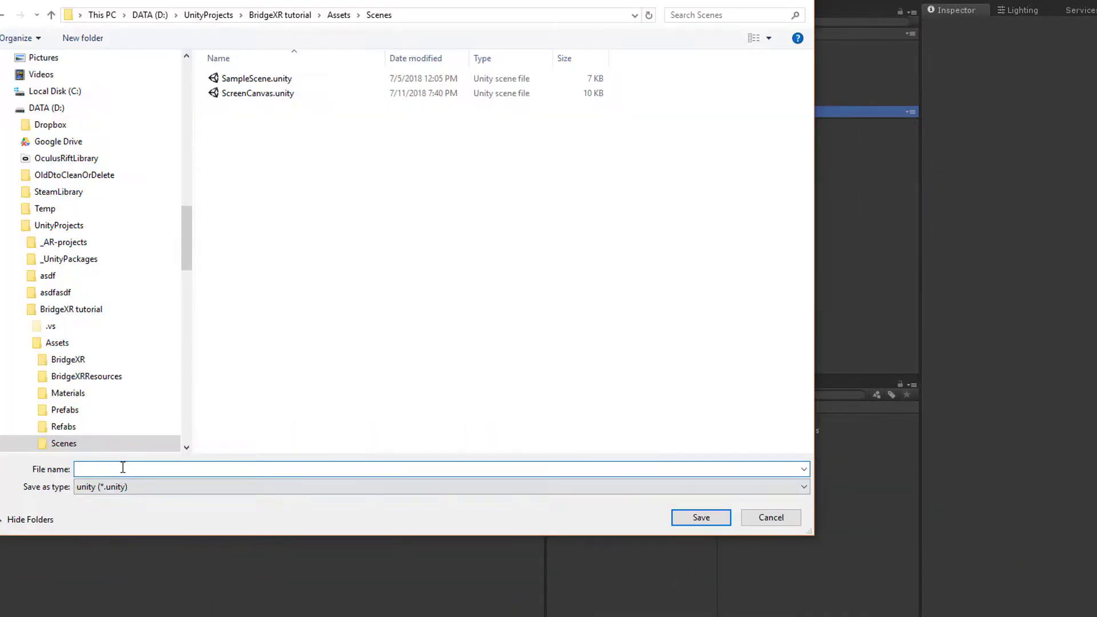
pyautogui.write('WorldCanvas')
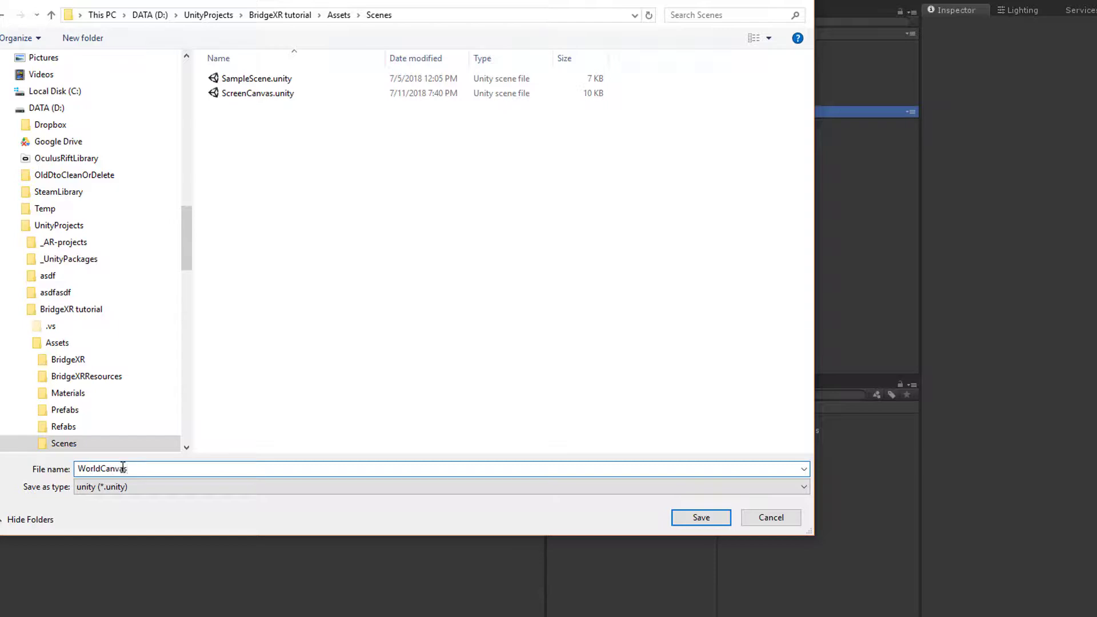
pyautogui.click(701, 518)
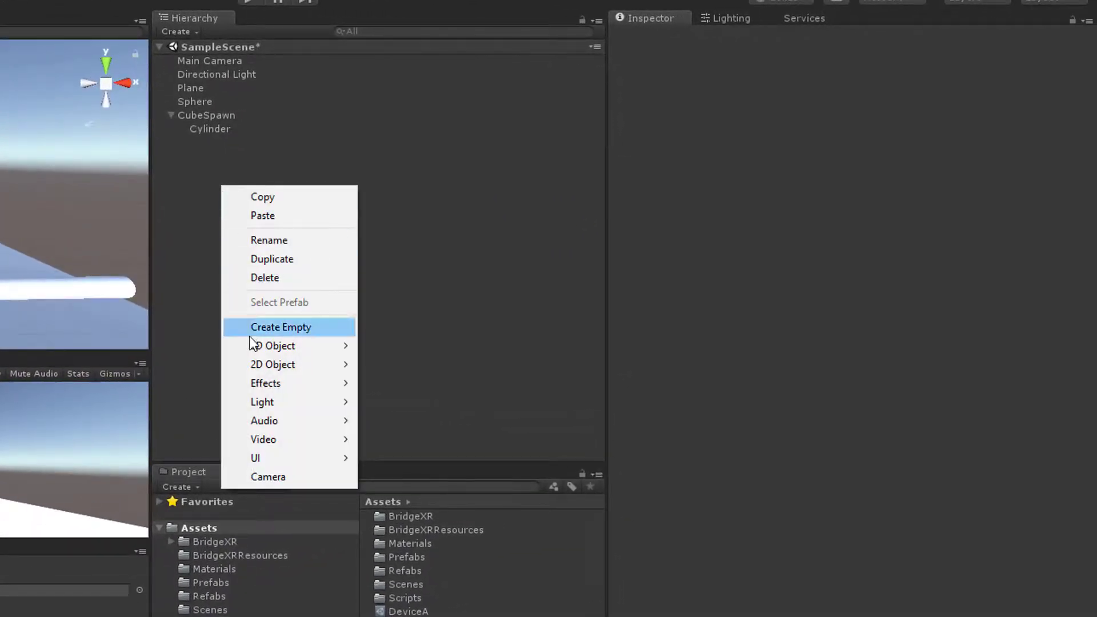
# - Create an empty object named CanvasLoader with a Bxr Scene Bridge Loader component
pyautogui.click(281, 327)
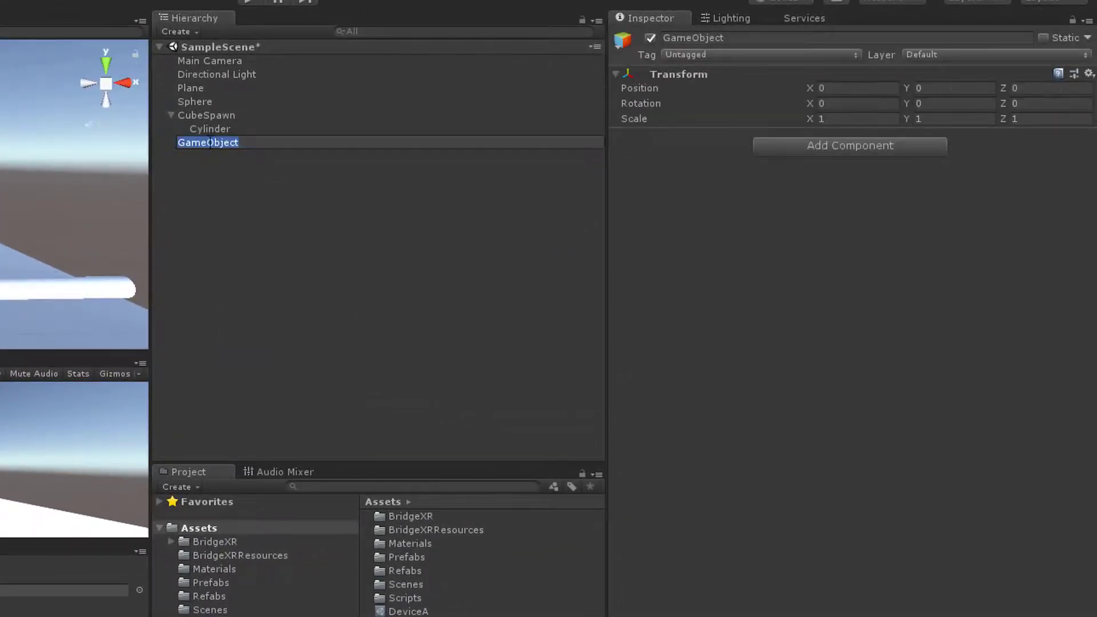
pyautogui.write('CanvasLoader')
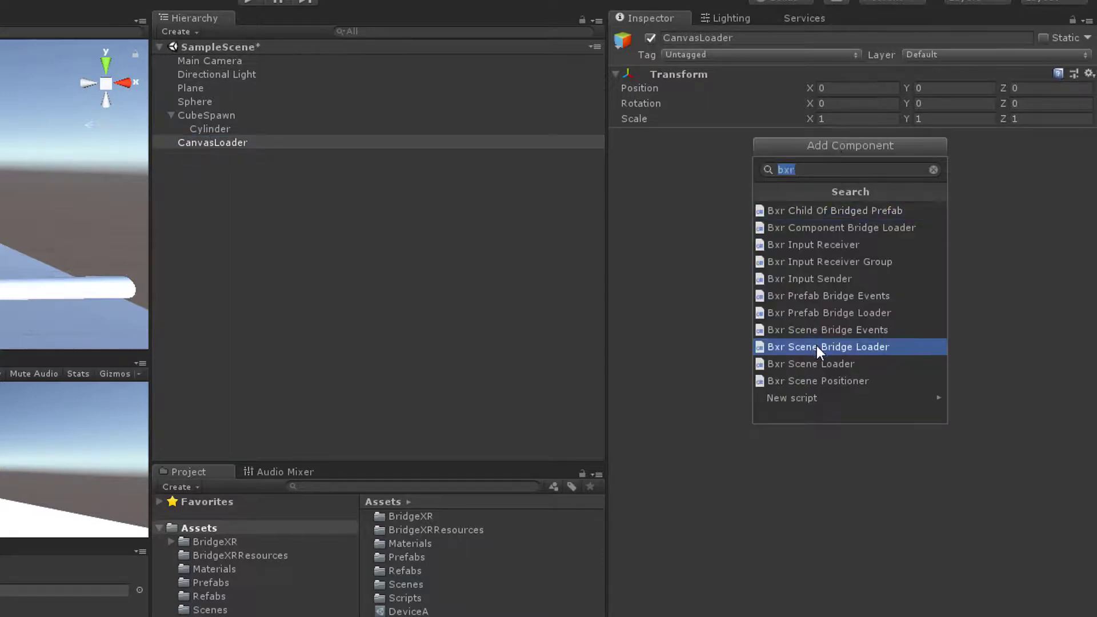
pyautogui.click(827, 347)
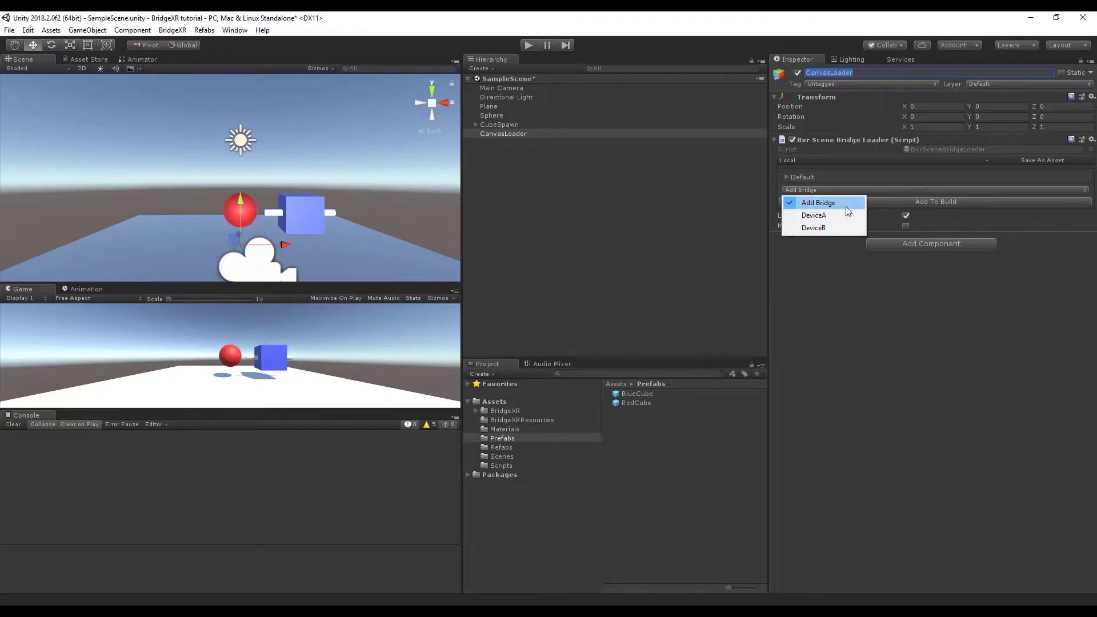
# - Add bridge entries mapping DeviceA to ScreenCanvas and DeviceB to WorldCanvas
pyautogui.click(813, 215)
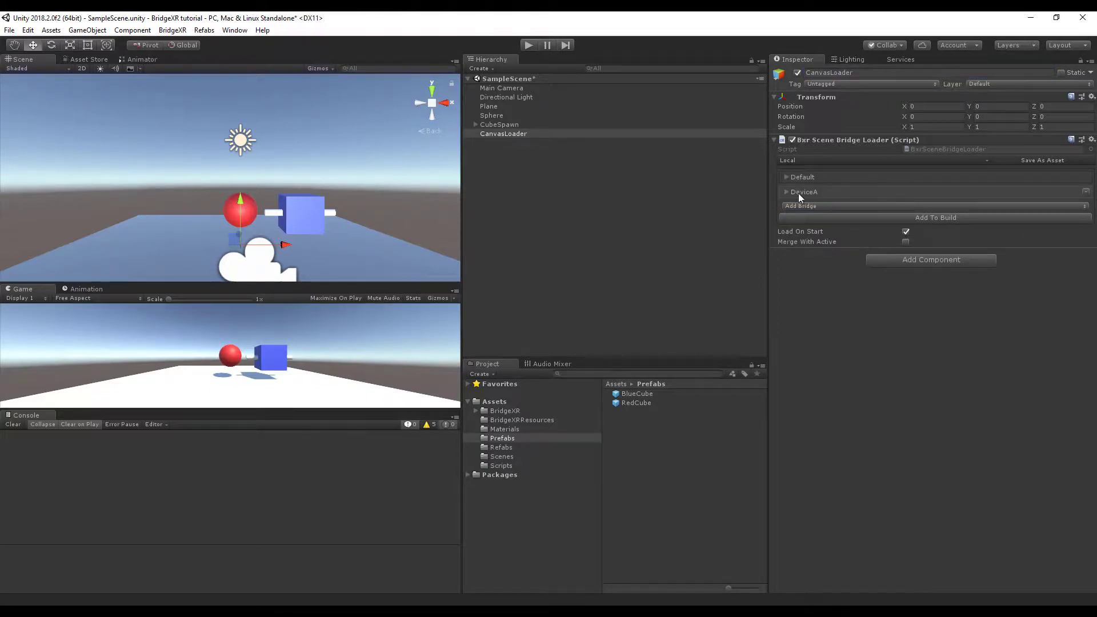
pyautogui.click(786, 192)
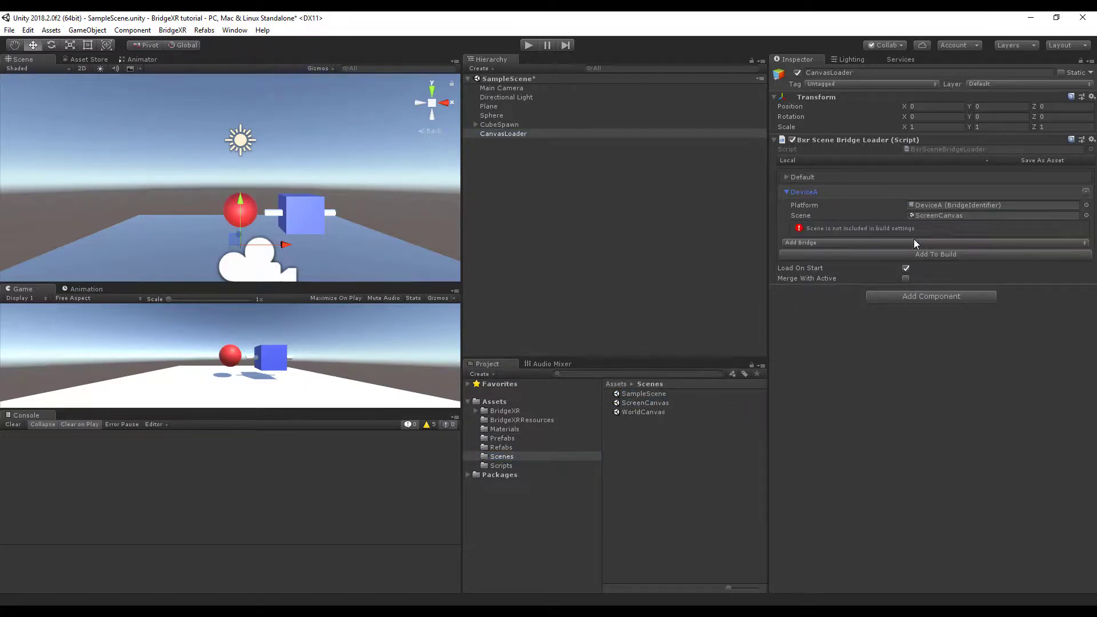
pyautogui.click(800, 242)
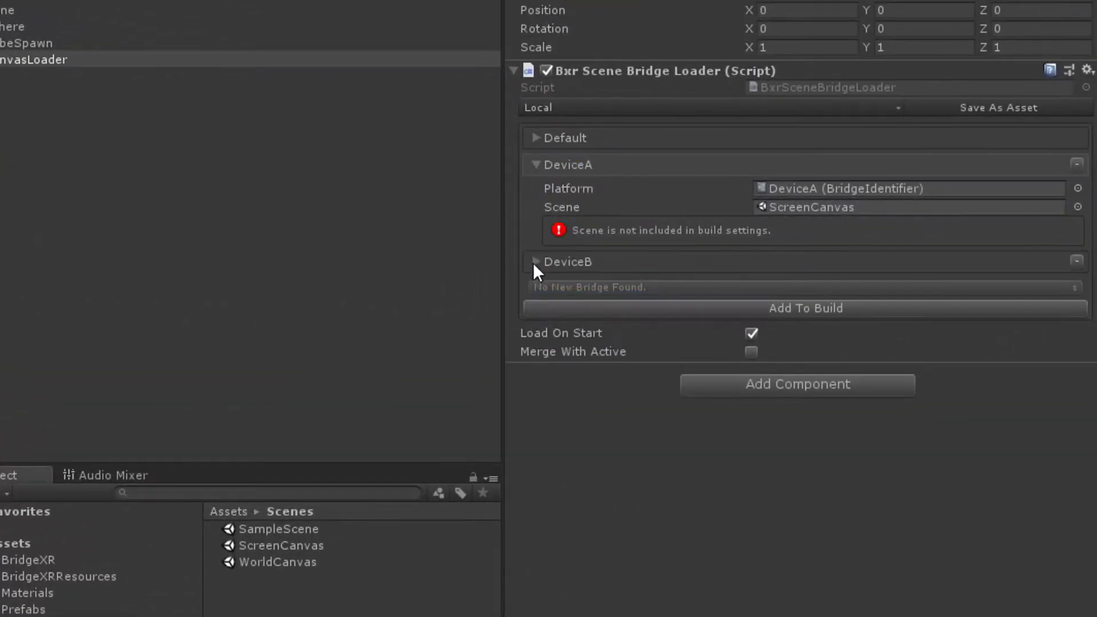
pyautogui.click(535, 262)
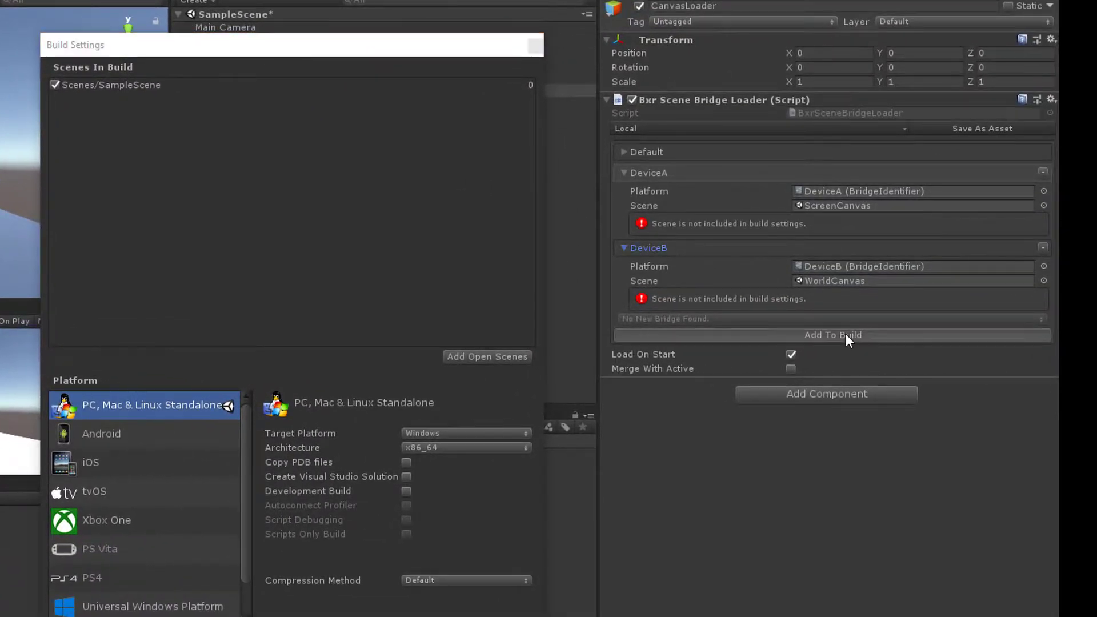
# - Use Add To Build to put both canvas scenes in the build list, then close Build Settings
pyautogui.click(833, 334)
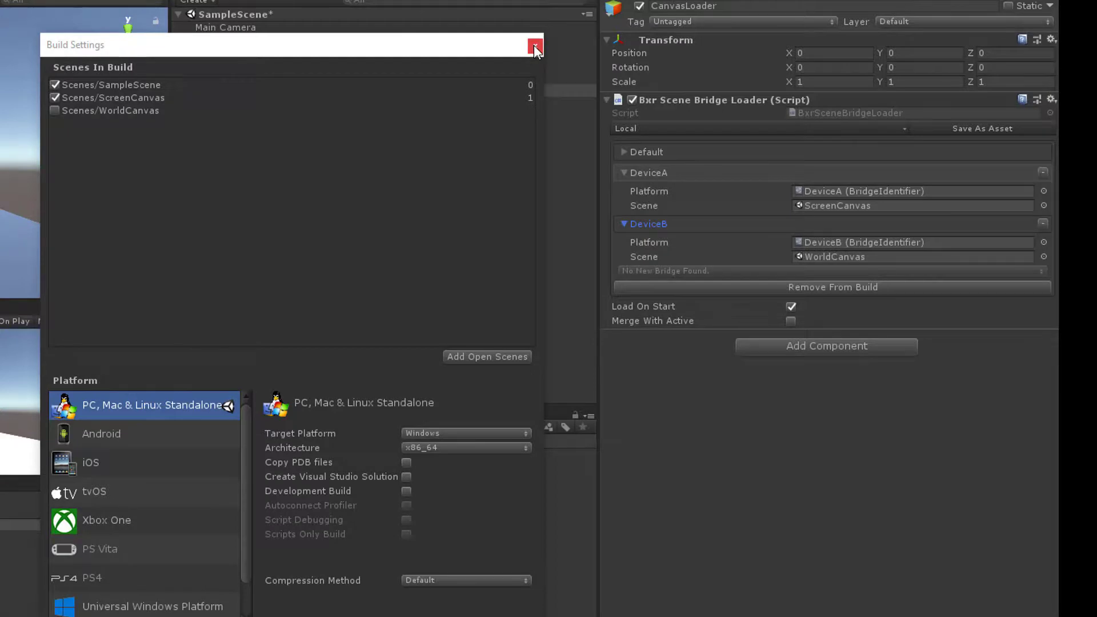
pyautogui.click(532, 47)
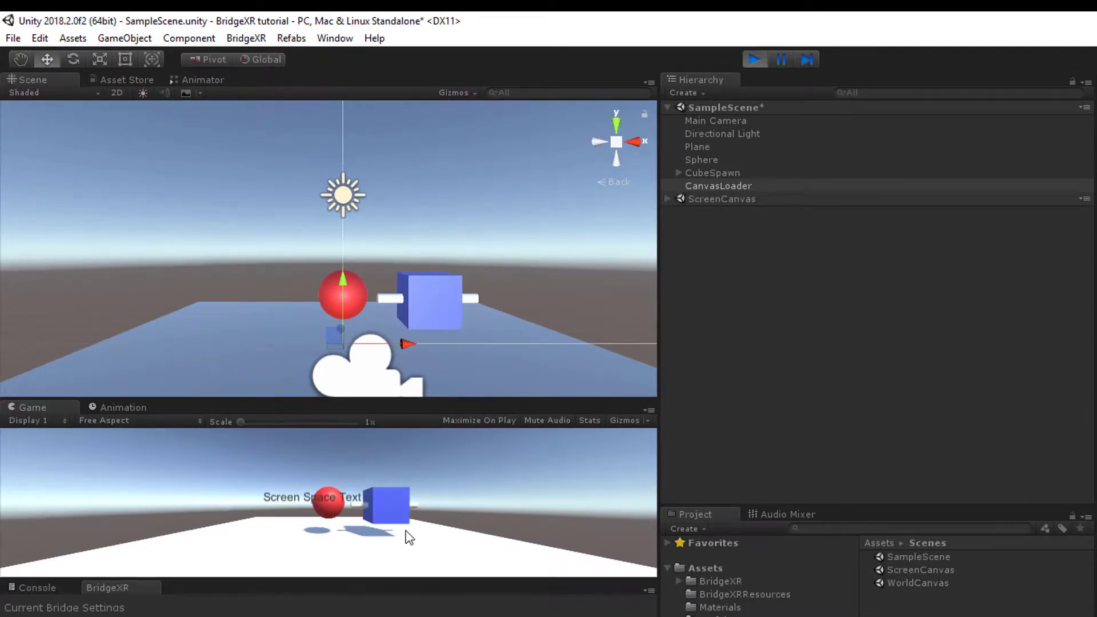
pyautogui.moveTo(340, 482)
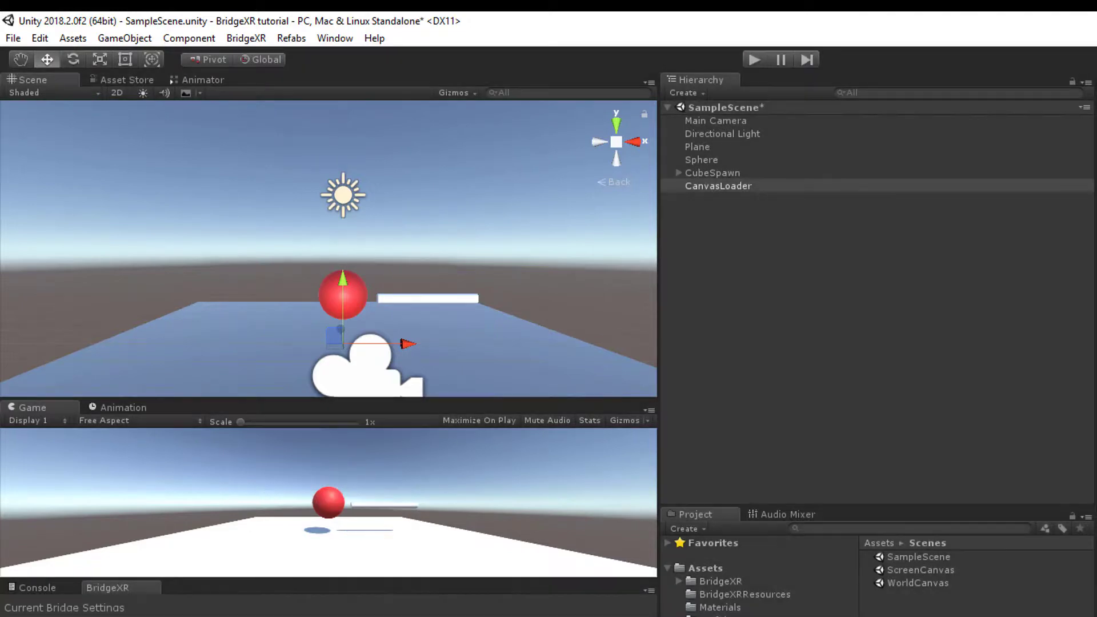
# - Switch the Active Bridge Identifier to DeviceB and start a test run
pyautogui.click(754, 422)
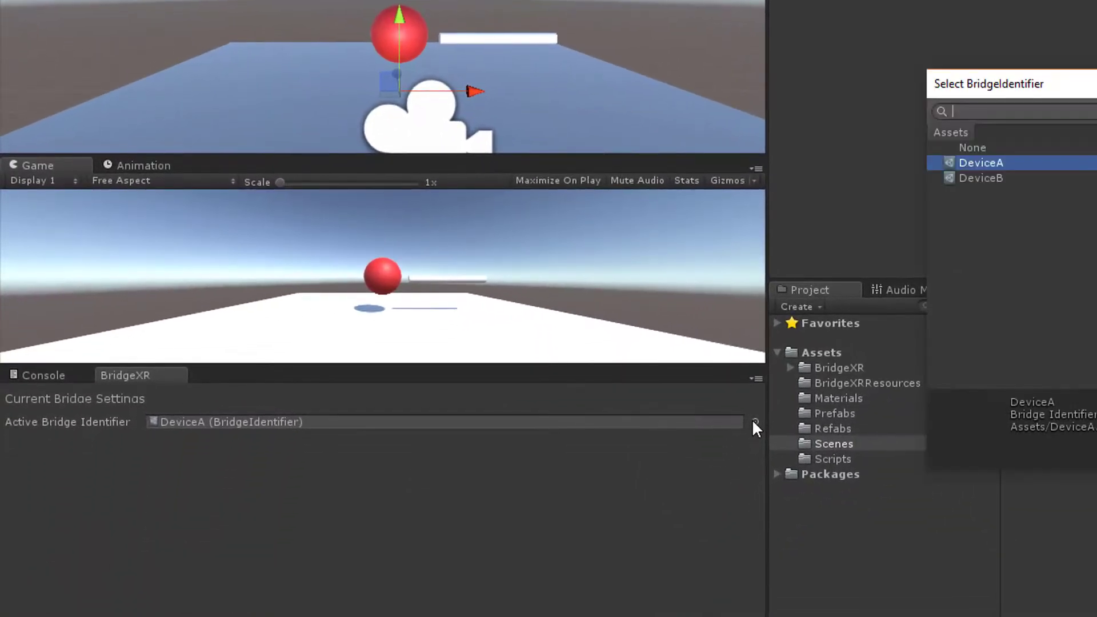
pyautogui.click(982, 177)
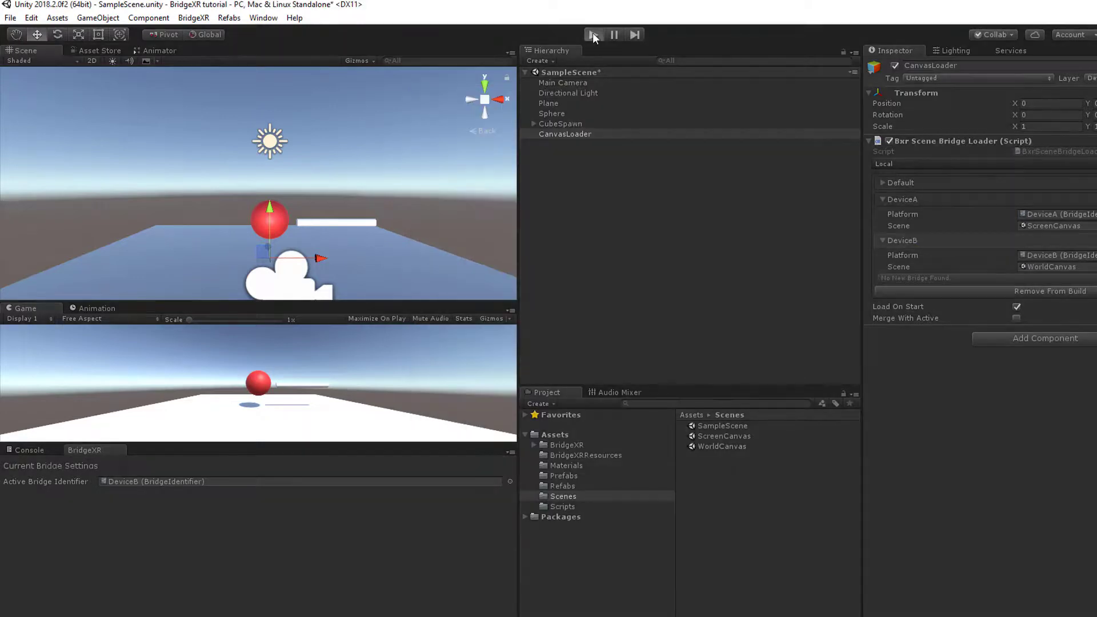
pyautogui.click(595, 34)
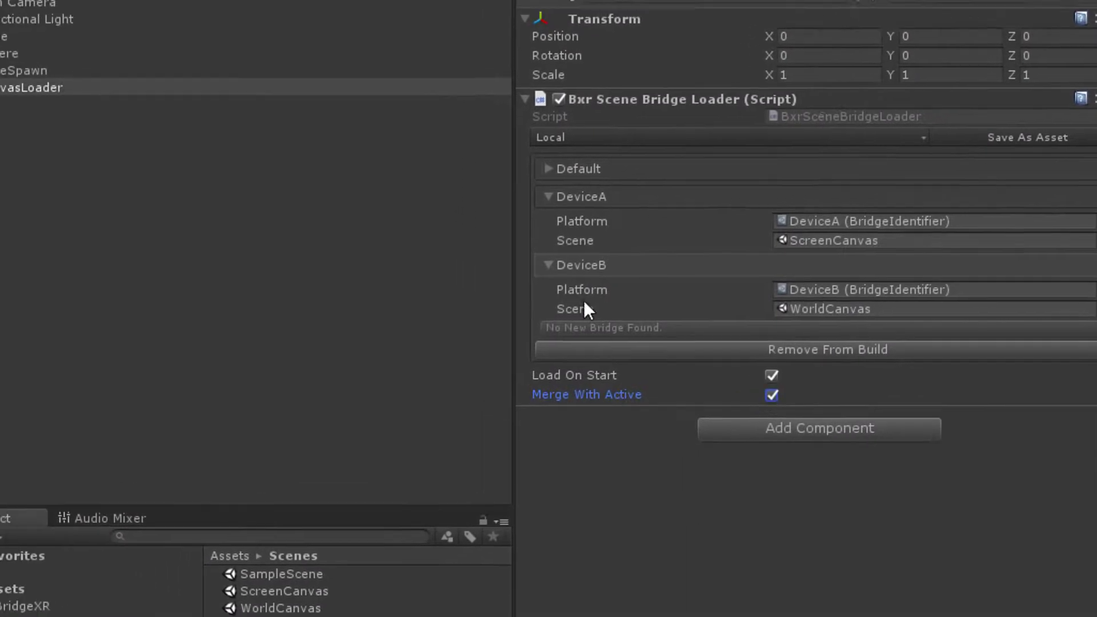
# - Run the scene to verify WorldCanvas loads merged into SampleScene
pyautogui.click(434, 34)
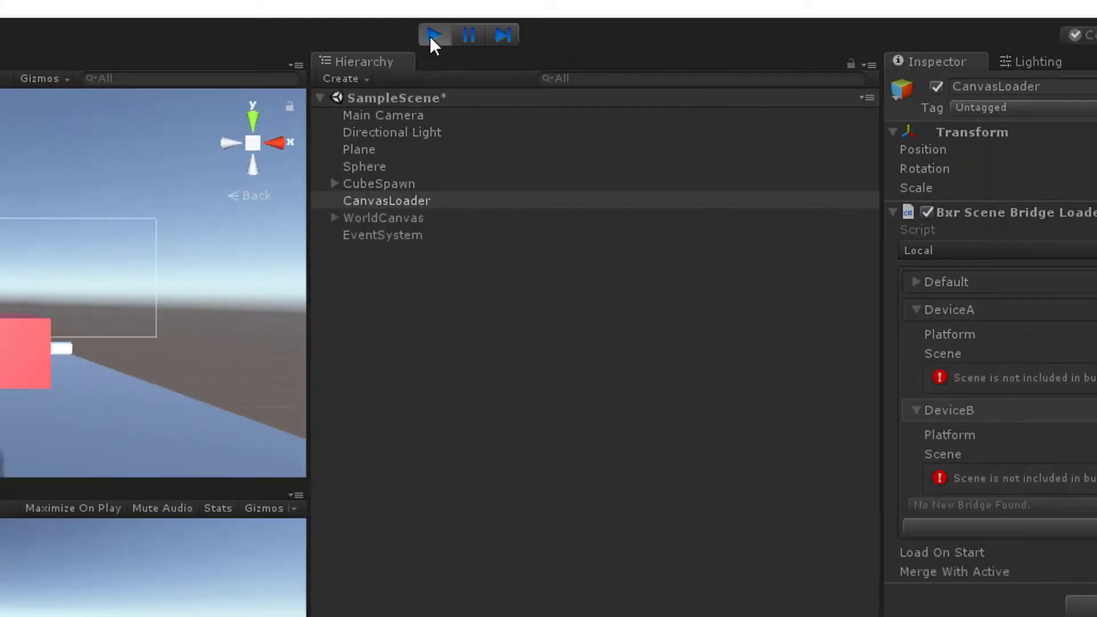